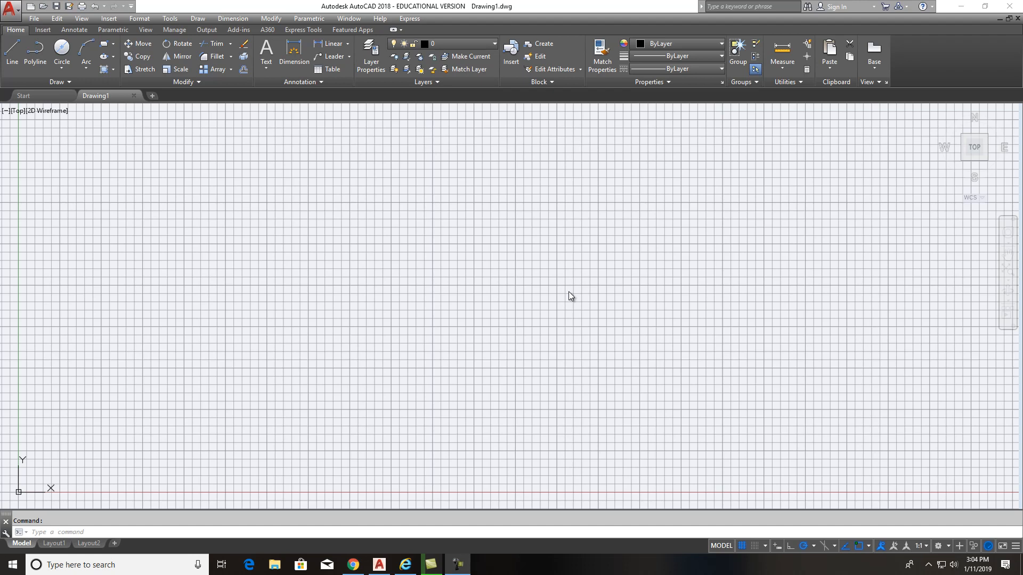
{"action": "mouse_move", "coordinate": [62, 50]}
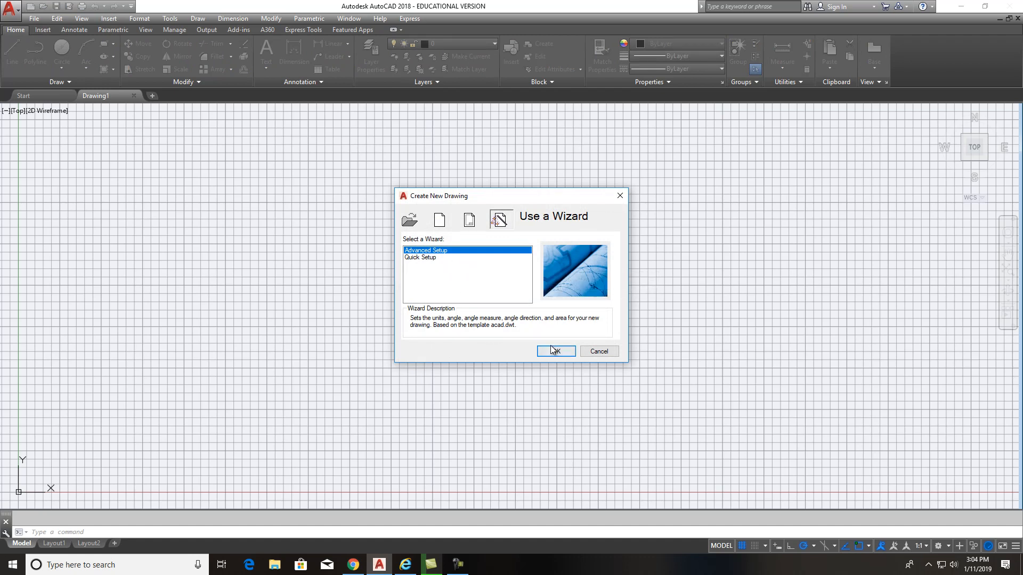
Step: Create a new drawing with the Advanced Setup wizard, keeping decimal units and counter-clockwise angles
{"action": "left_click", "coordinate": [555, 351]}
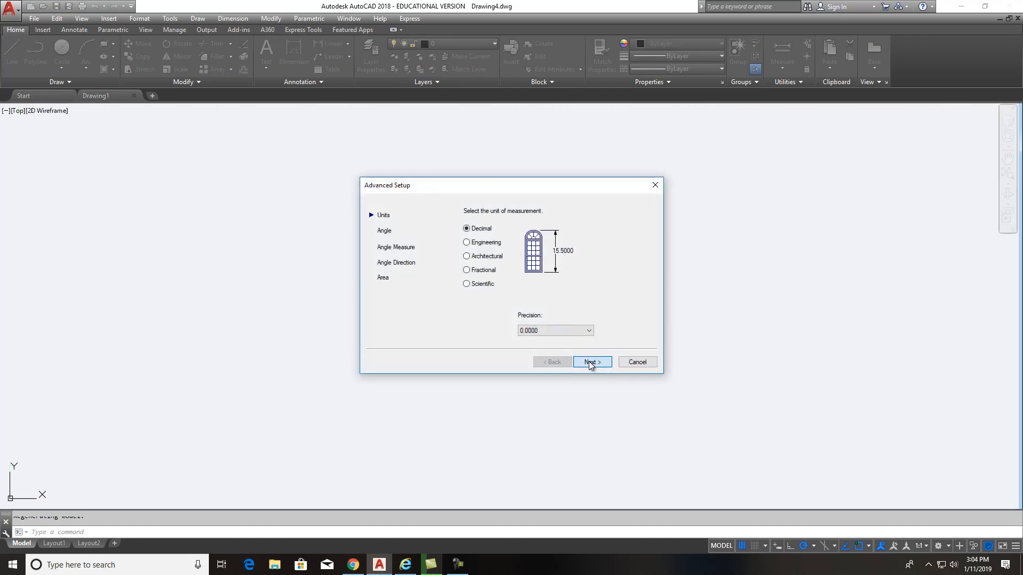
{"action": "left_click", "coordinate": [590, 362]}
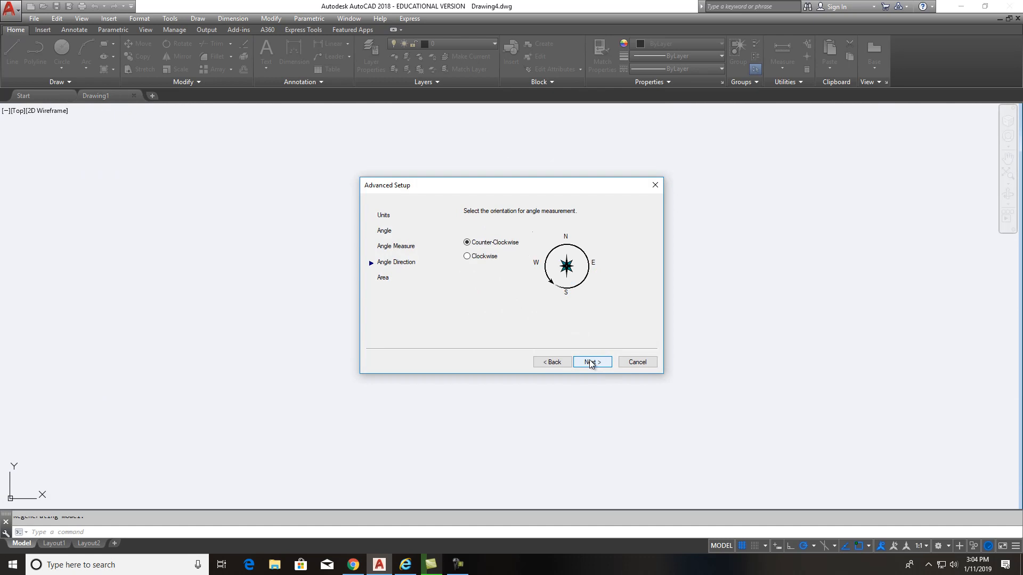
{"action": "left_click", "coordinate": [590, 362]}
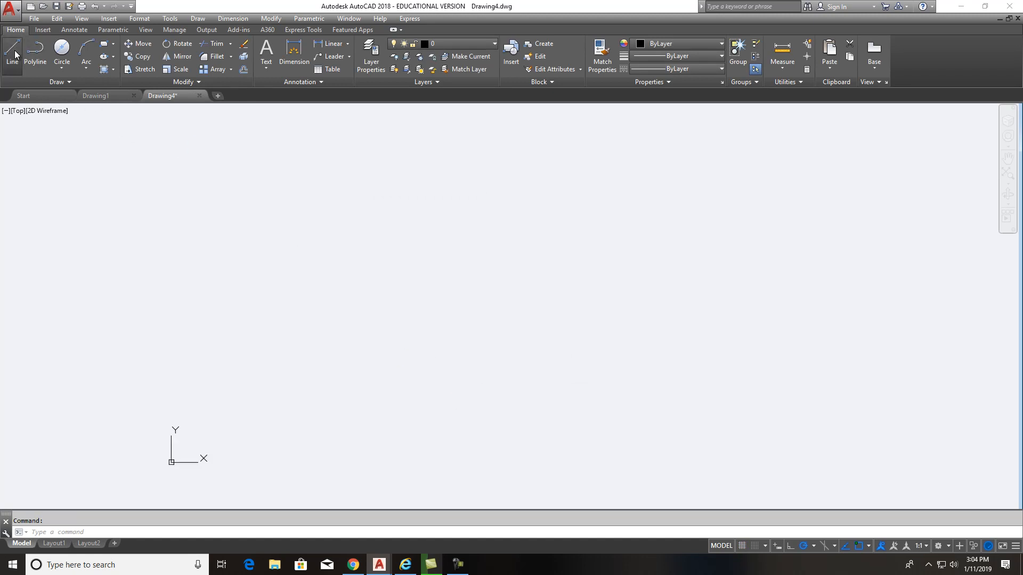
Step: Draw lines from 0,0 to 1.75,0, then @1,0 right and @0,2 up
{"action": "left_click", "coordinate": [11, 53]}
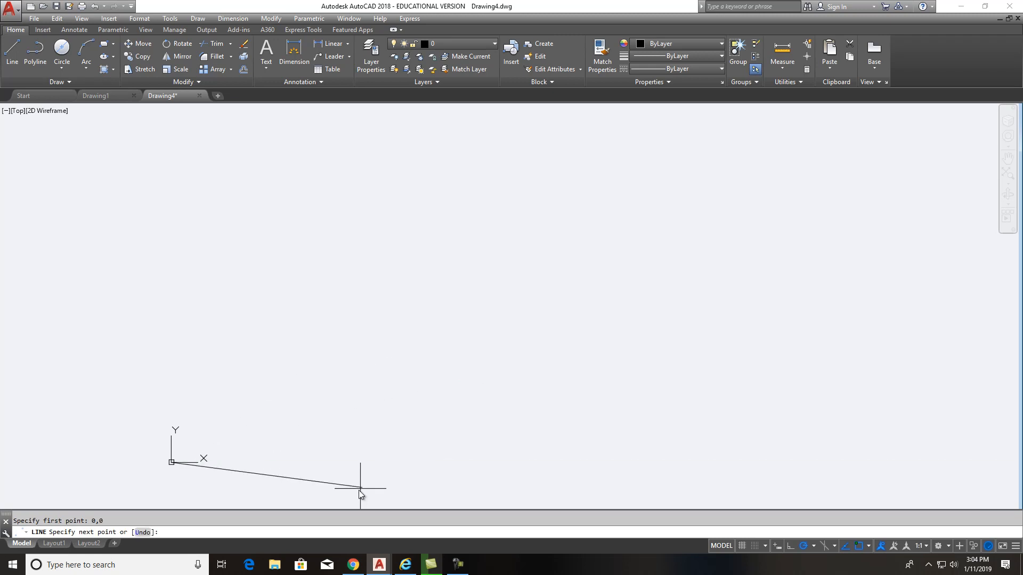
{"action": "mouse_move", "coordinate": [368, 419]}
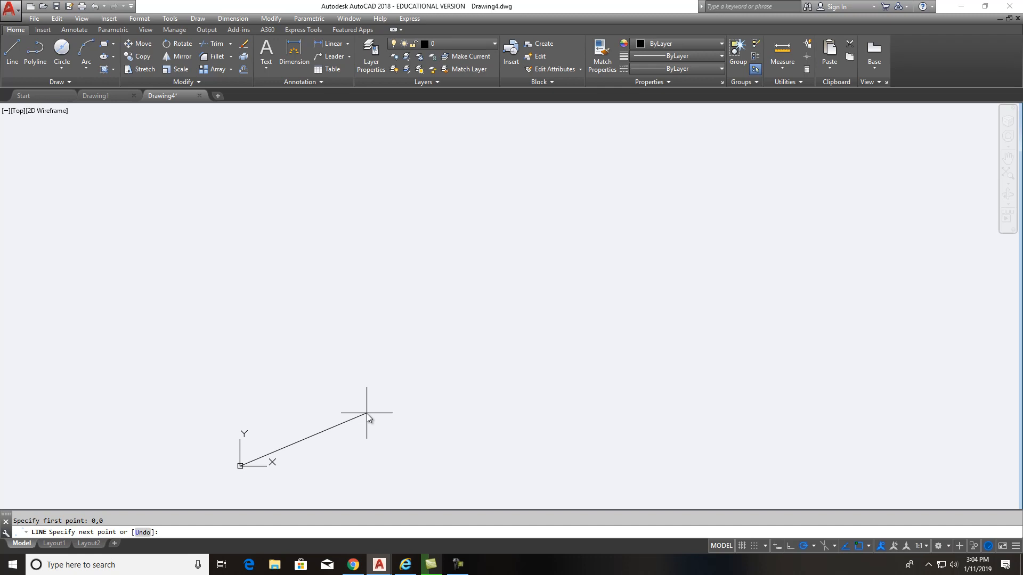
{"action": "type", "text": "1.7"}
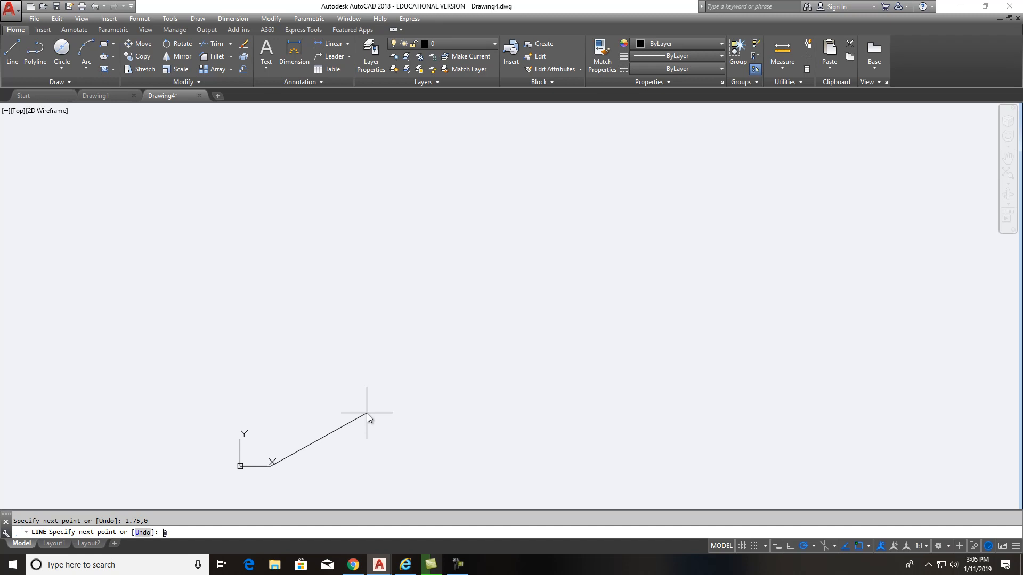
{"action": "type", "text": "@"}
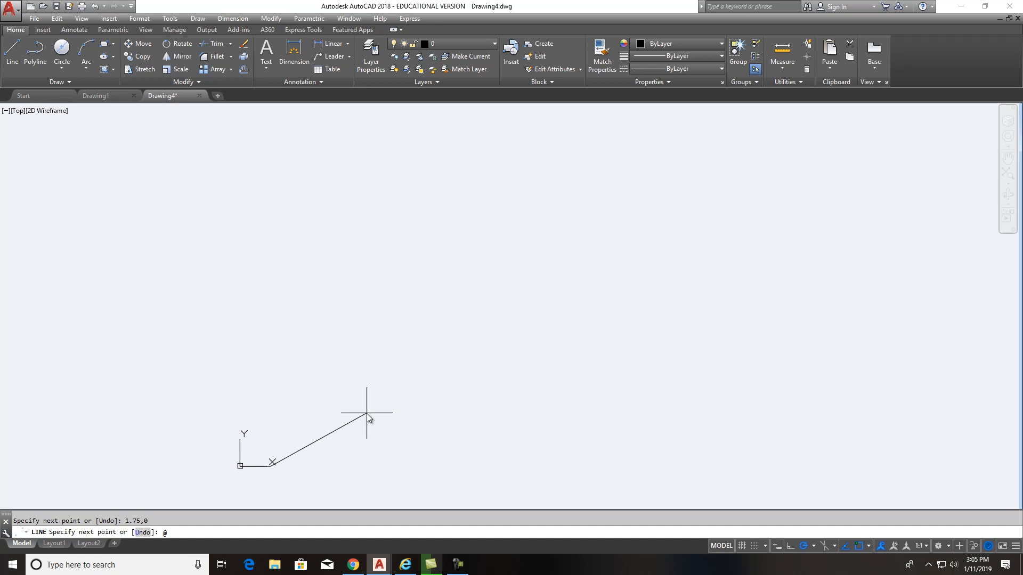
{"action": "type", "text": "1,"}
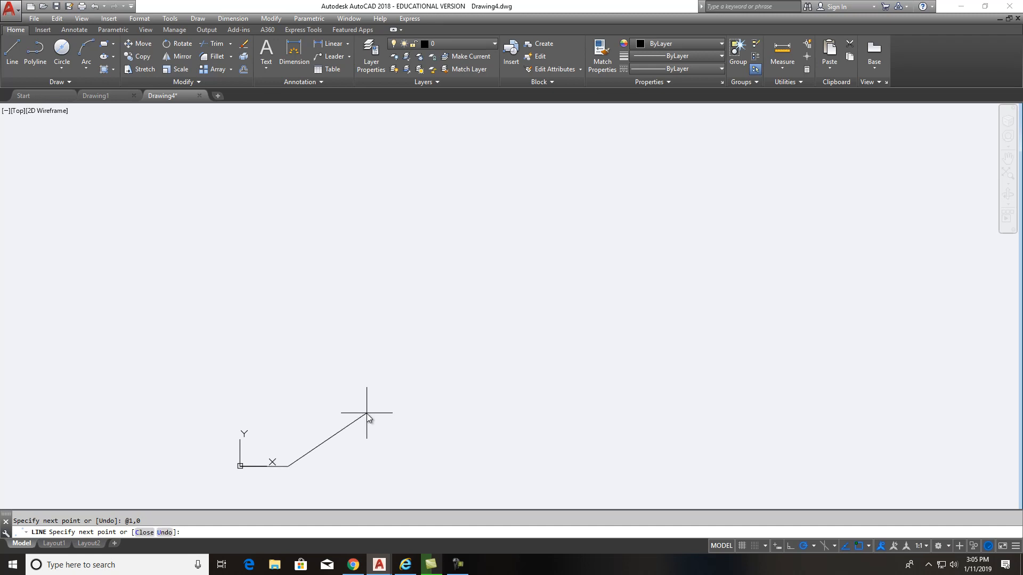
{"action": "type", "text": "@"}
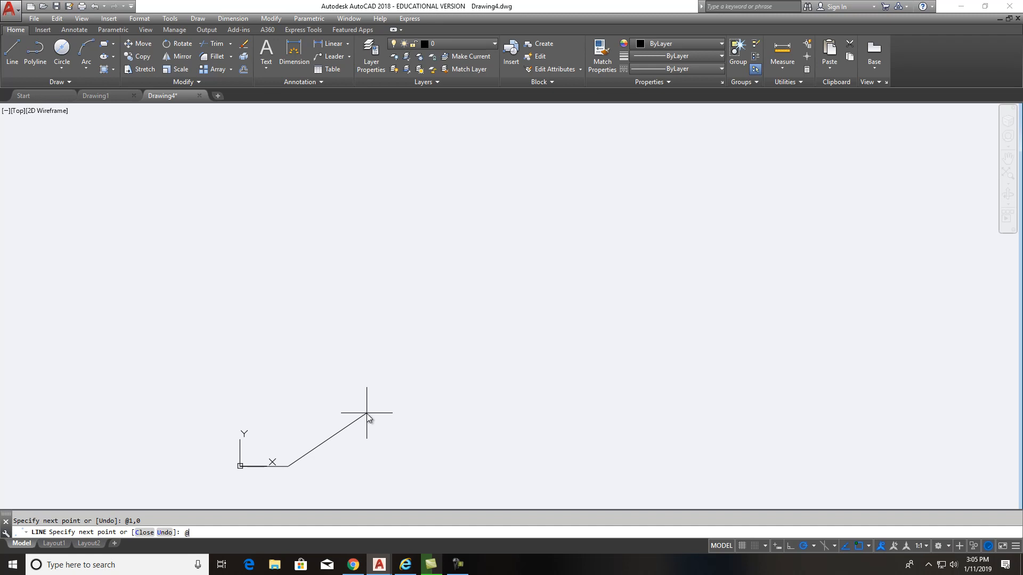
{"action": "type", "text": "0,"}
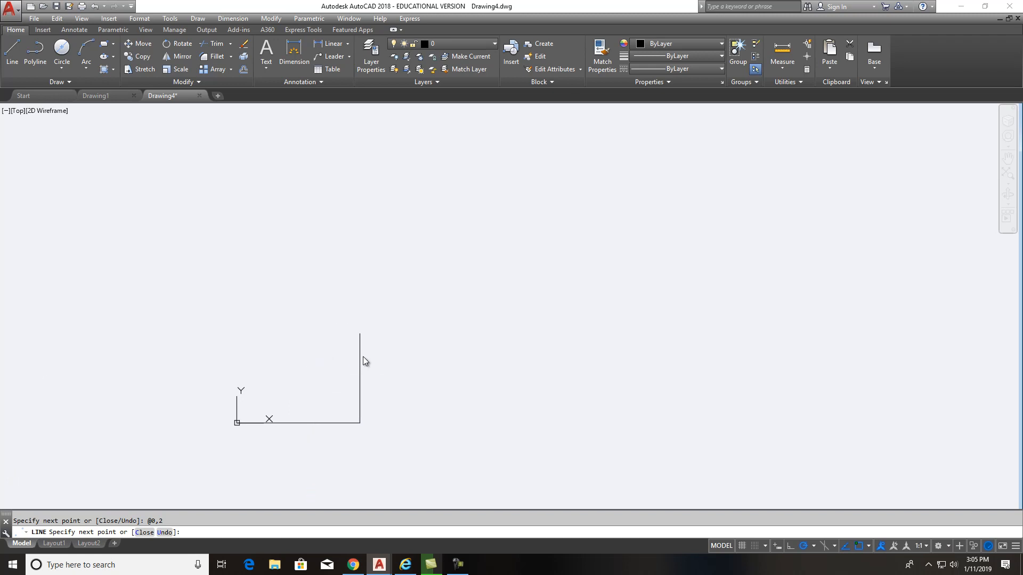
{"action": "mouse_move", "coordinate": [359, 303]}
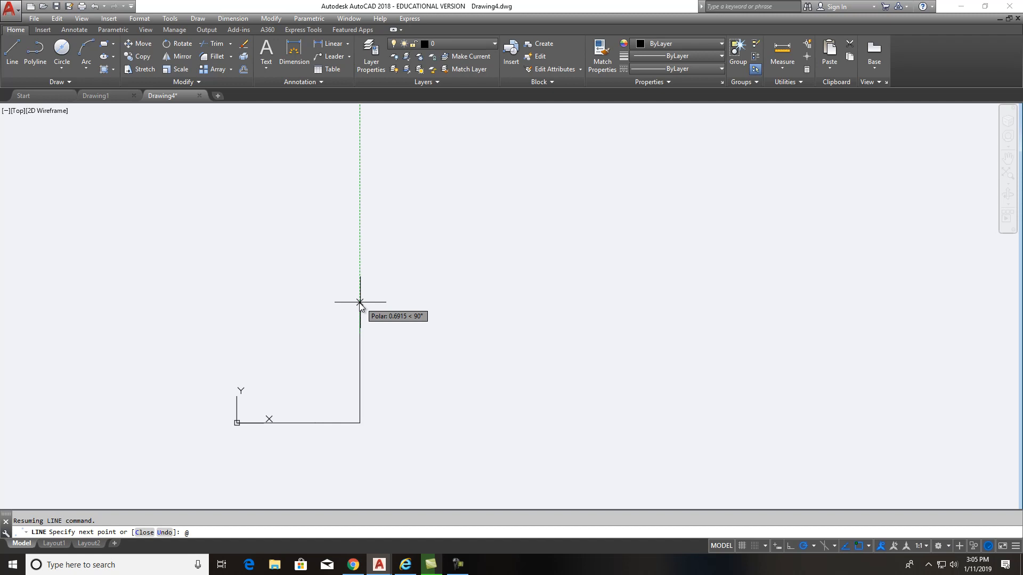
Step: Extend the outline 1.25 units left (@-1.25,0) and 1 unit up (@0,1)
{"action": "type", "text": "@"}
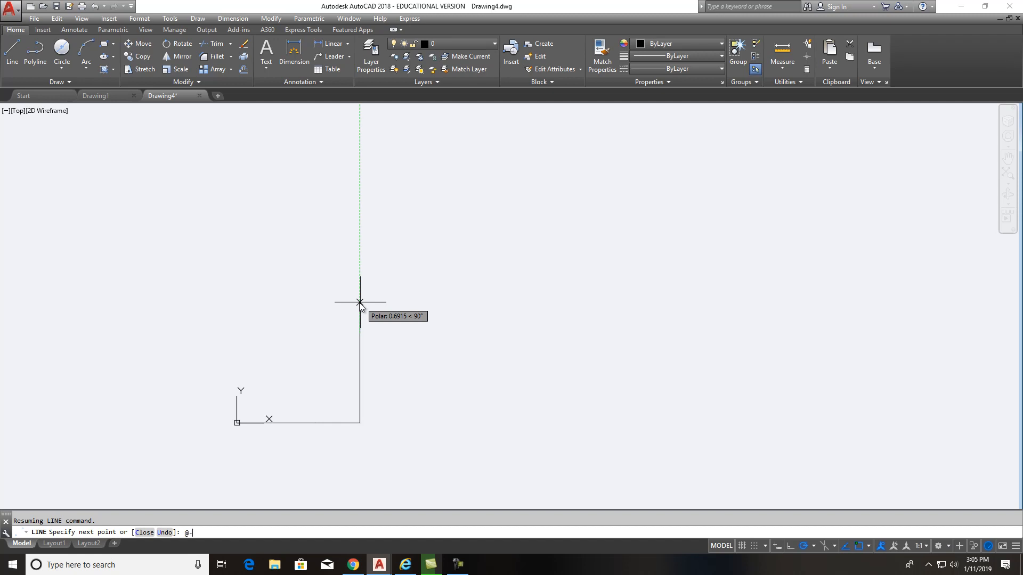
{"action": "type", "text": "1.25,"}
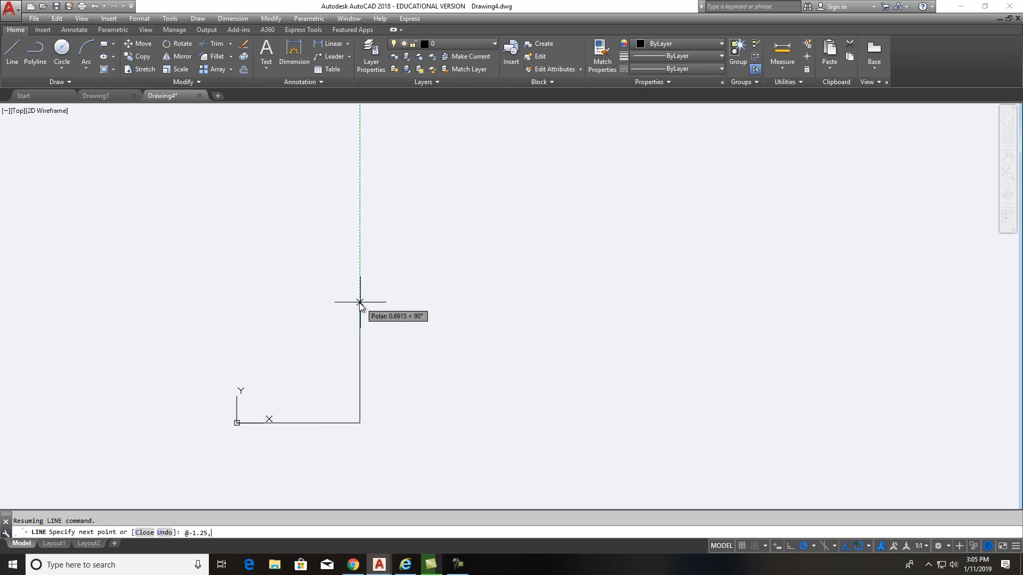
{"action": "type", "text": "0"}
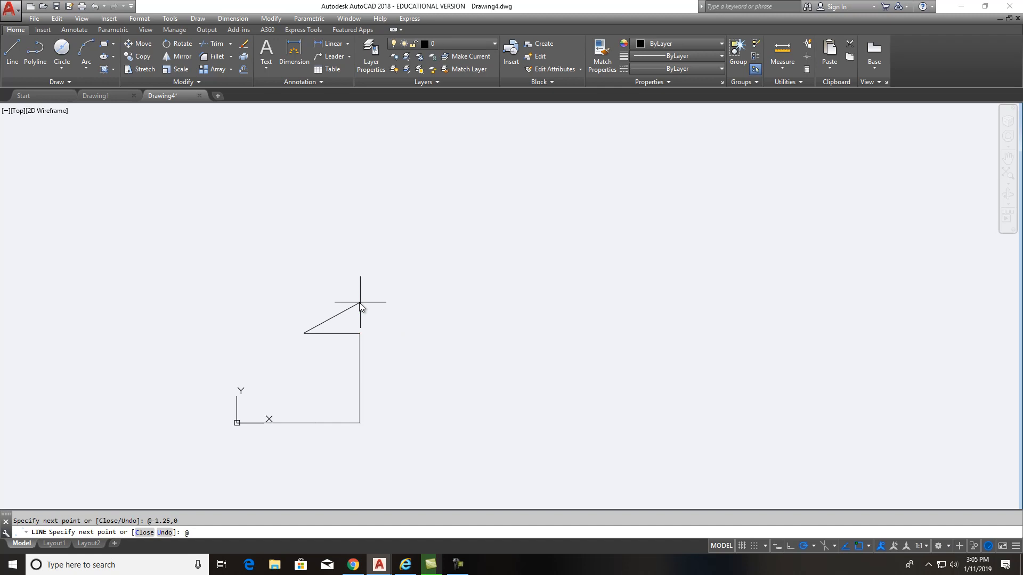
{"action": "type", "text": "@0,1"}
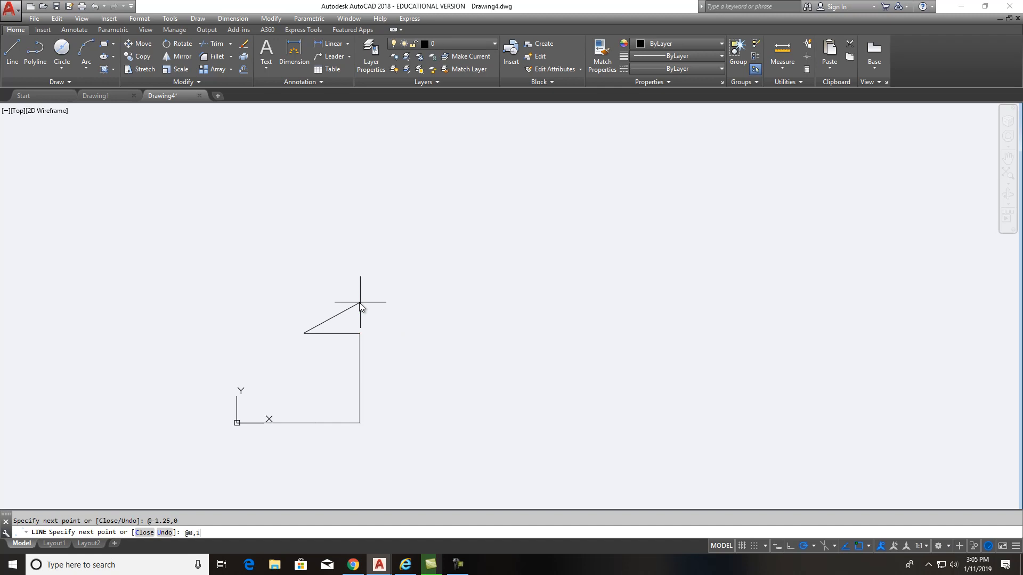
{"action": "key", "text": "Return"}
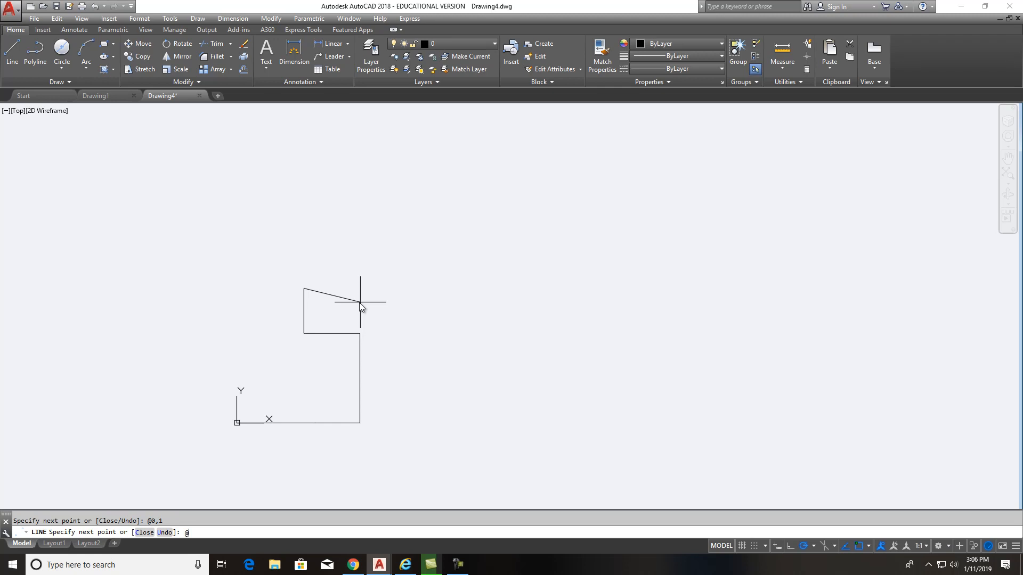
Step: Draw the 3.5-unit flange top, drop 1, go 1.25 left, then drop 2
{"action": "type", "text": "3.5,"}
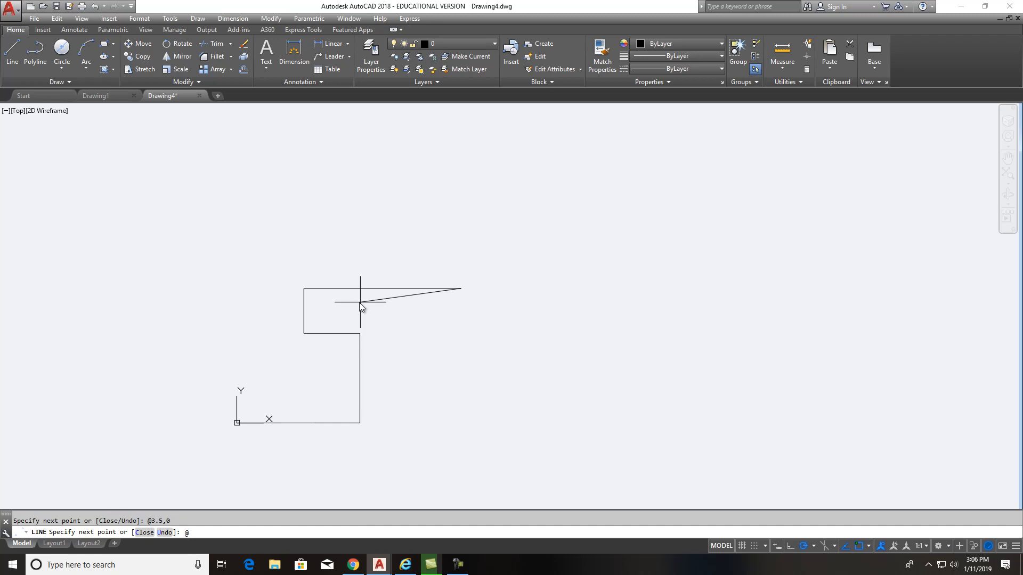
{"action": "type", "text": "0,"}
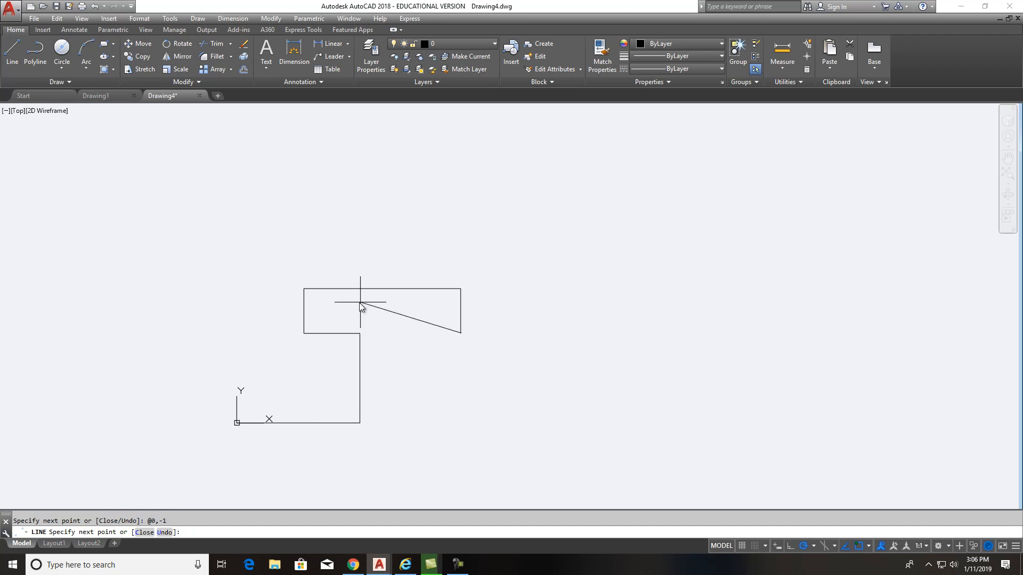
{"action": "type", "text": "@"}
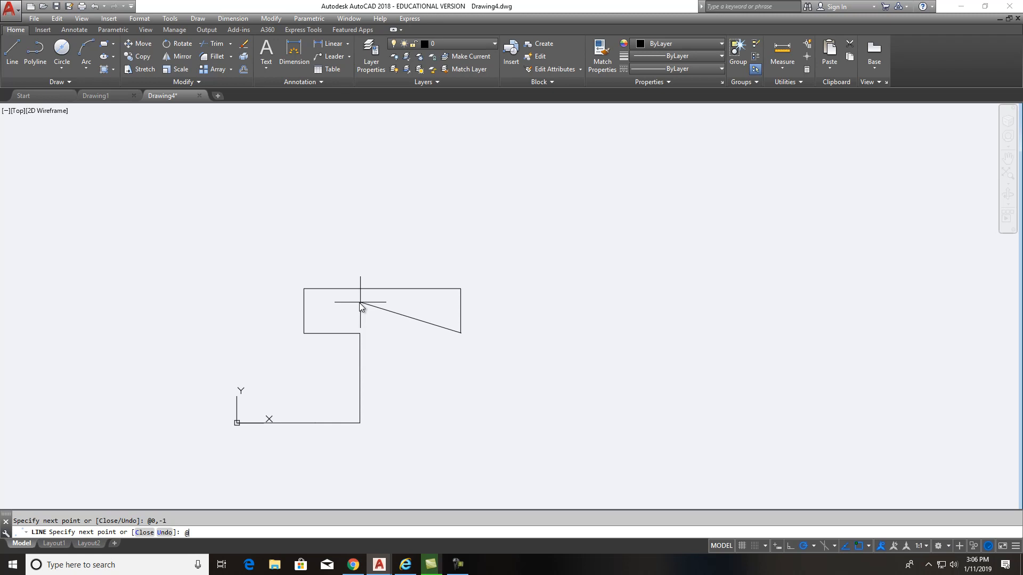
{"action": "type", "text": "-1"}
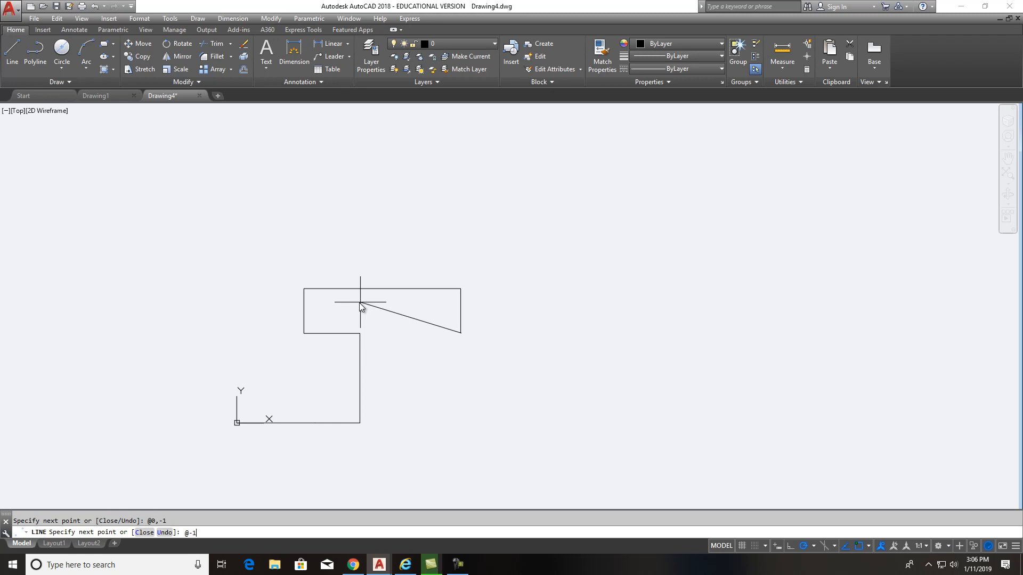
{"action": "type", "text": ".25"}
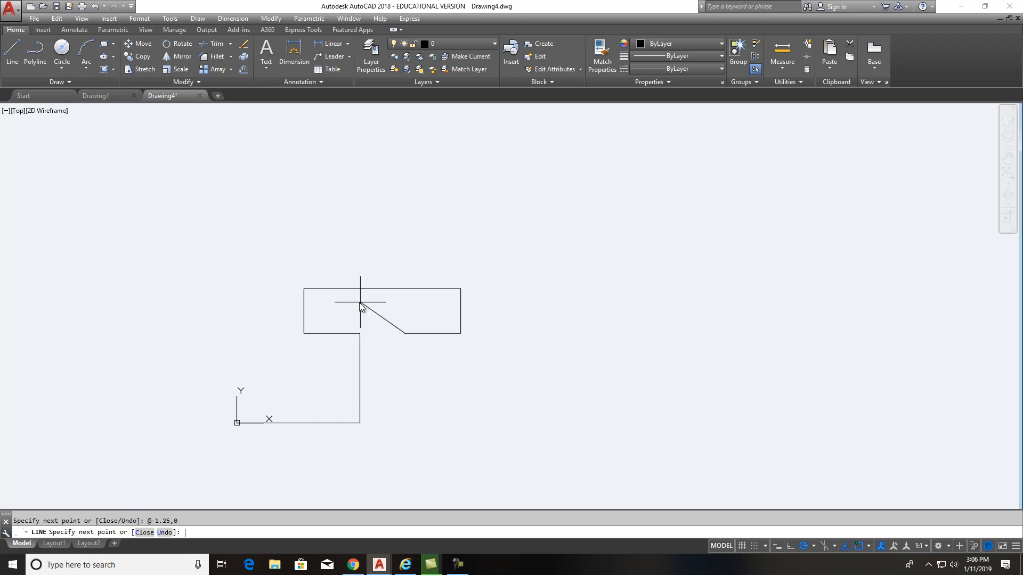
{"action": "type", "text": "@"}
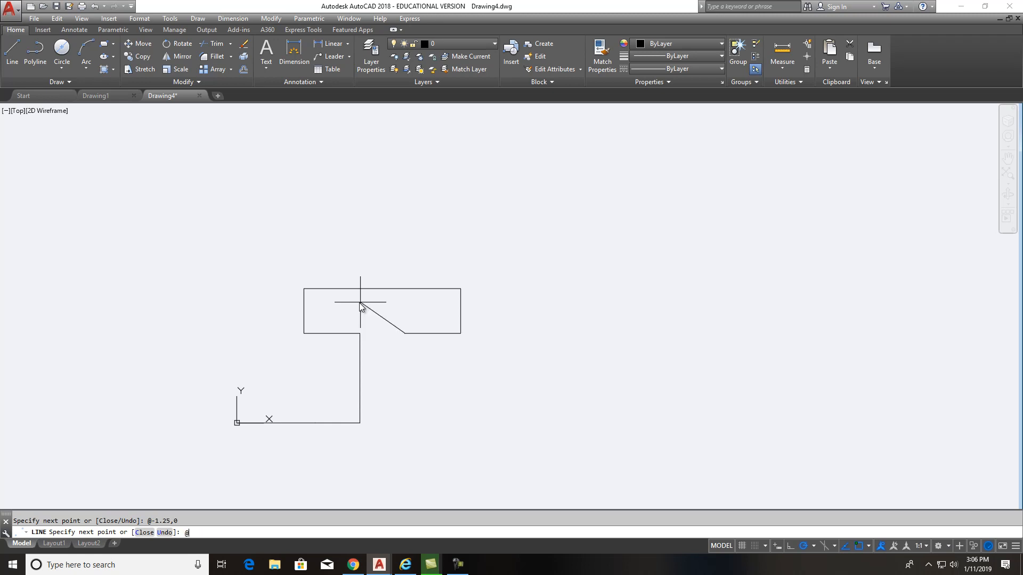
{"action": "type", "text": "0,-"}
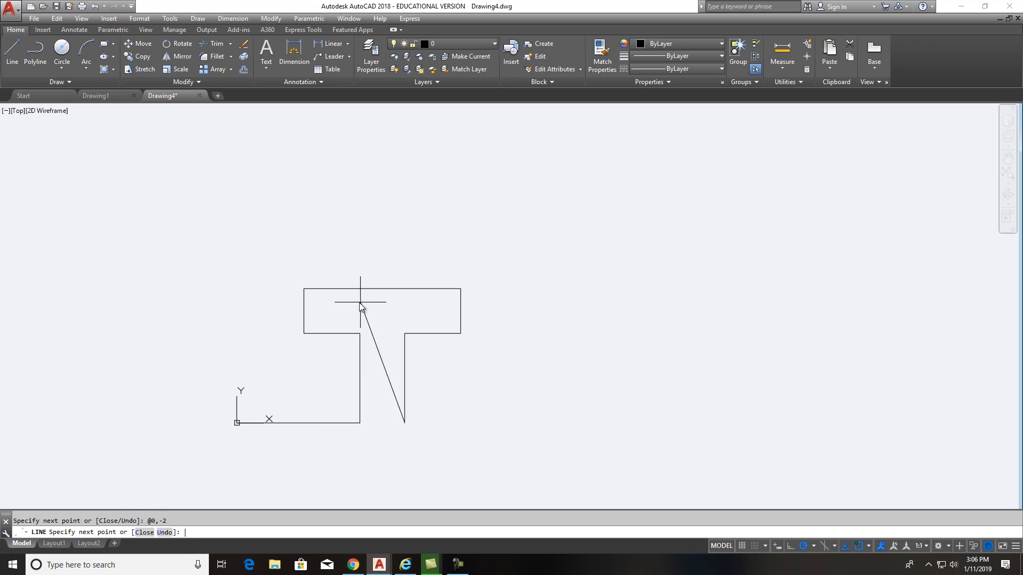
Step: Add a 1-unit base segment and the @1.75,3 slanted right edge; close the tutorial window
{"action": "type", "text": "@"}
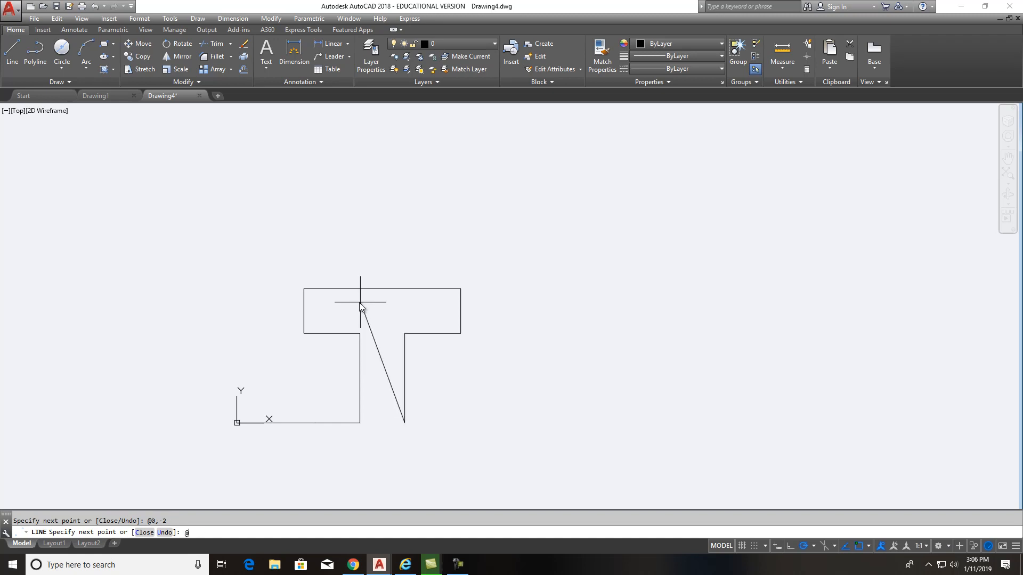
{"action": "type", "text": "1,0"}
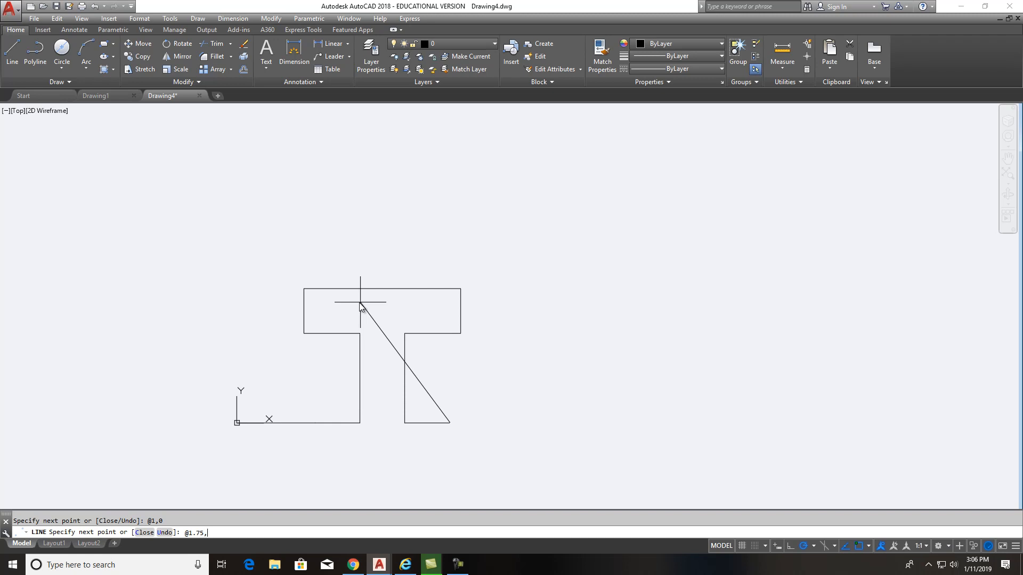
{"action": "type", "text": "3"}
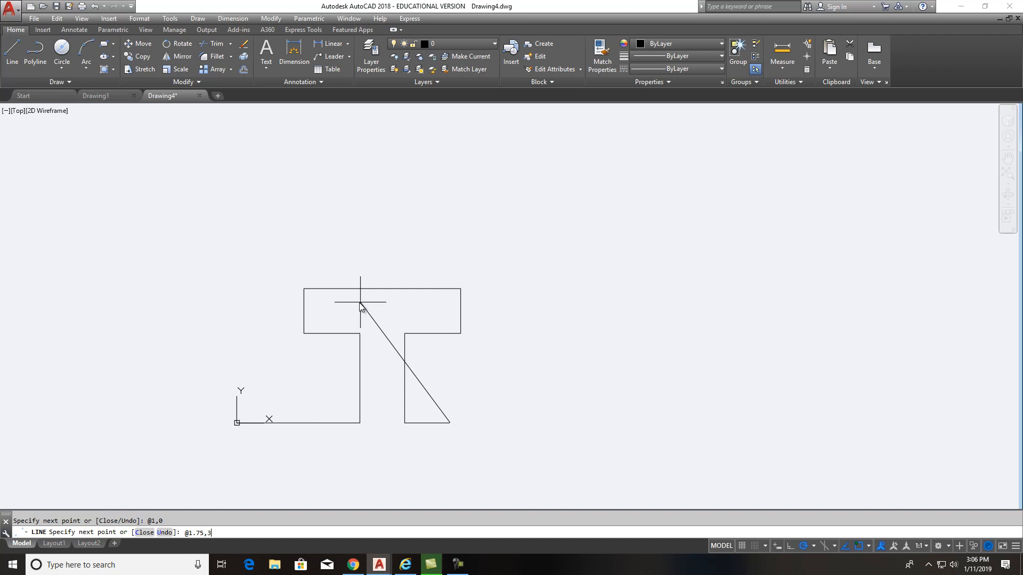
{"action": "key", "text": "Return"}
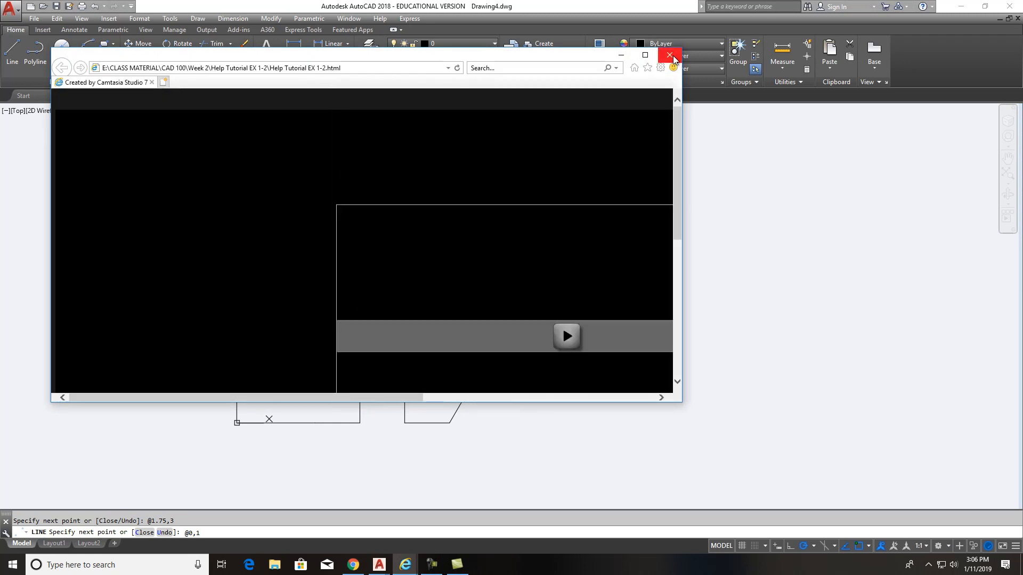
{"action": "left_click", "coordinate": [668, 55]}
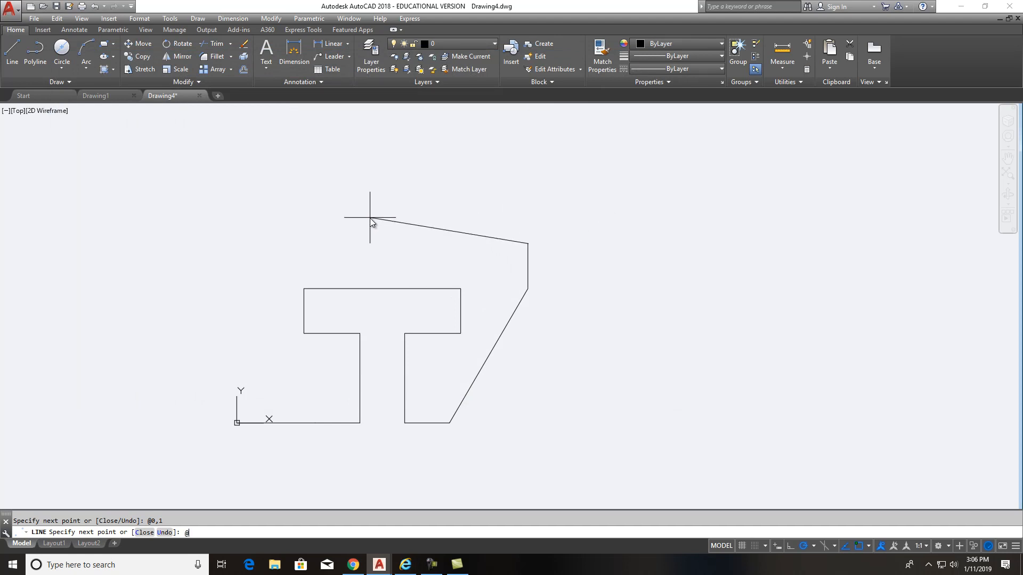
Step: Draw the 6.5-unit top edge leftward and the 1-unit left-side drop (@0,-1)
{"action": "type", "text": "-6.5,0"}
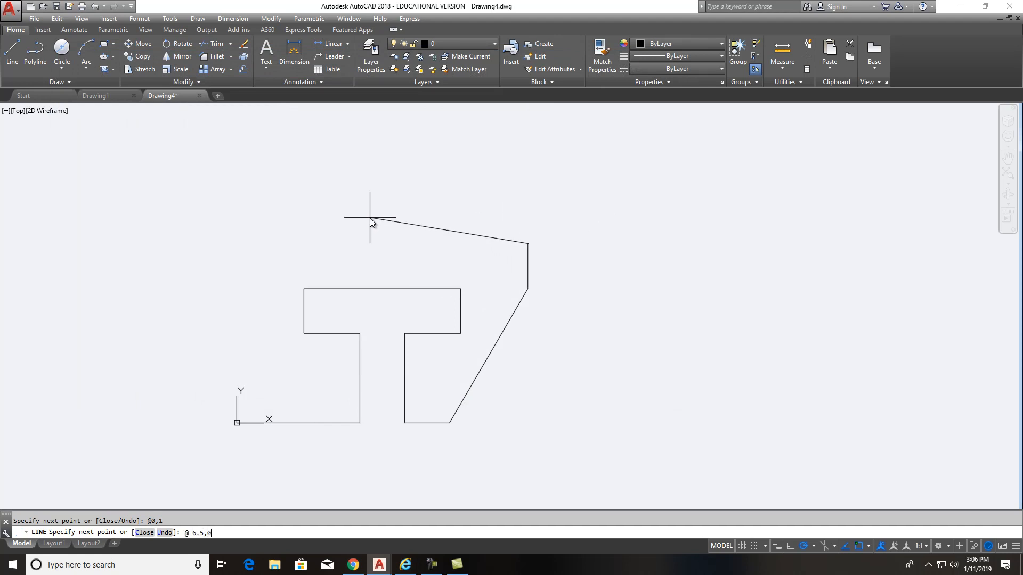
{"action": "key", "text": "Return"}
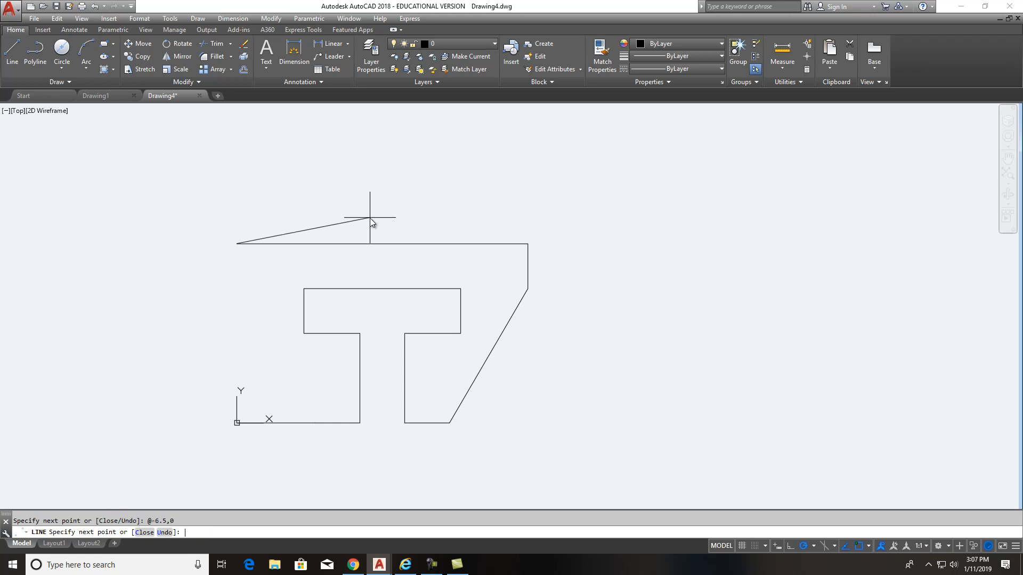
{"action": "type", "text": "@0"}
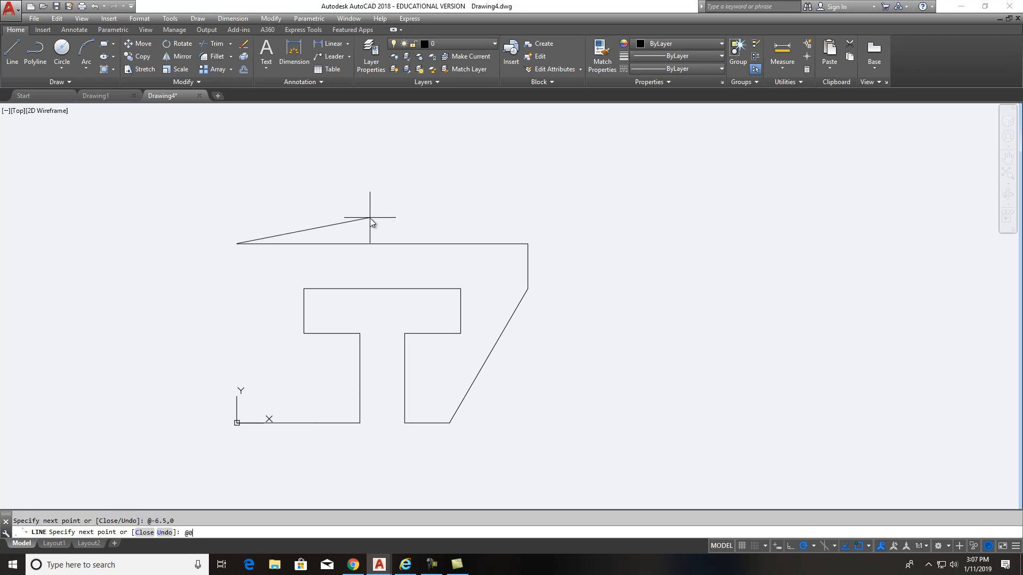
{"action": "type", "text": ","}
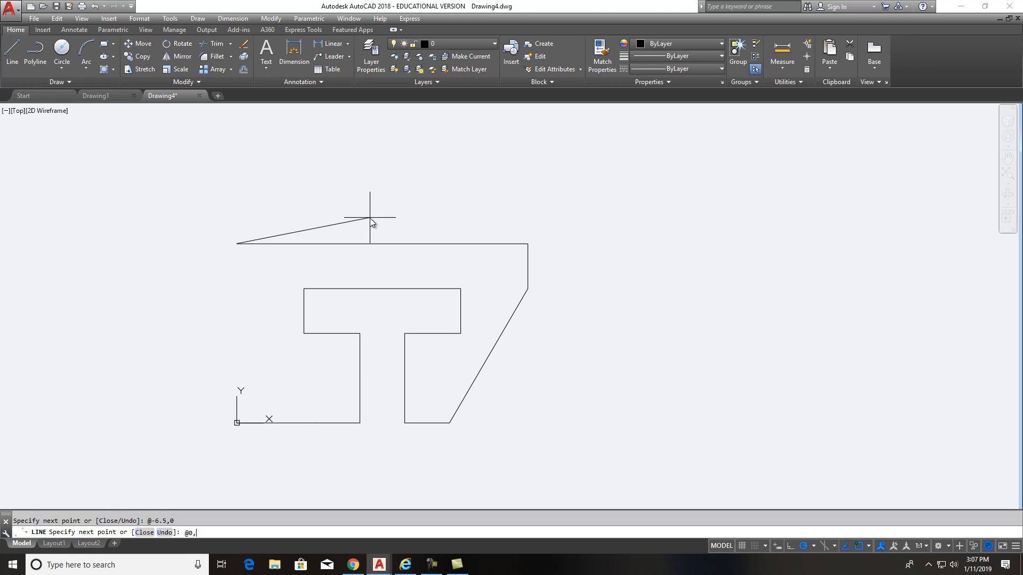
{"action": "type", "text": "-1"}
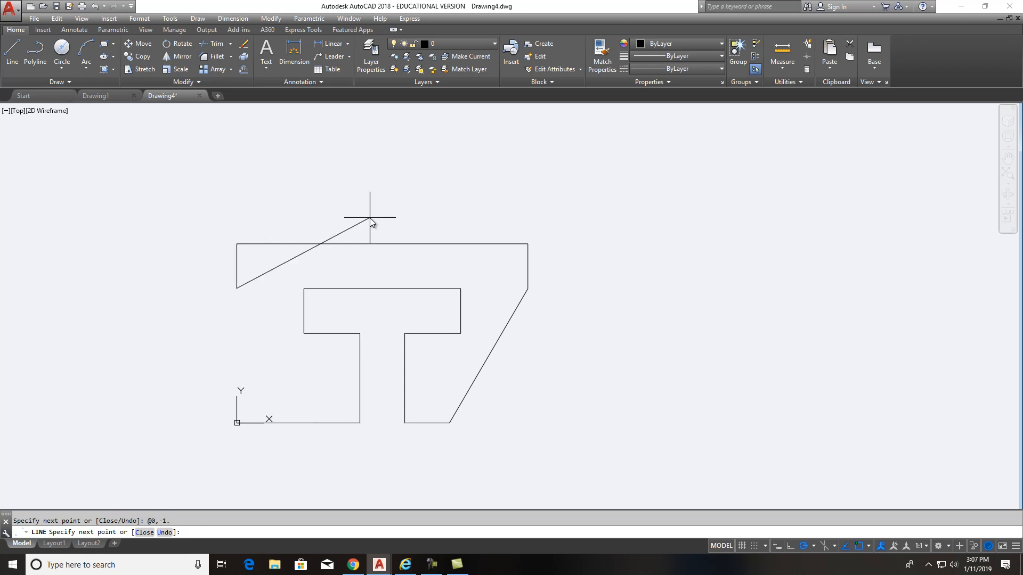
{"action": "type", "text": "@"}
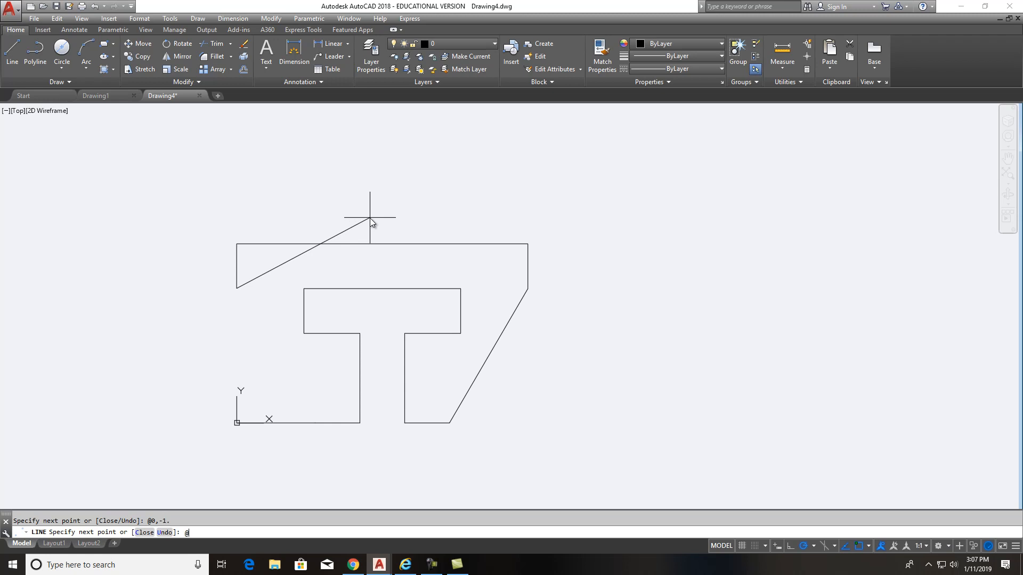
{"action": "type", "text": "1.75"}
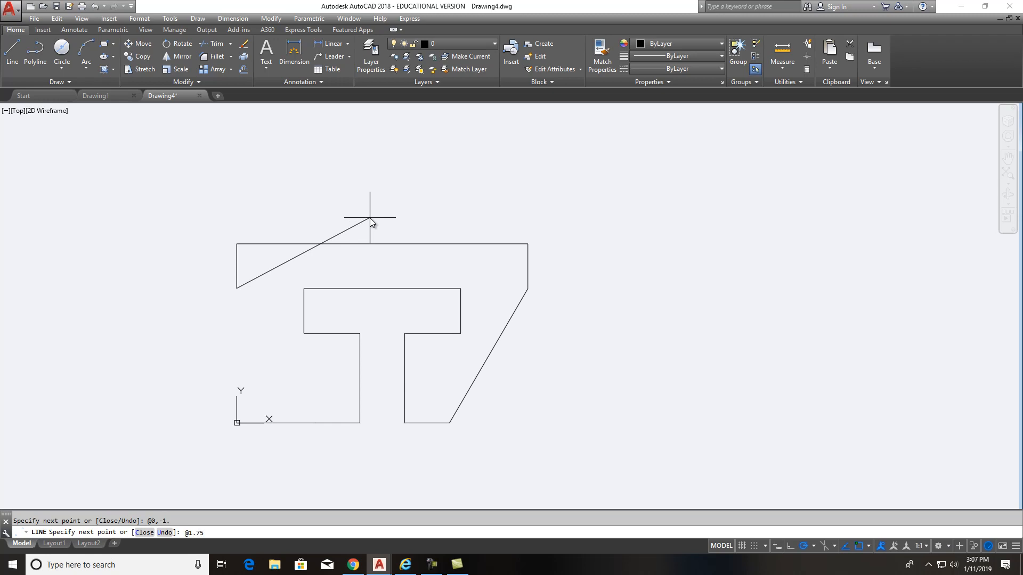
{"action": "type", "text": ","}
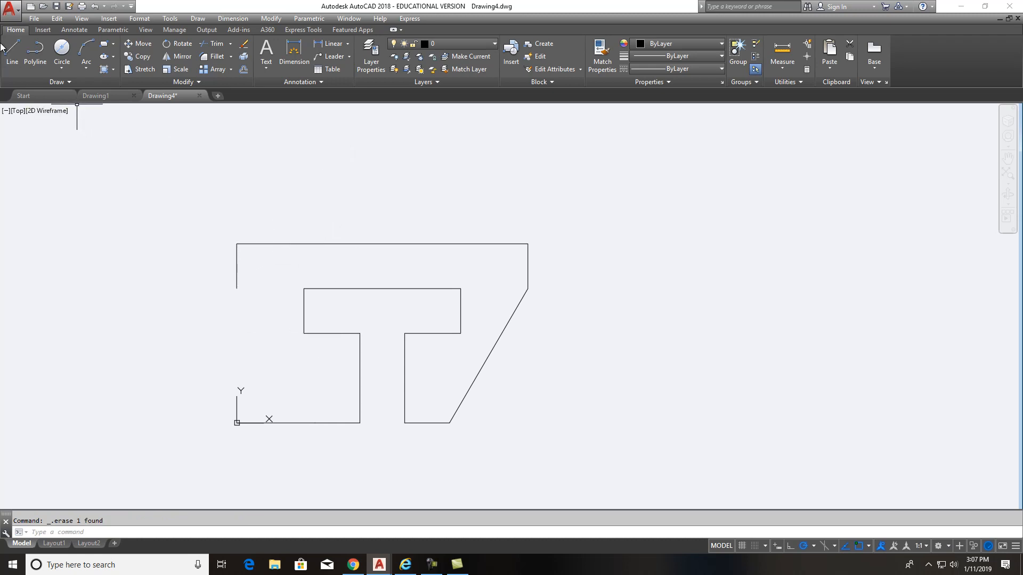
Step: Draw the slanted left edge from the left side's endpoint, going 1.75 right and 3 down
{"action": "left_click", "coordinate": [11, 54]}
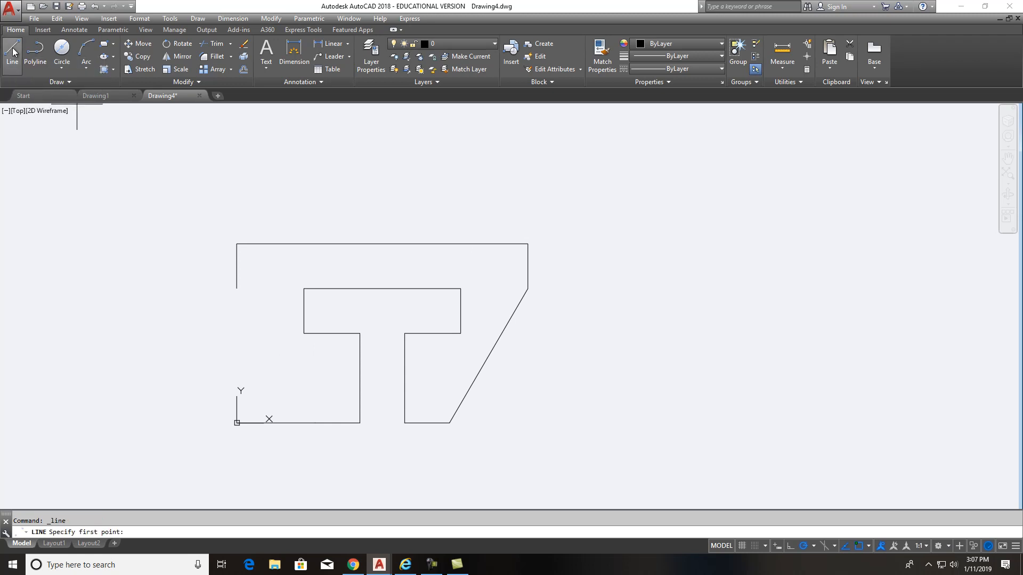
{"action": "mouse_move", "coordinate": [862, 546]}
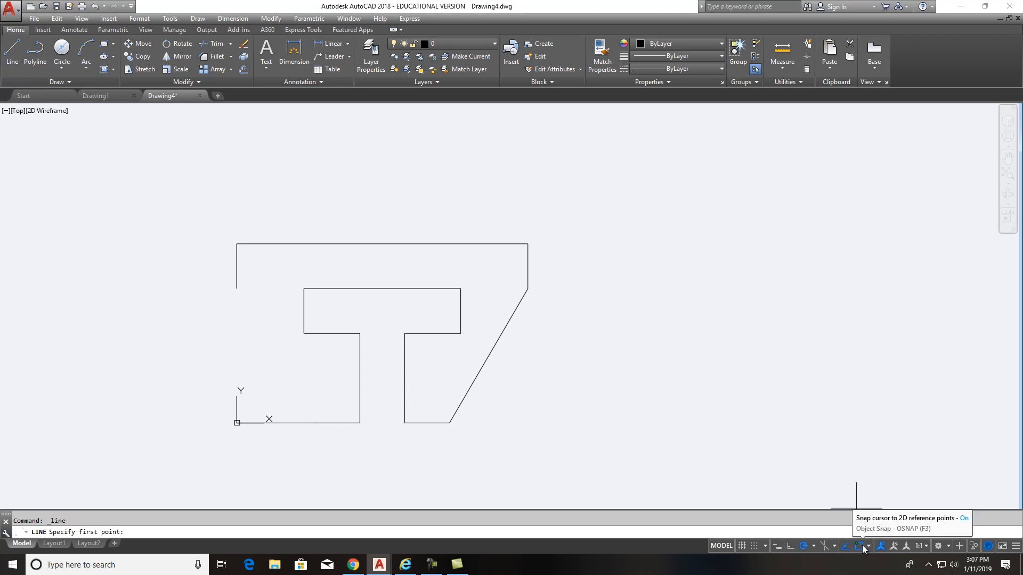
{"action": "left_click", "coordinate": [867, 546]}
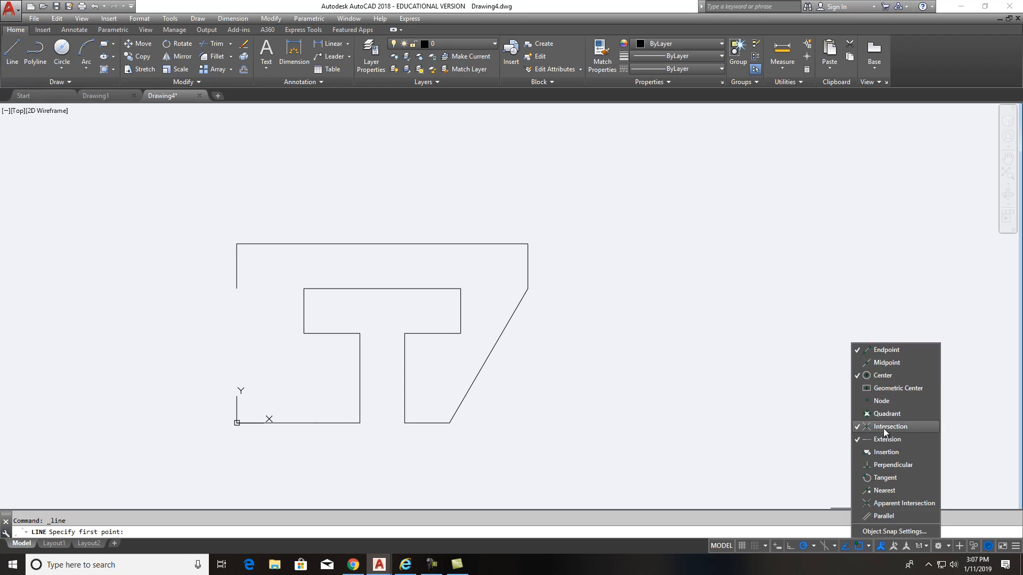
{"action": "mouse_move", "coordinate": [887, 350]}
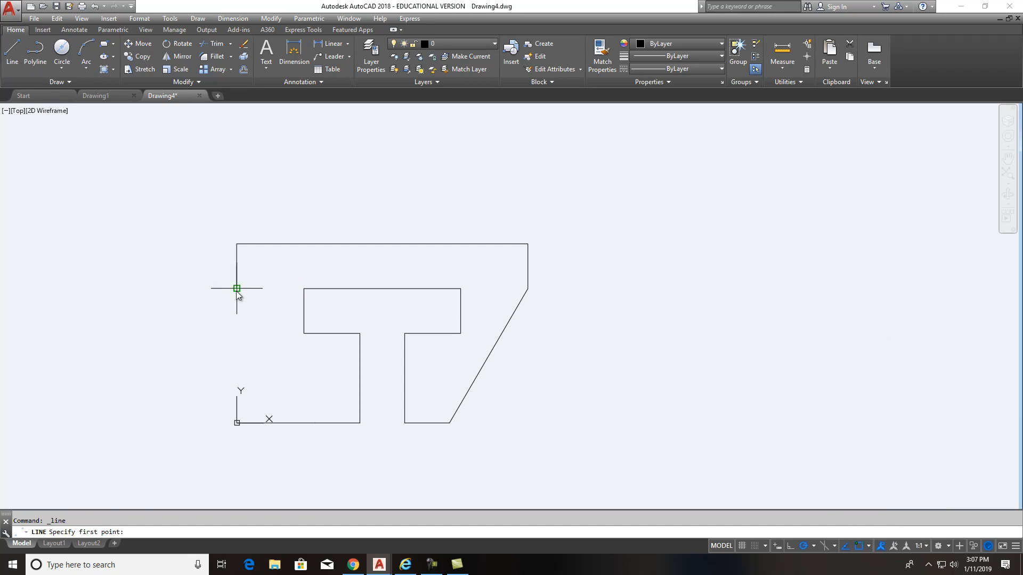
{"action": "left_click", "coordinate": [236, 289]}
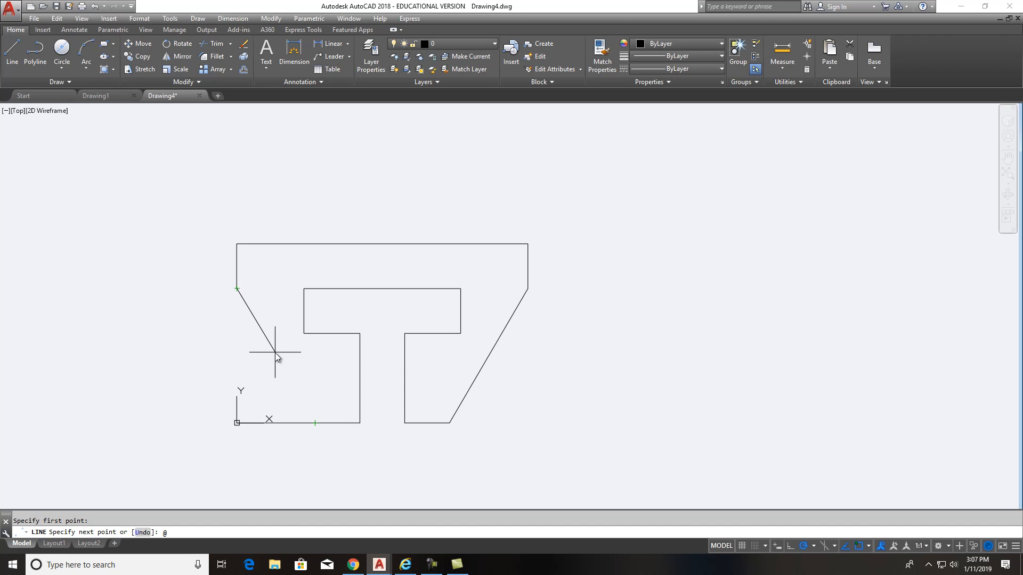
{"action": "type", "text": "1.75"}
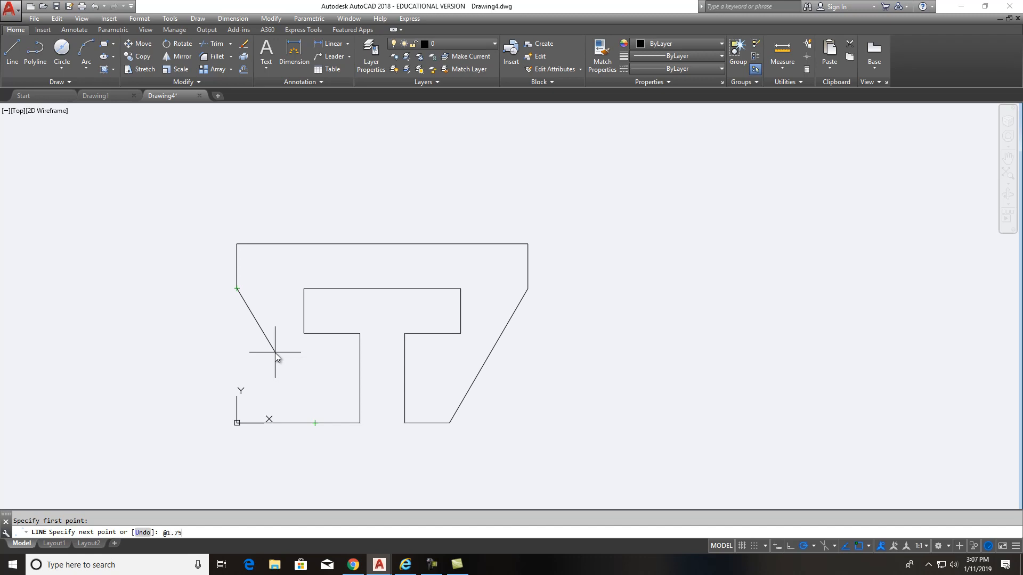
{"action": "type", "text": ","}
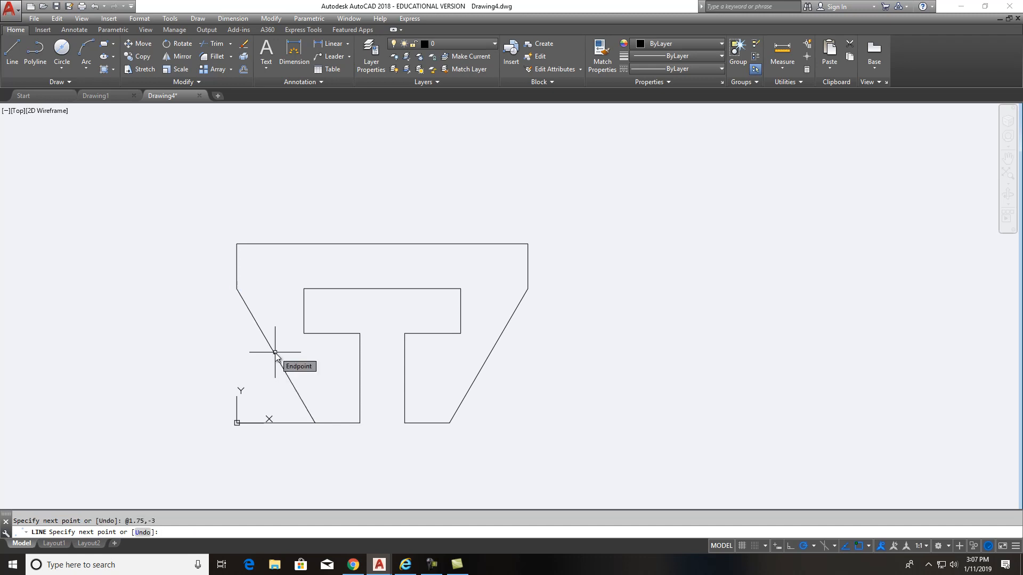
{"action": "key", "text": "Escape"}
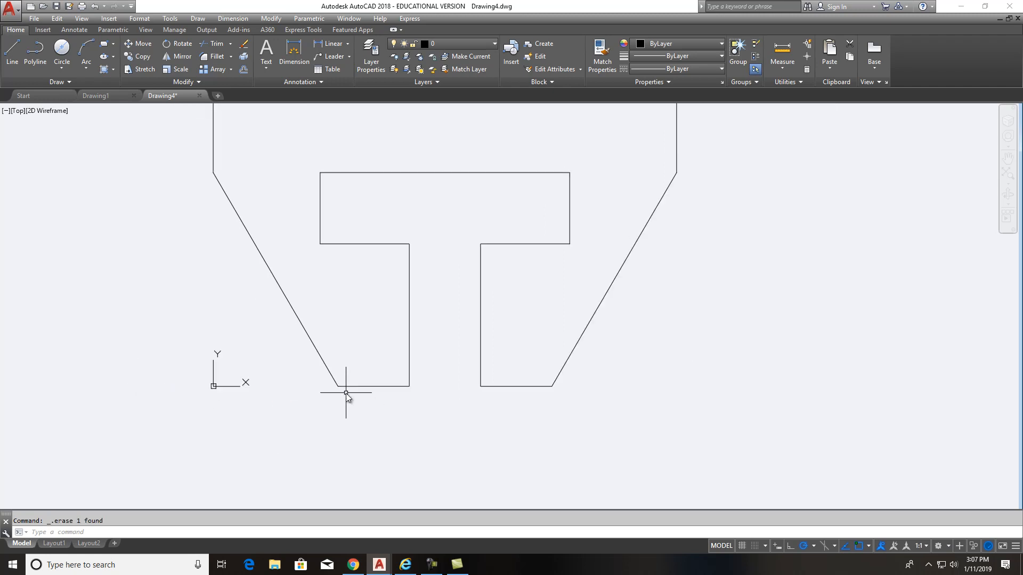
Step: Zoom to check the outline, erase all 14 objects, and briefly view the course page
{"action": "scroll", "scroll_direction": "down", "scroll_amount": 3}
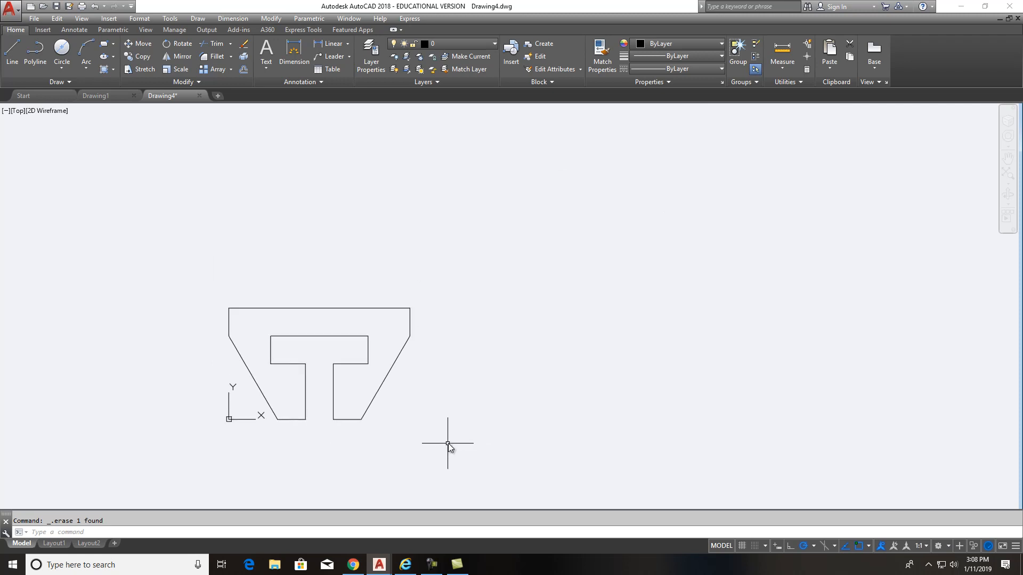
{"action": "mouse_move", "coordinate": [474, 458]}
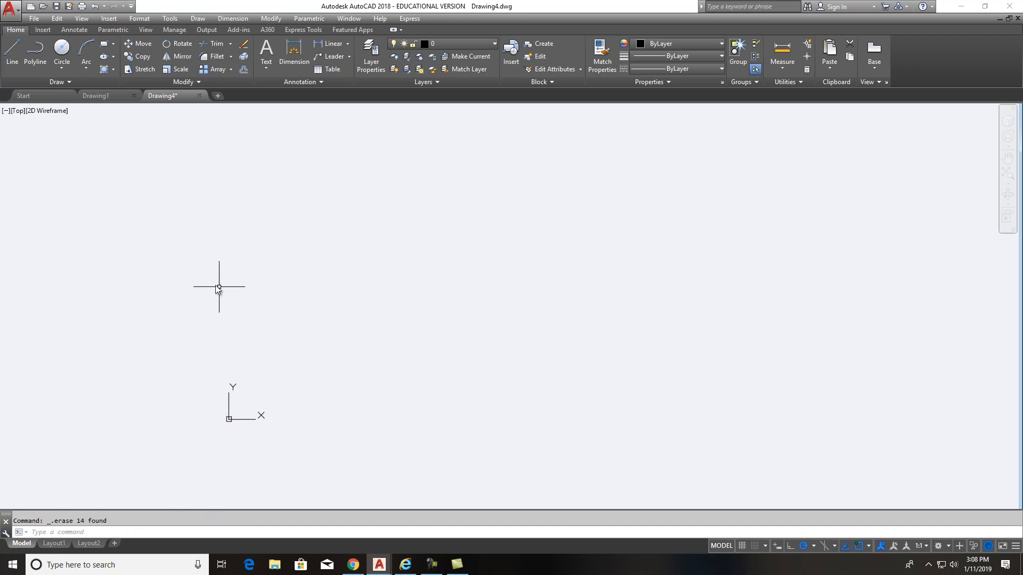
{"action": "mouse_move", "coordinate": [235, 437]}
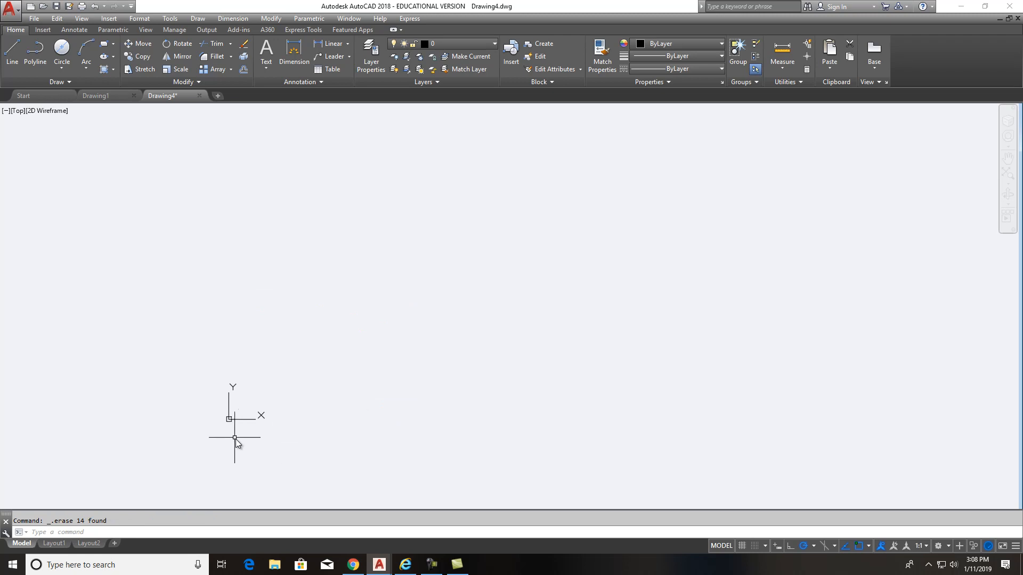
{"action": "mouse_move", "coordinate": [241, 447]}
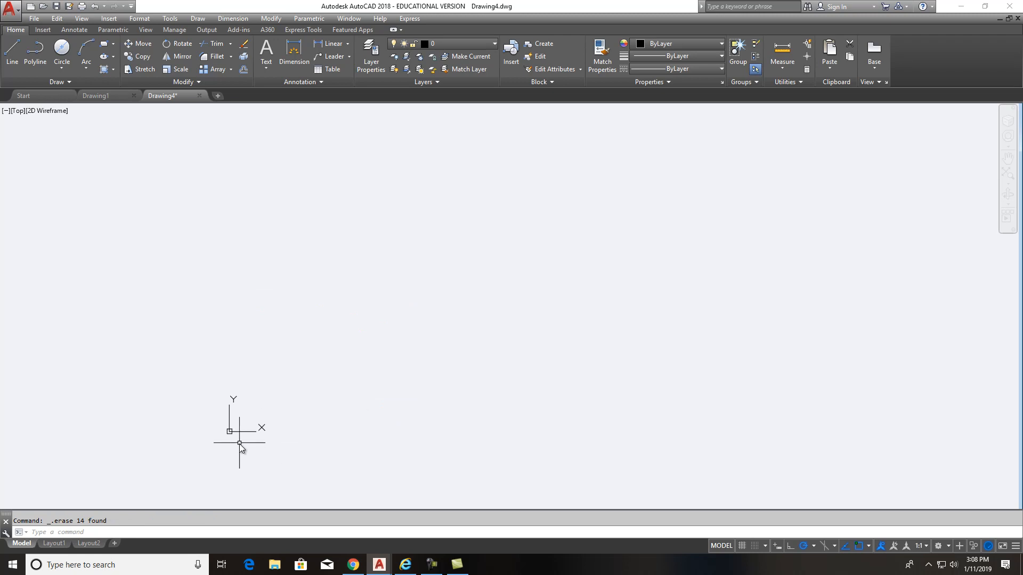
{"action": "left_click", "coordinate": [352, 565]}
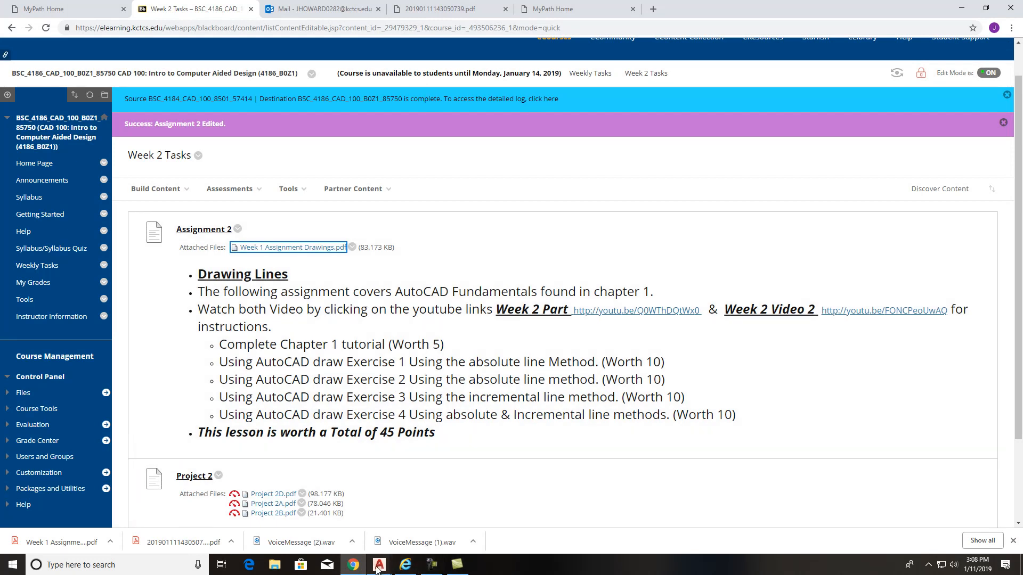
{"action": "left_click", "coordinate": [378, 564]}
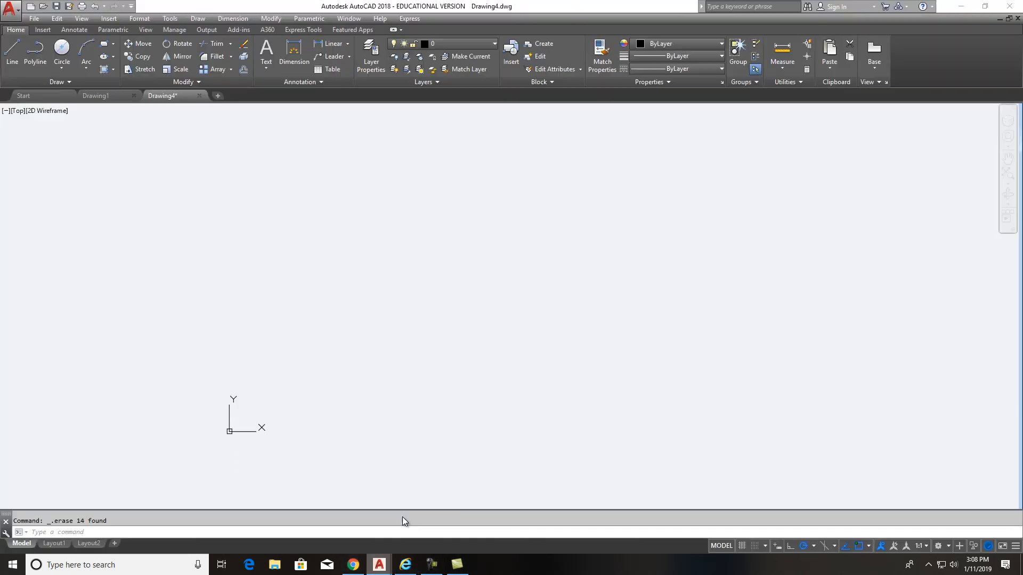
Step: Draw a line from 0,0 through .25,0 to 31.25,0, ending with a @.25,.25 step
{"action": "left_click", "coordinate": [95, 96]}
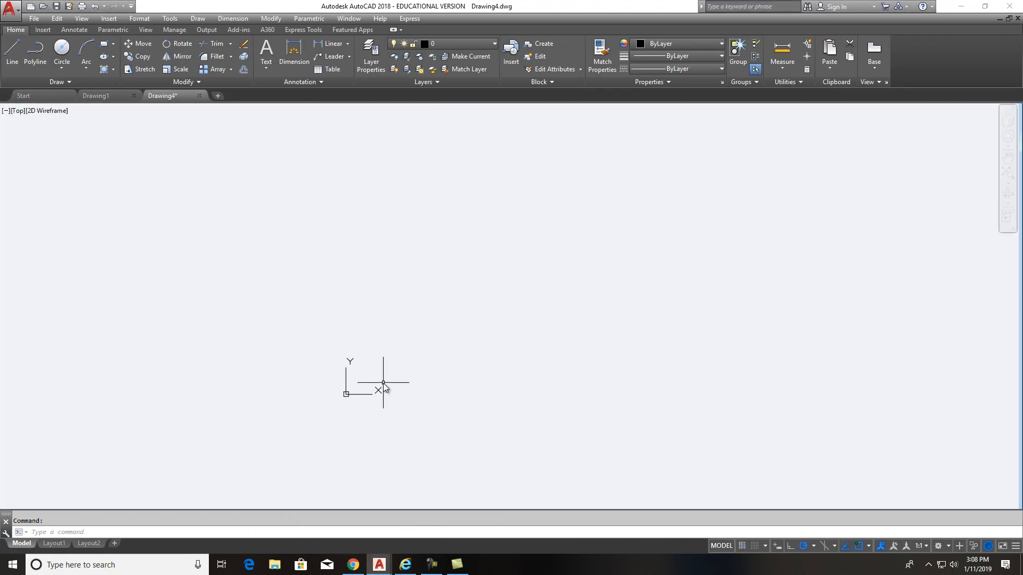
{"action": "left_click", "coordinate": [12, 49]}
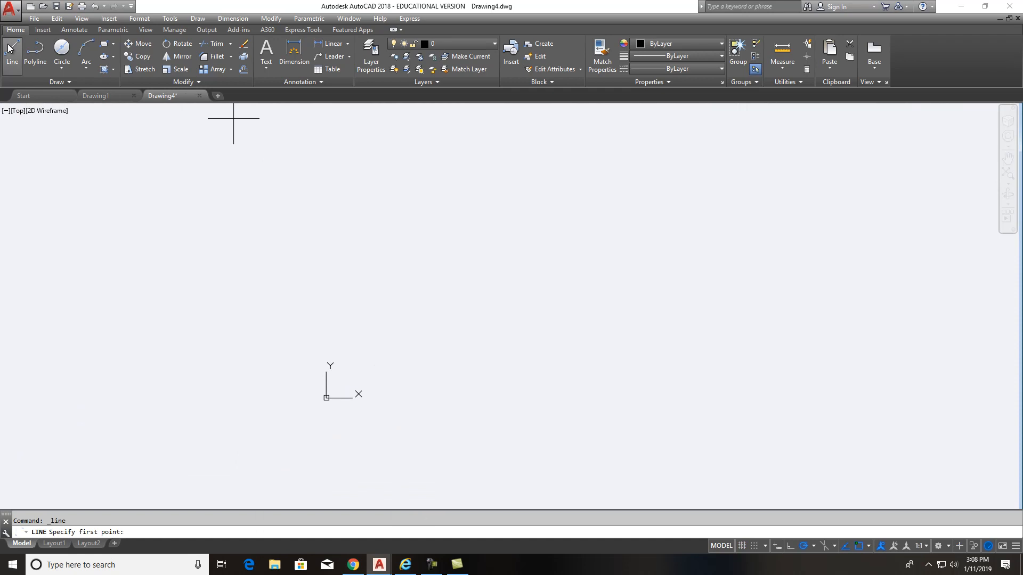
{"action": "type", "text": "0,0"}
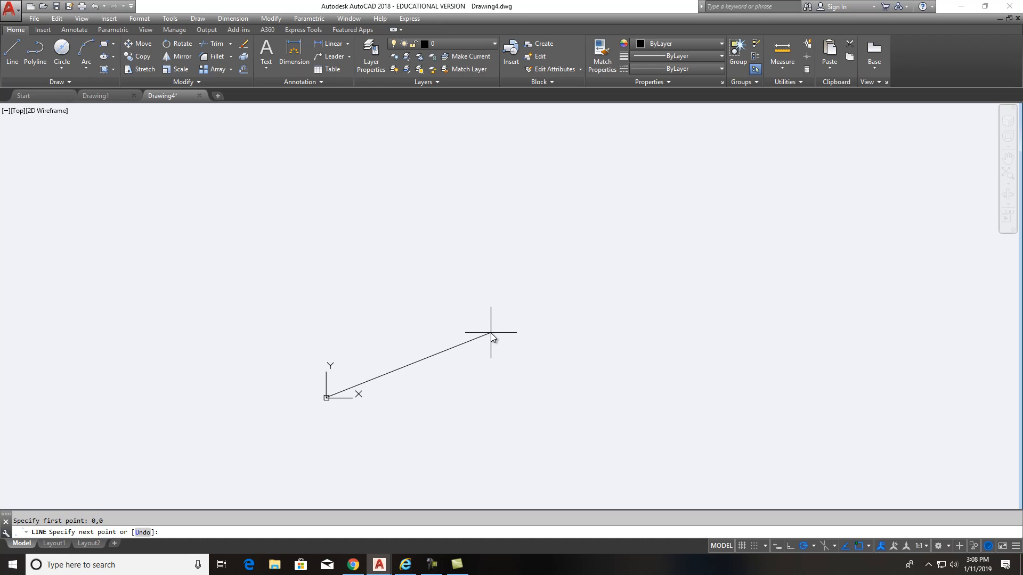
{"action": "type", "text": ".2"}
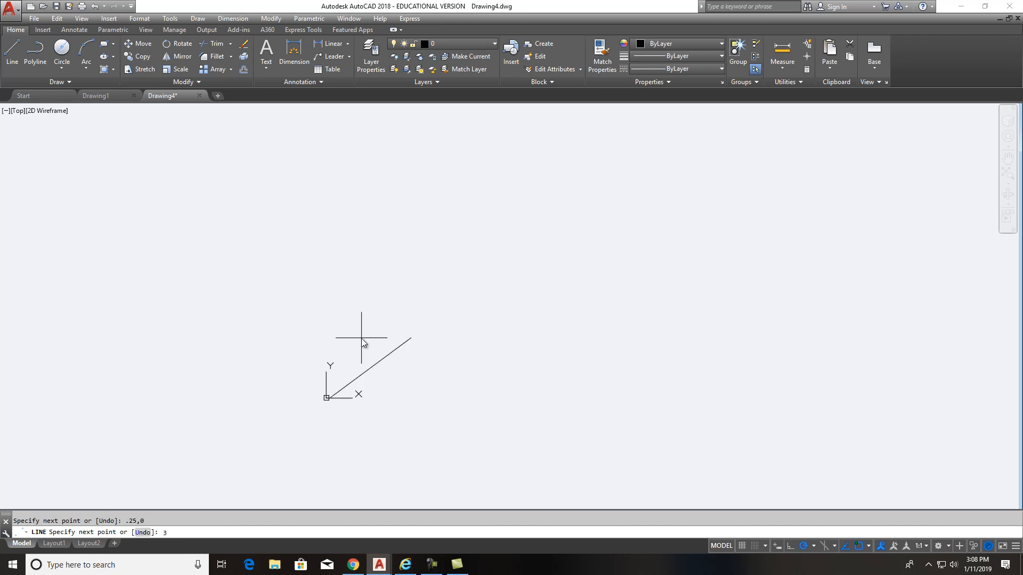
{"action": "left_click", "coordinate": [393, 364]}
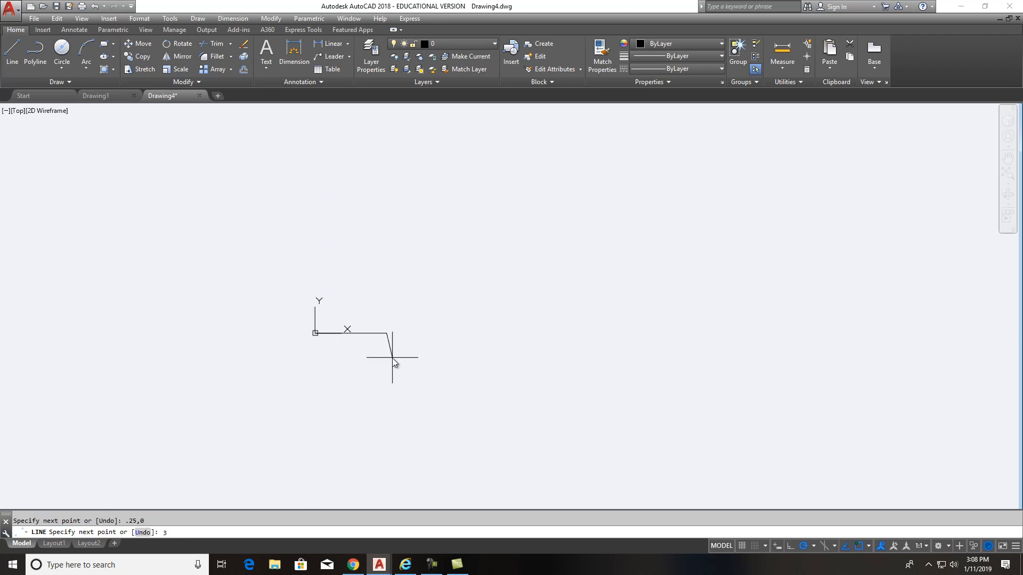
{"action": "mouse_move", "coordinate": [560, 334]}
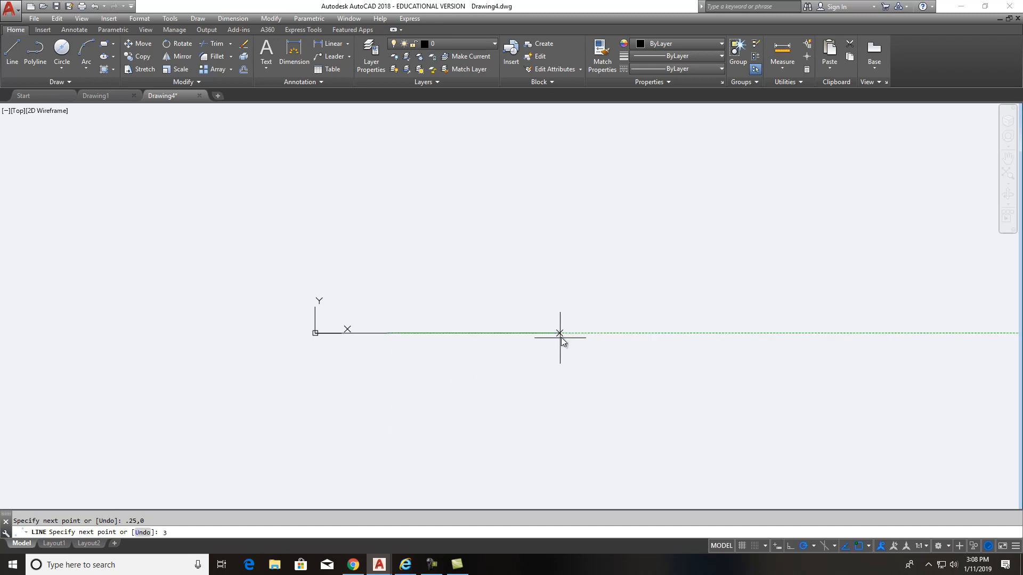
{"action": "mouse_move", "coordinate": [562, 334]}
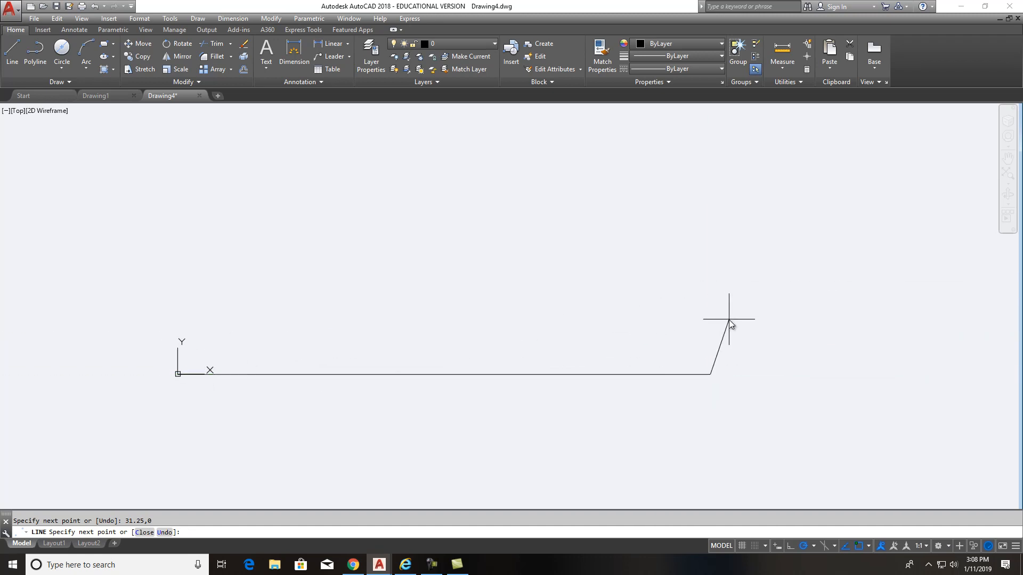
{"action": "mouse_move", "coordinate": [756, 326]}
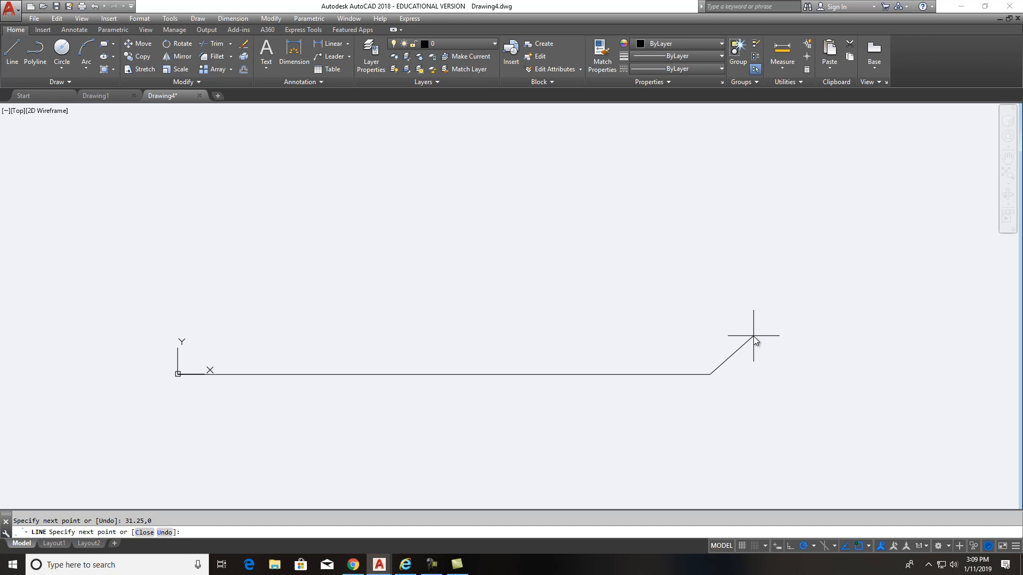
{"action": "type", "text": "@.25"}
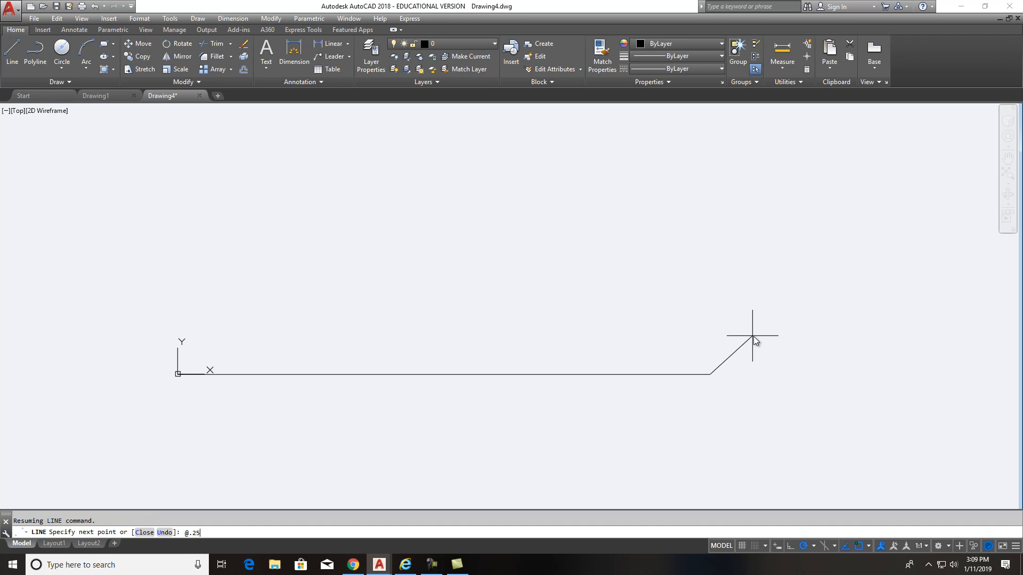
{"action": "type", "text": ",.25"}
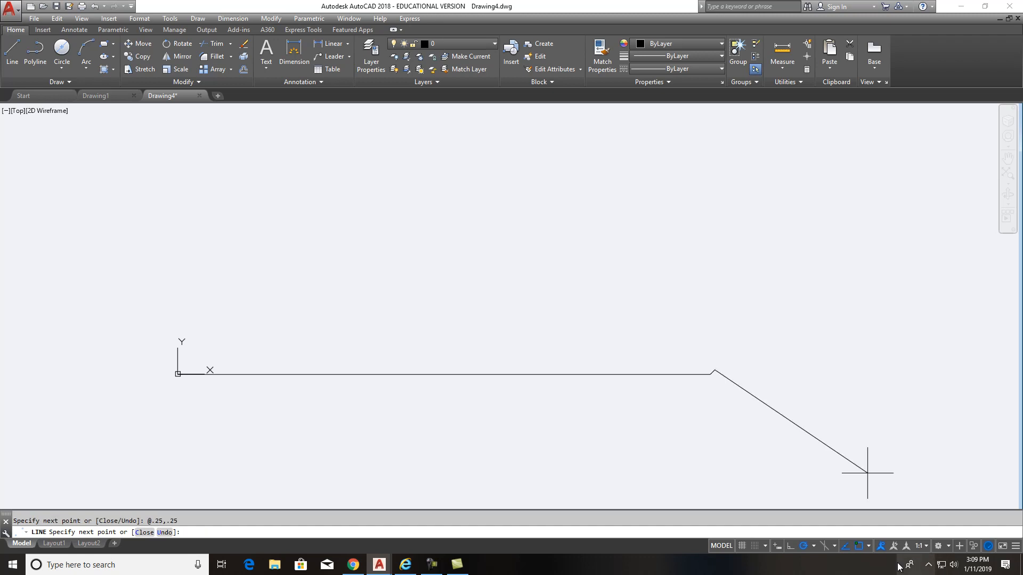
{"action": "mouse_move", "coordinate": [758, 386]}
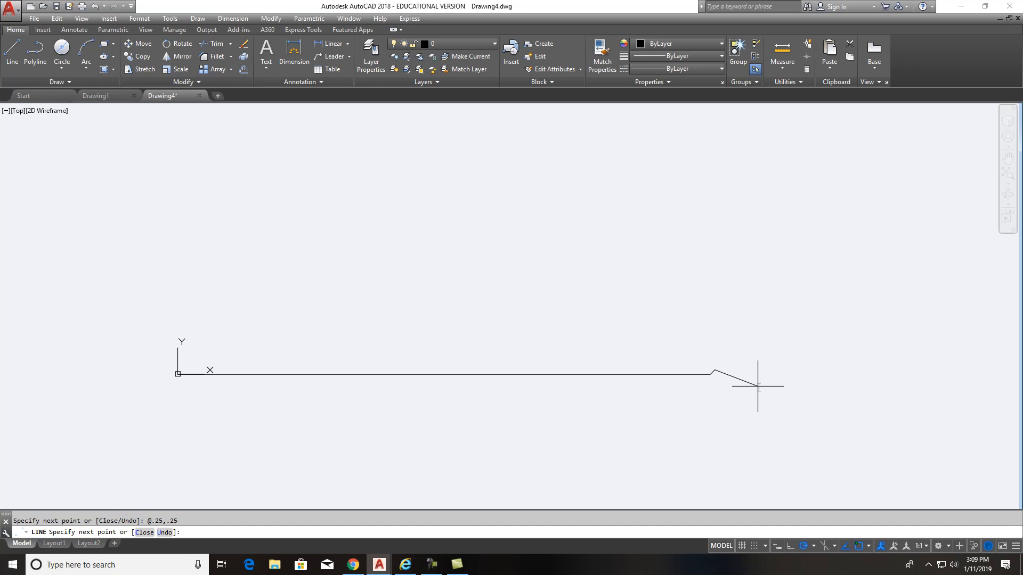
{"action": "key", "text": "Escape"}
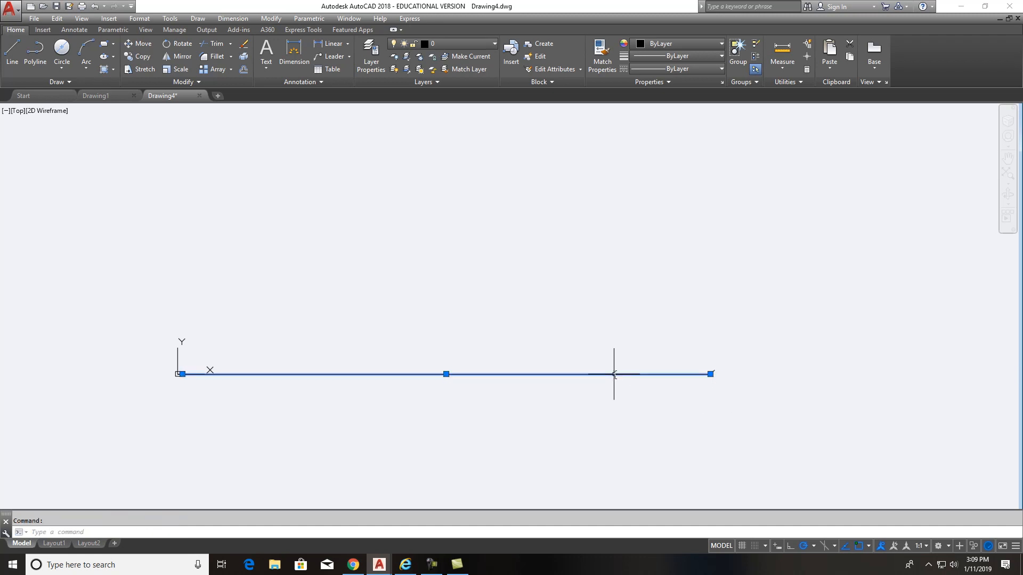
{"action": "key", "text": "Escape"}
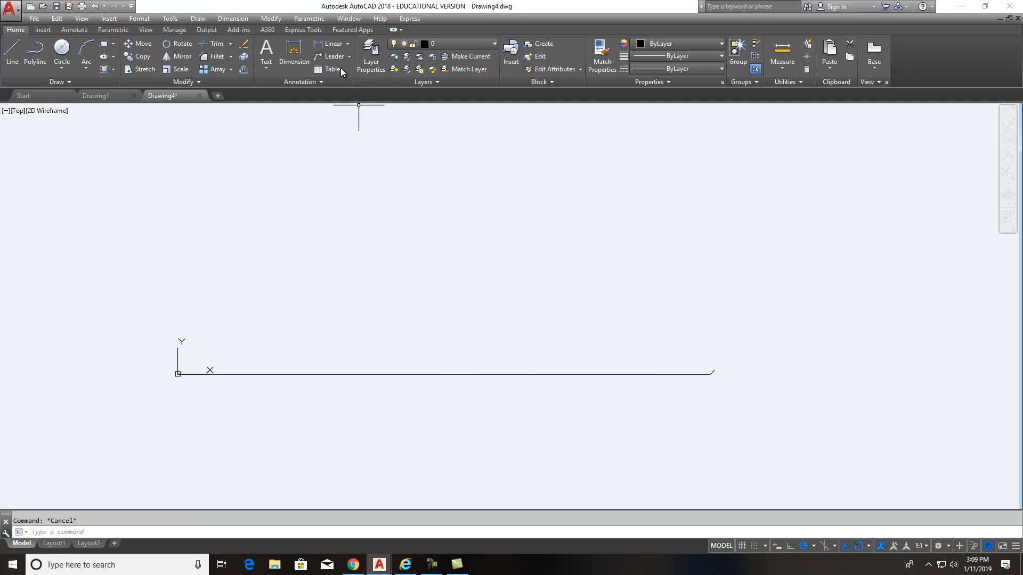
{"action": "left_click", "coordinate": [332, 43]}
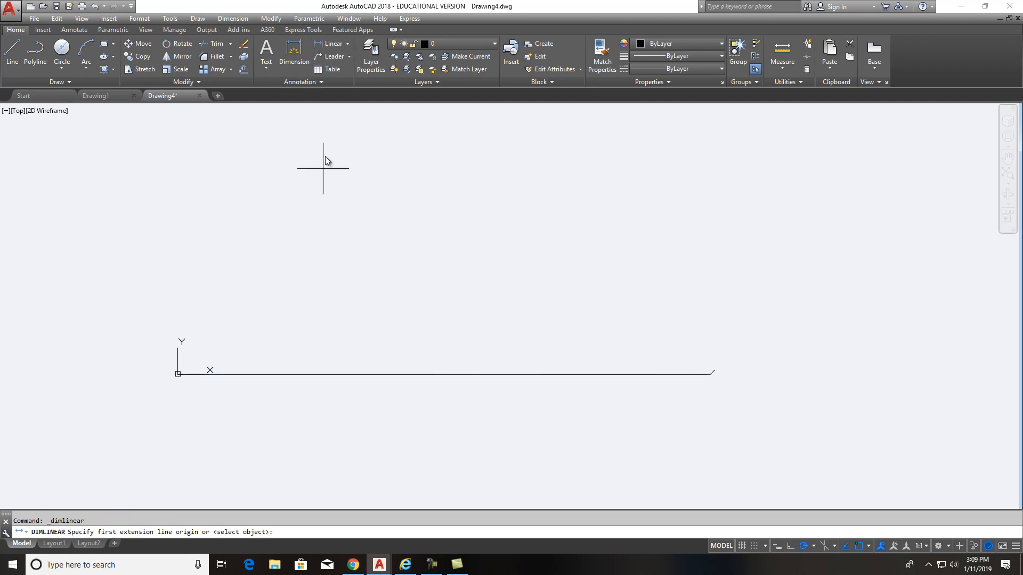
{"action": "left_click", "coordinate": [178, 374]}
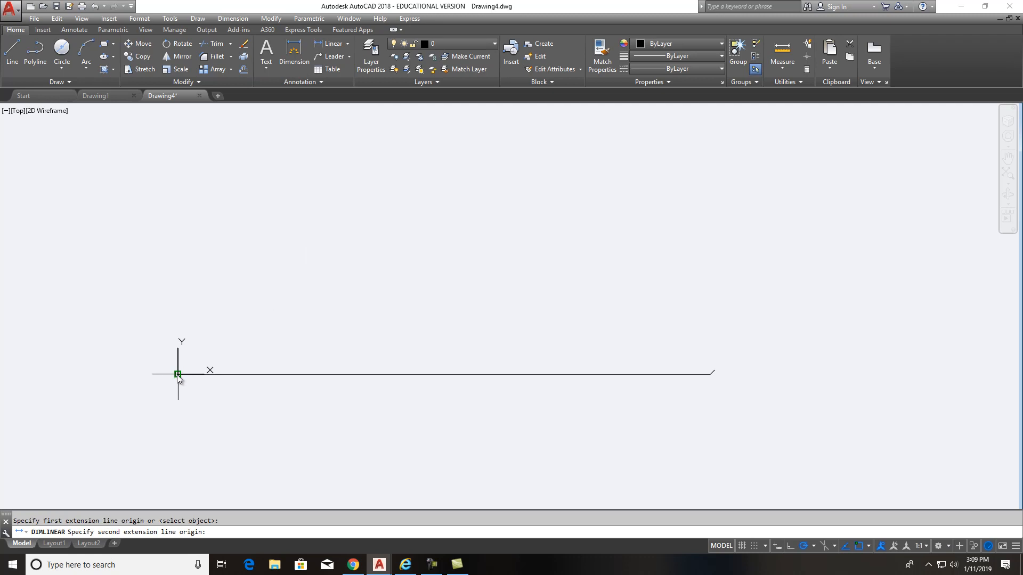
{"action": "left_click", "coordinate": [712, 372]}
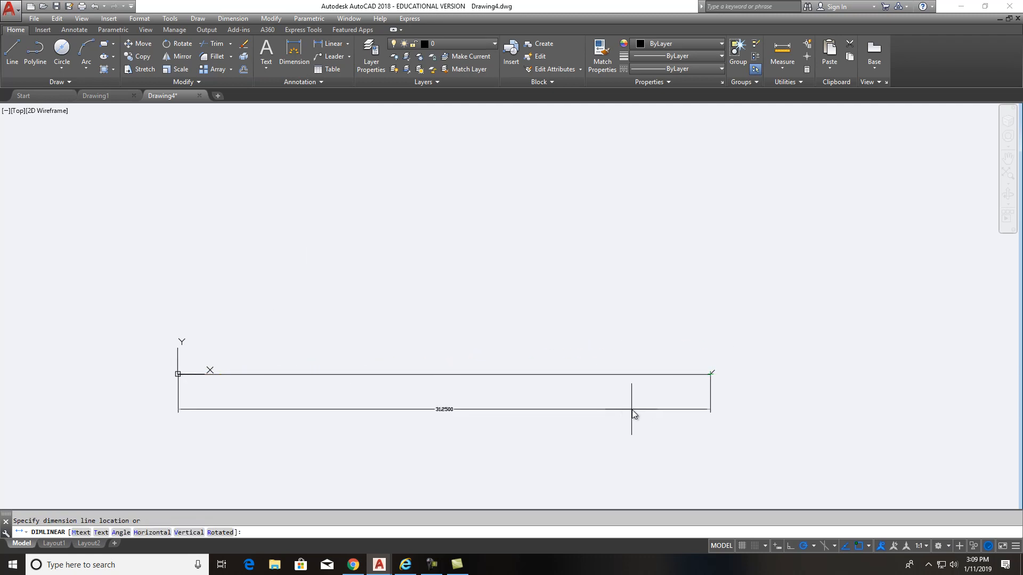
{"action": "mouse_move", "coordinate": [589, 407]}
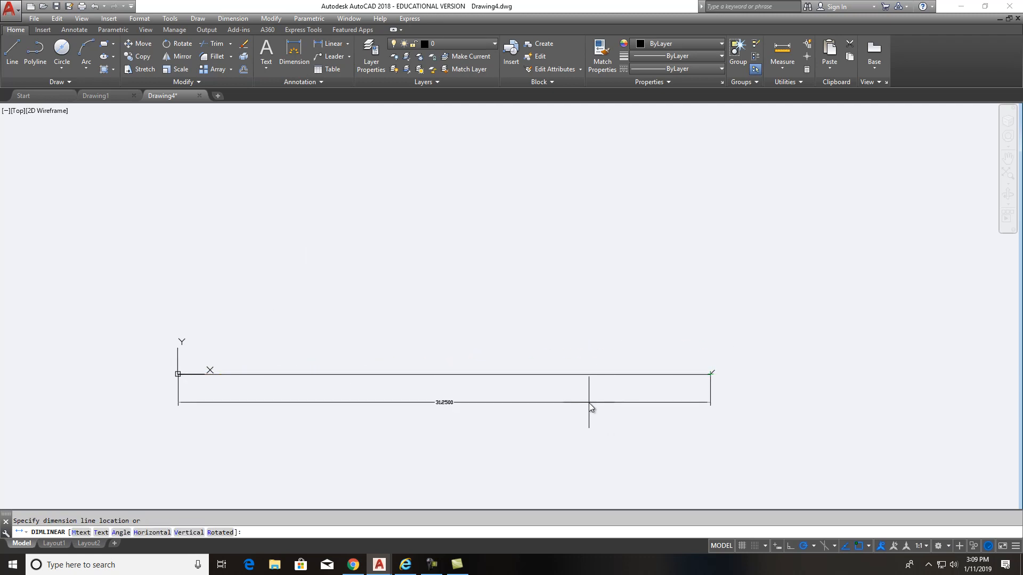
{"action": "key", "text": "Escape"}
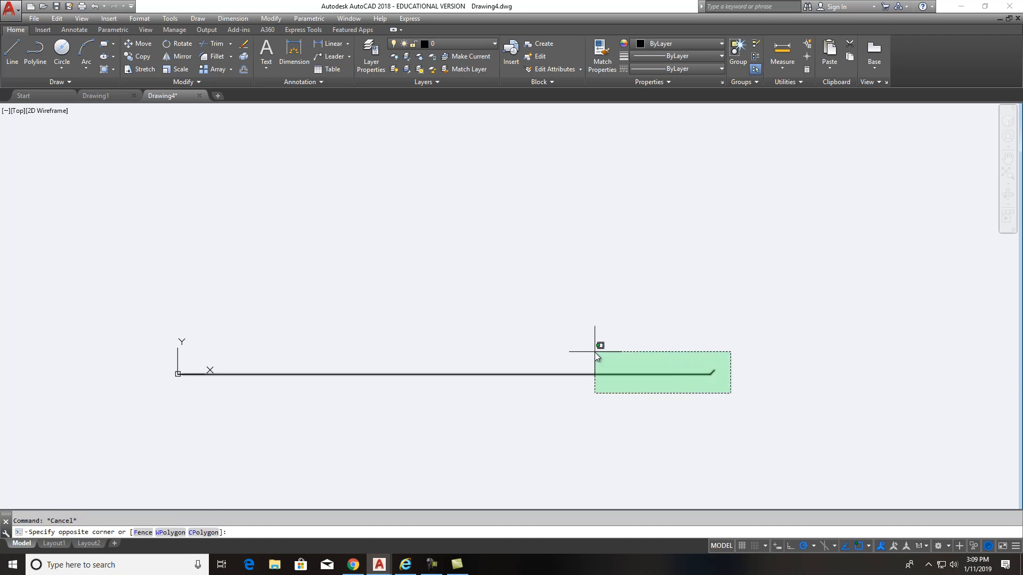
Step: Erase the long line and end step, then confirm the remaining segment measures 0.25
{"action": "left_click", "coordinate": [594, 350]}
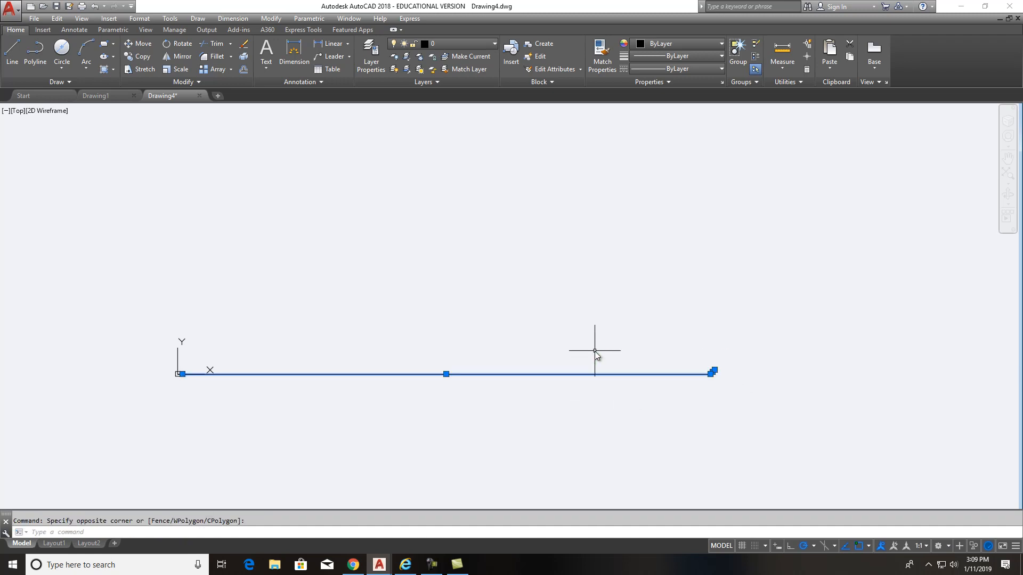
{"action": "key", "text": "Escape"}
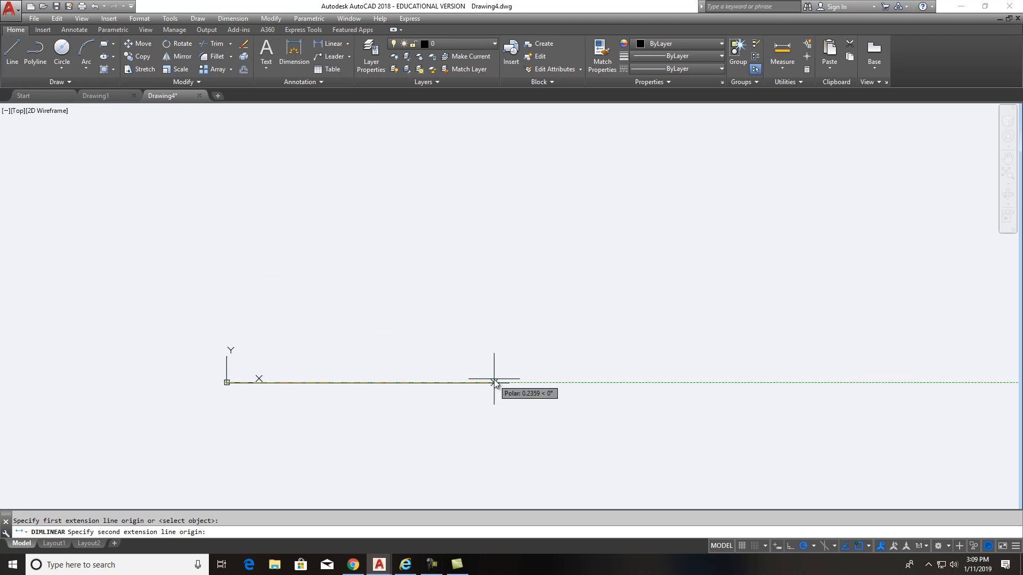
{"action": "left_click", "coordinate": [496, 382]}
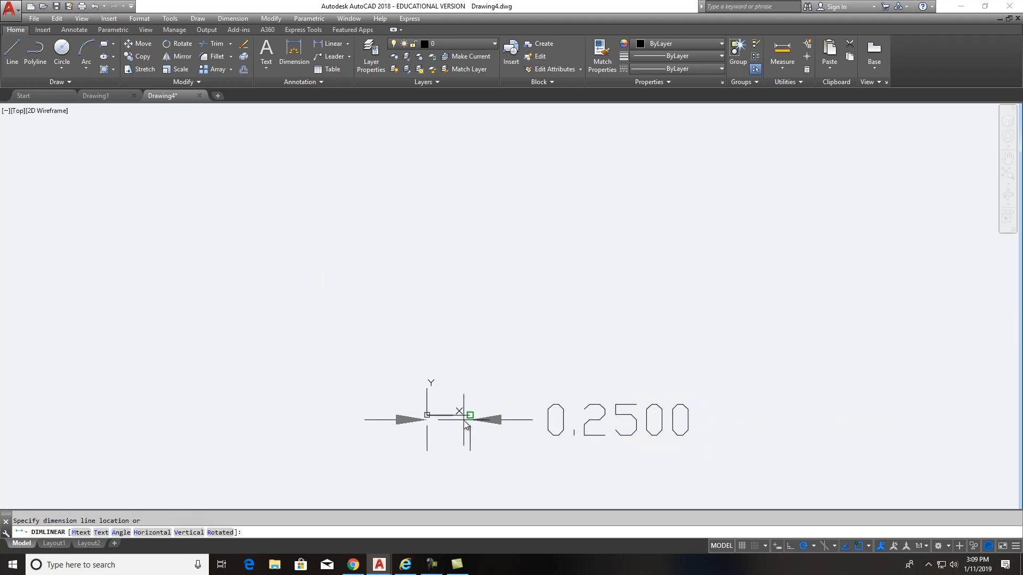
{"action": "key", "text": "escape"}
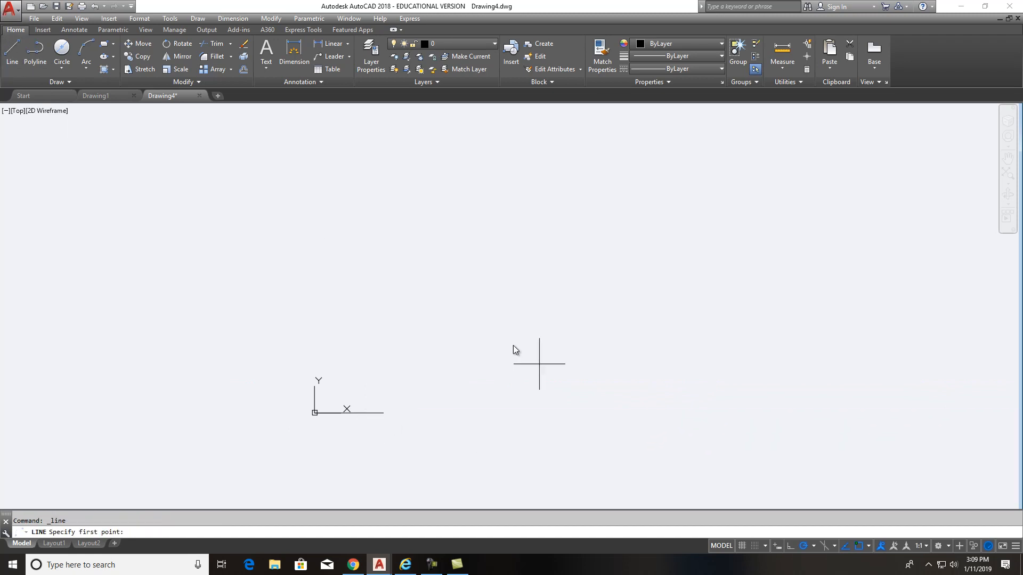
{"action": "mouse_move", "coordinate": [857, 546]}
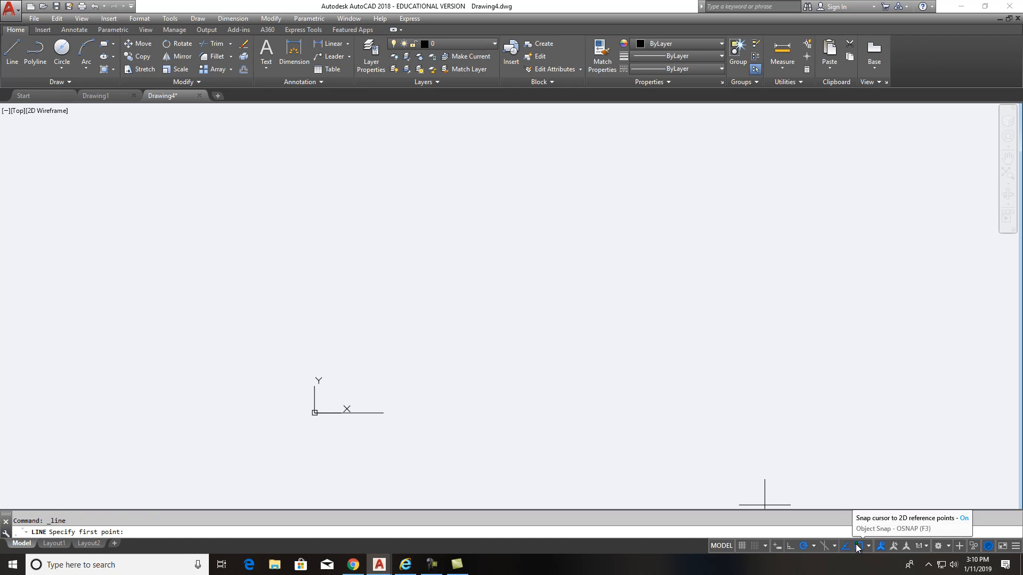
Step: Turn off object snap and draw from the short segment to 1.25,0, then @.25,.25
{"action": "left_click", "coordinate": [858, 546]}
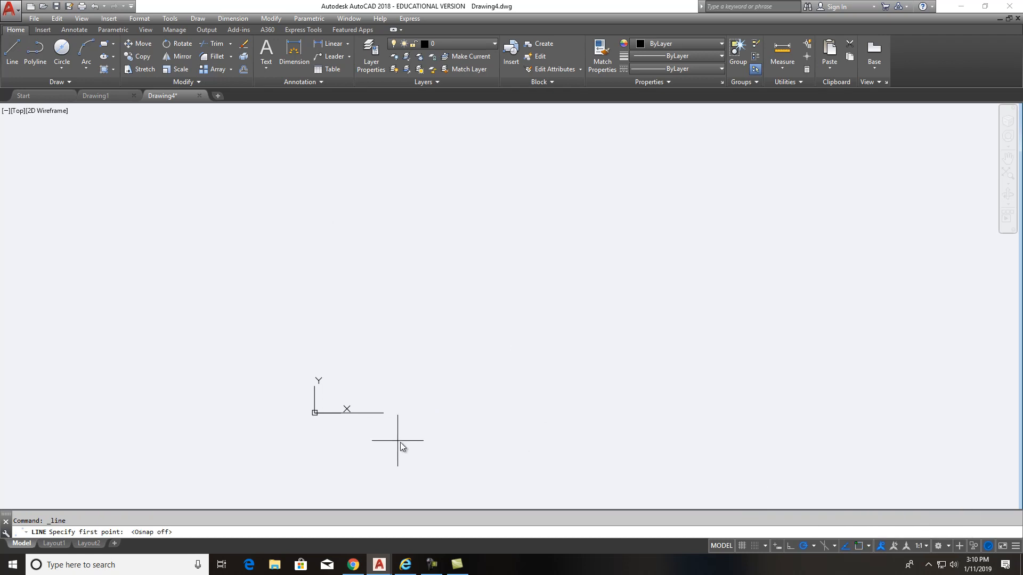
{"action": "mouse_move", "coordinate": [817, 492]}
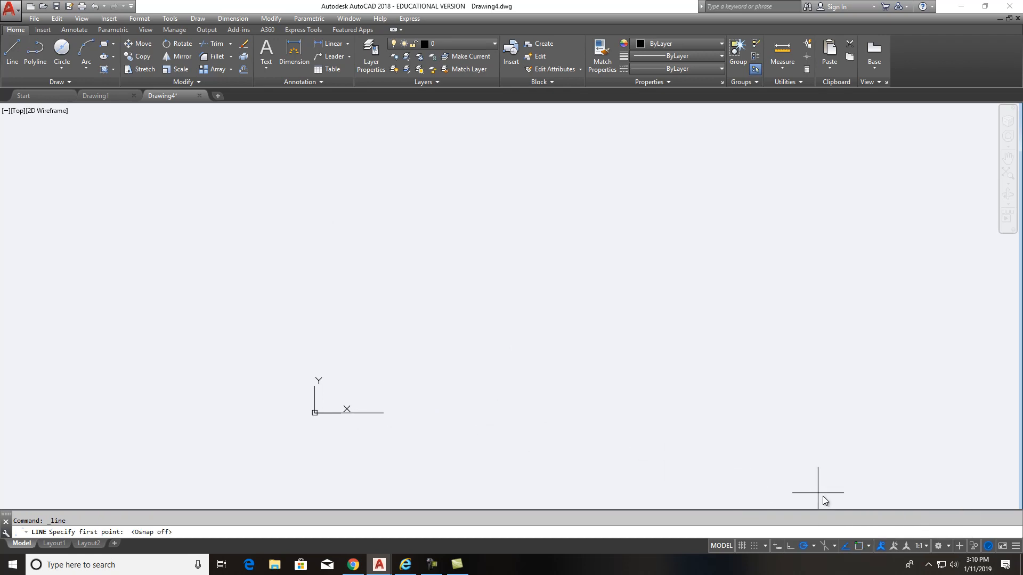
{"action": "left_click", "coordinate": [383, 413]}
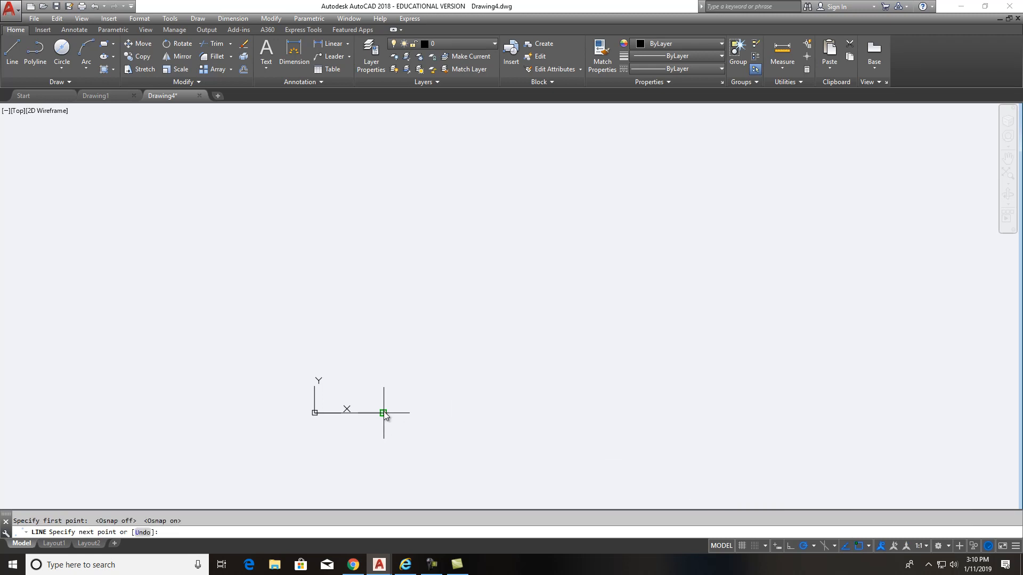
{"action": "mouse_move", "coordinate": [575, 413]}
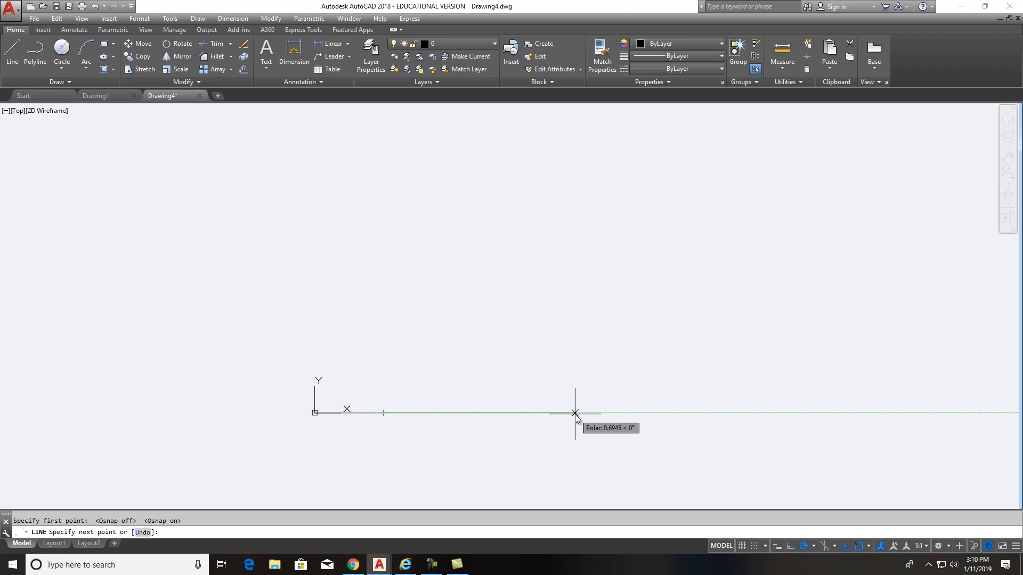
{"action": "type", "text": "1.25"}
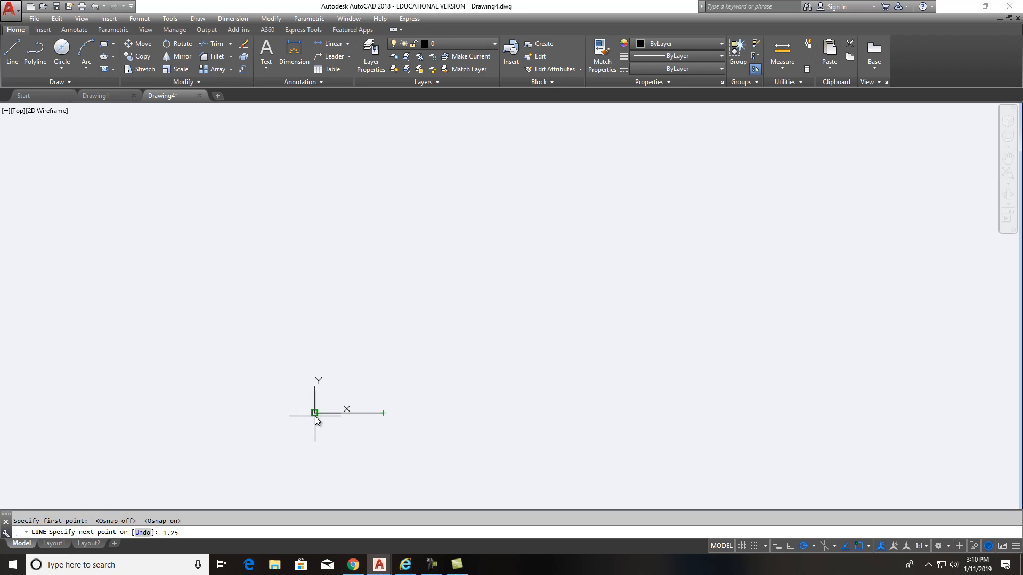
{"action": "mouse_move", "coordinate": [583, 413]}
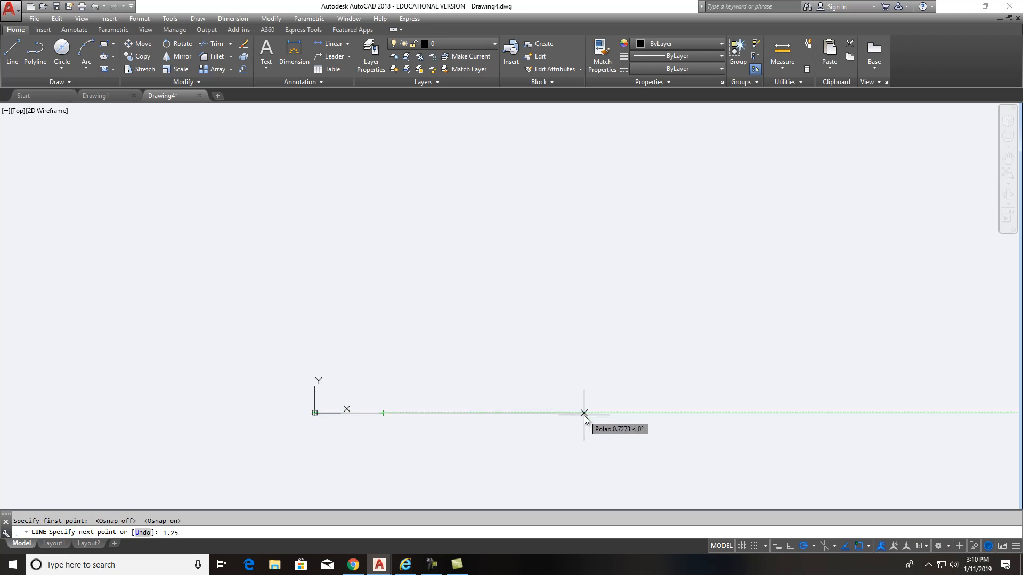
{"action": "type", "text": "0"}
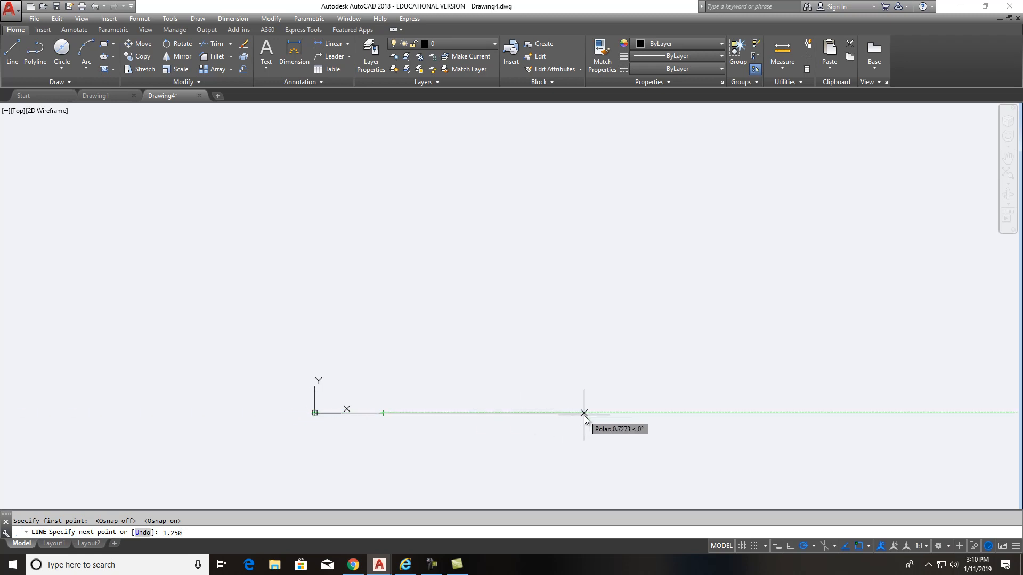
{"action": "type", "text": ",0"}
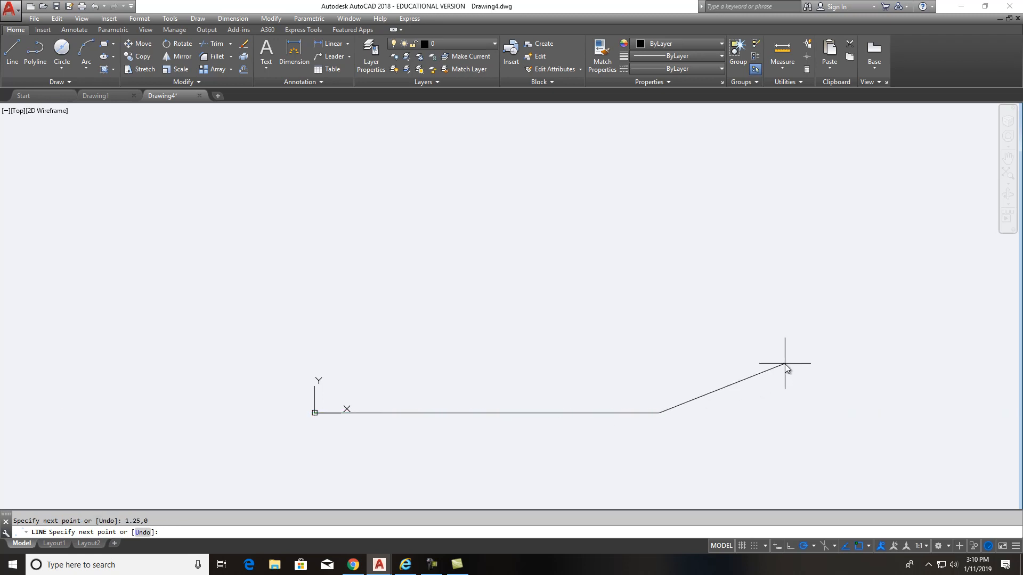
{"action": "type", "text": "@.25,"}
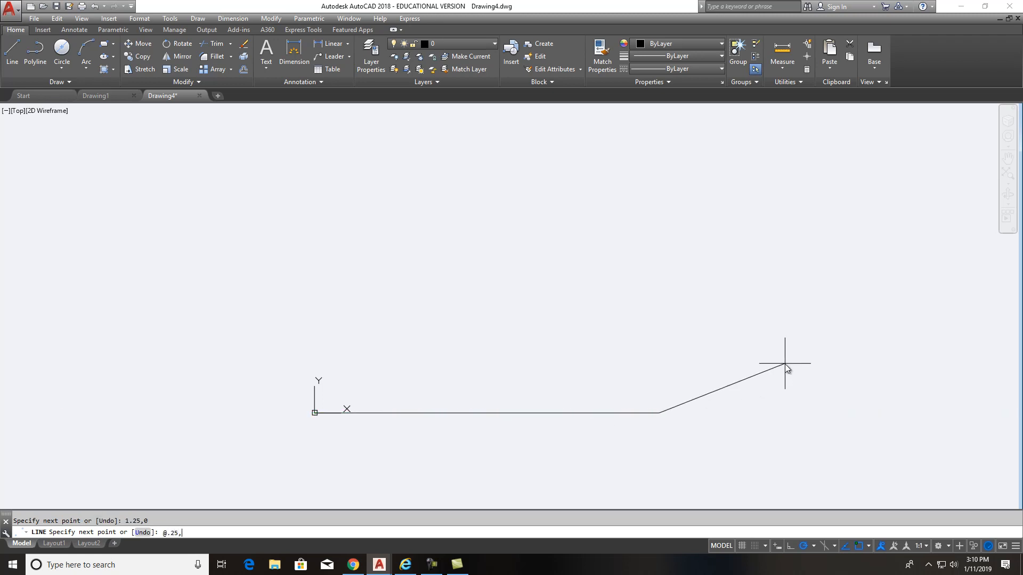
{"action": "type", "text": ".25"}
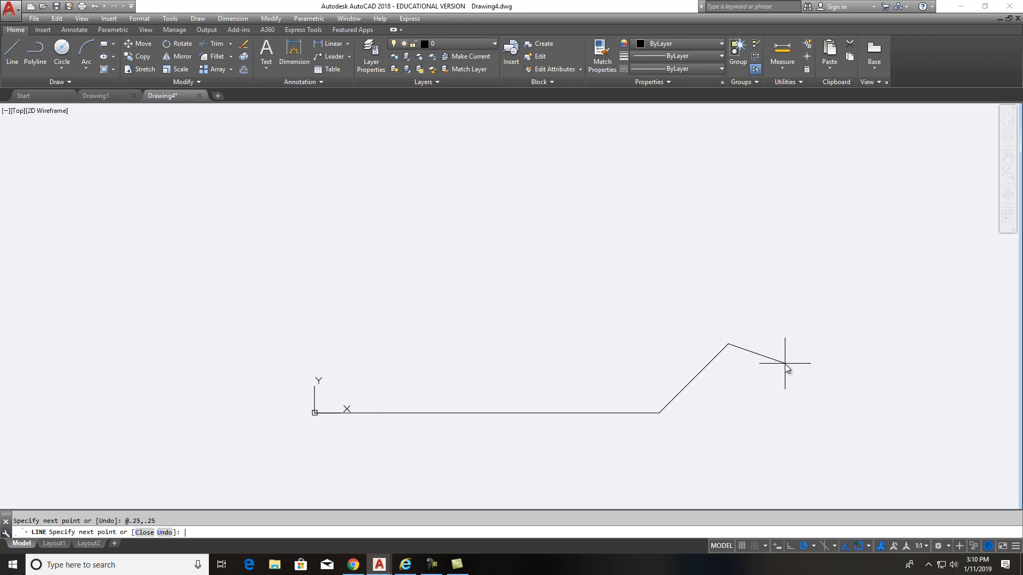
Step: Draw a vertical rise to 1.5,0.375, then a 0.5-unit top edge leftward
{"action": "type", "text": "1."}
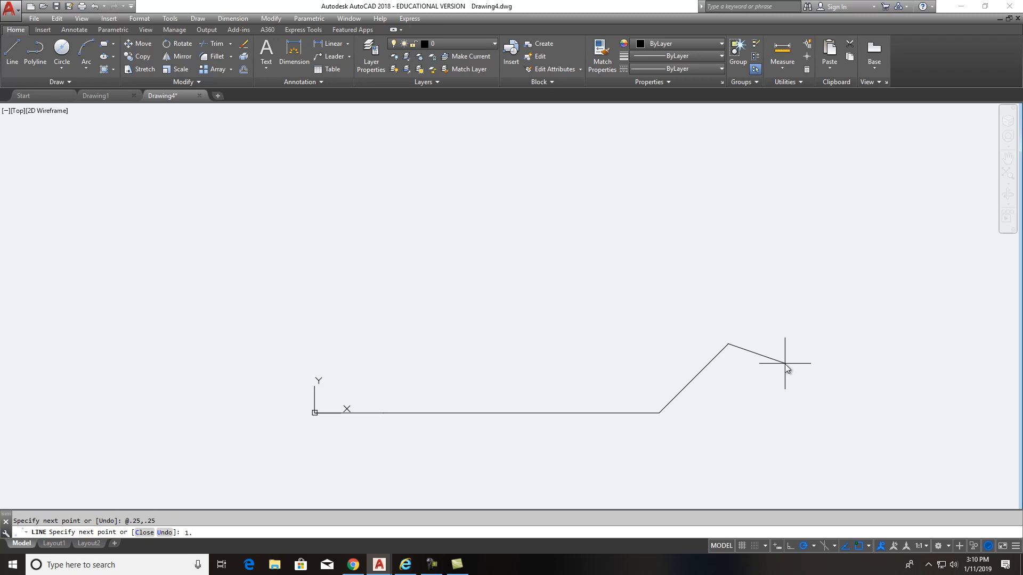
{"action": "type", "text": "5"}
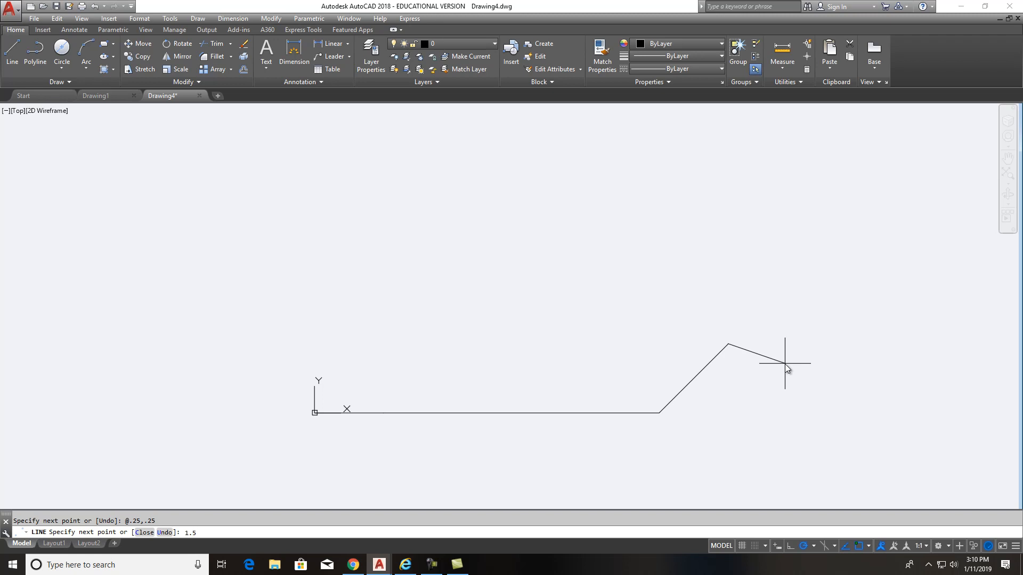
{"action": "type", "text": "5,"}
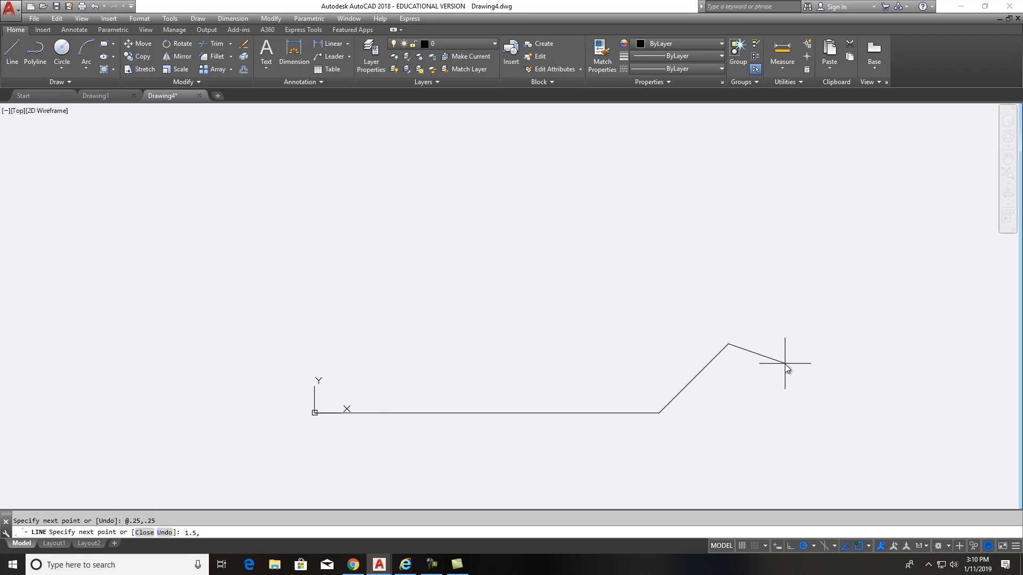
{"action": "type", "text": ".375"}
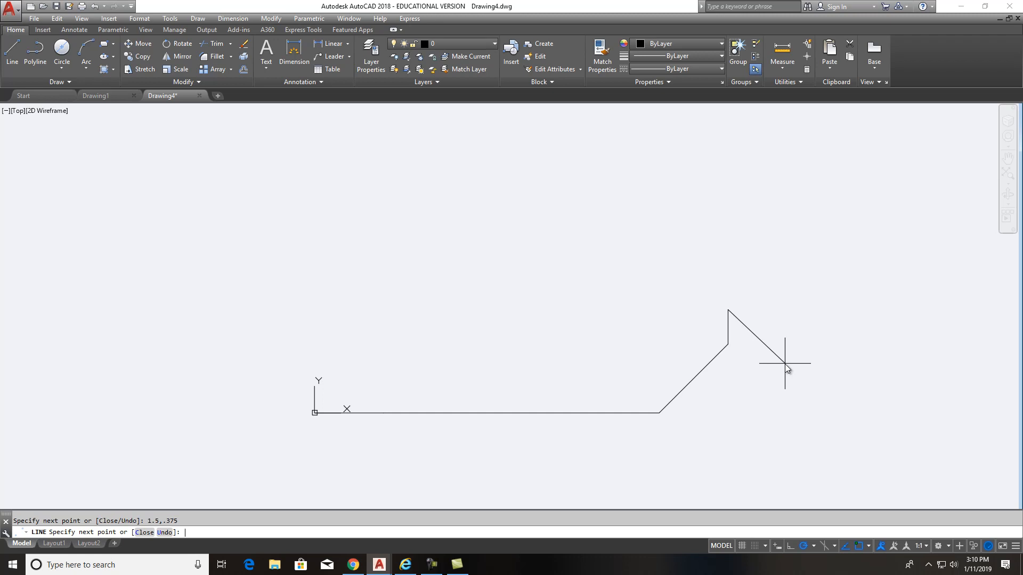
{"action": "type", "text": "@-.5,0"}
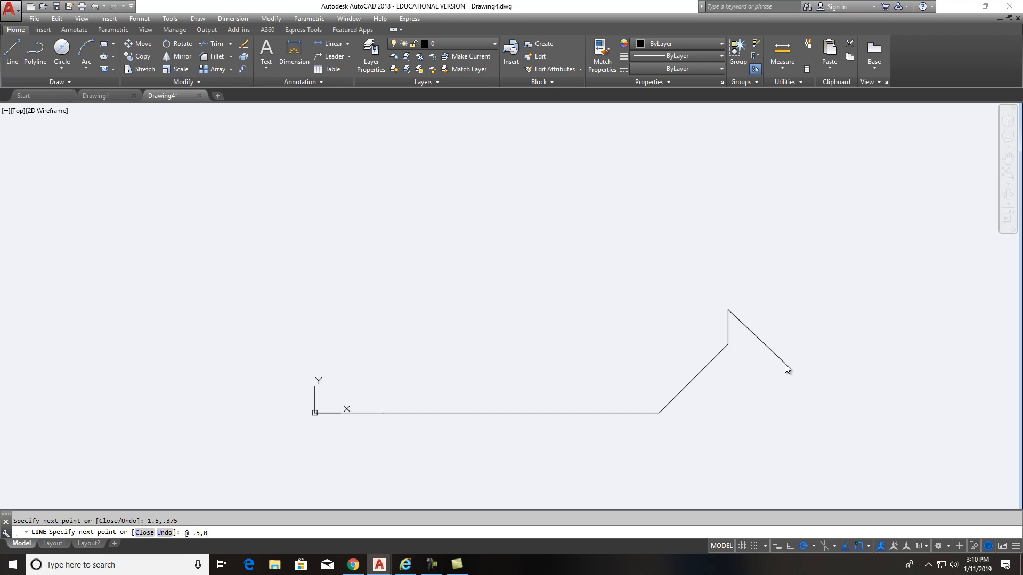
{"action": "left_click", "coordinate": [786, 363]}
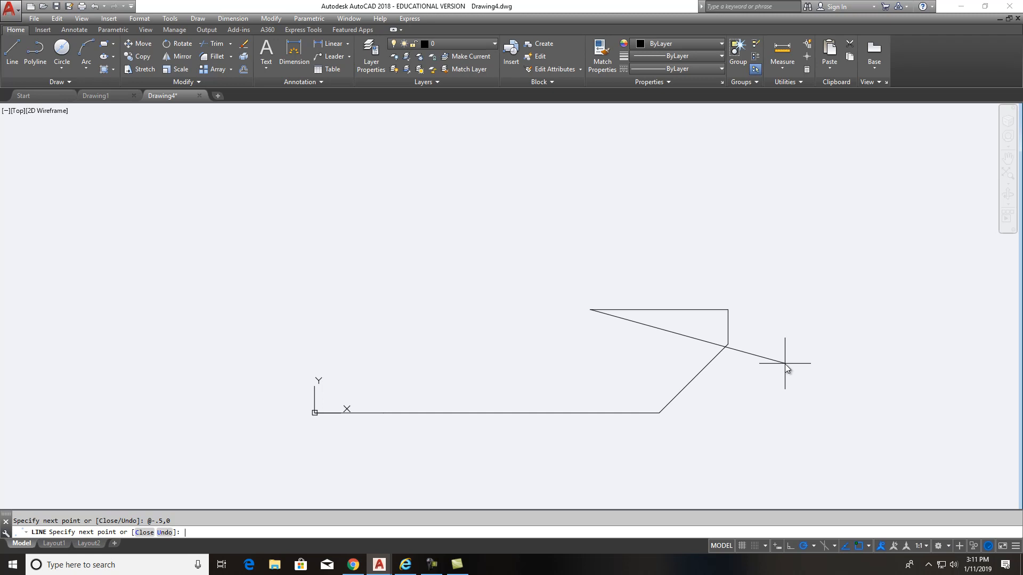
{"action": "type", "text": "@"}
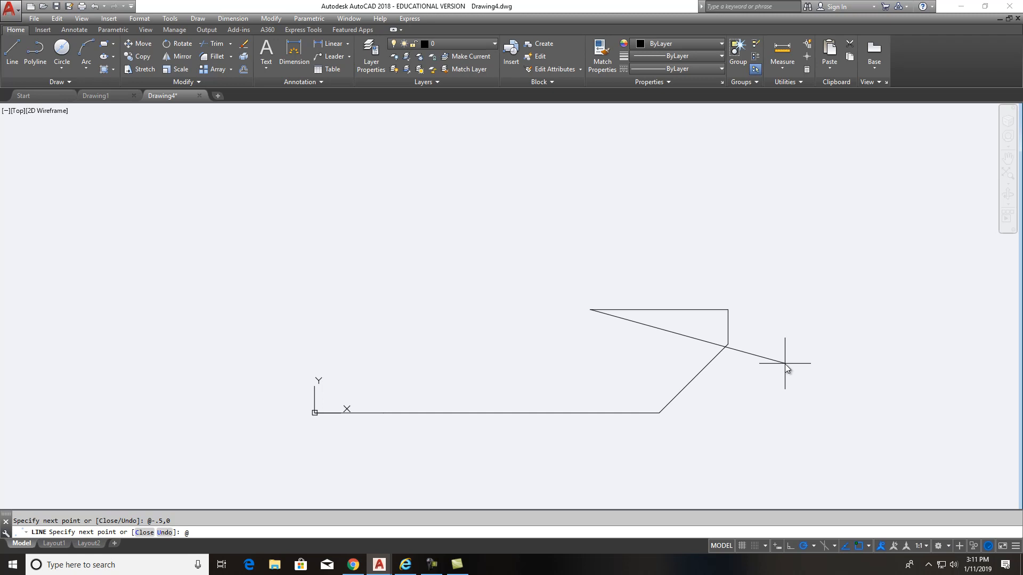
Step: Draw the 0.175 drop, 0.575 leftward run, 0.125 up-left chamfer and tall left side
{"action": "type", "text": "0"}
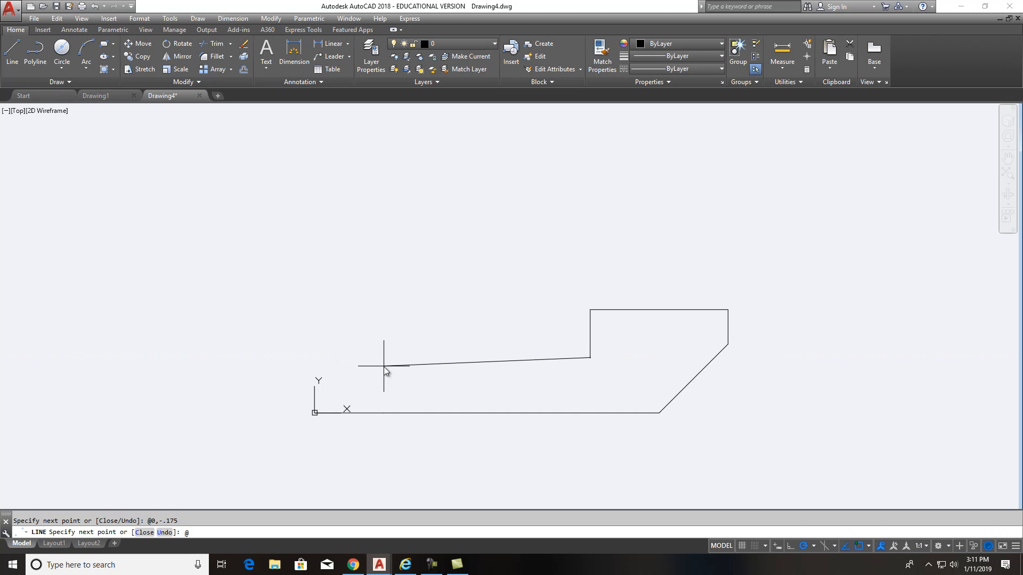
{"action": "type", "text": "@-.575,"}
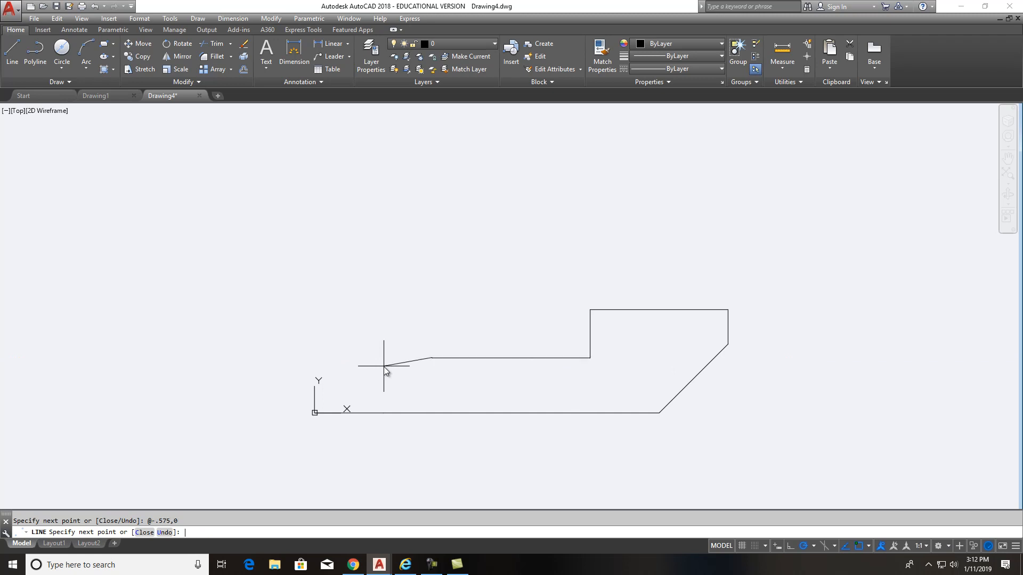
{"action": "mouse_move", "coordinate": [367, 340]}
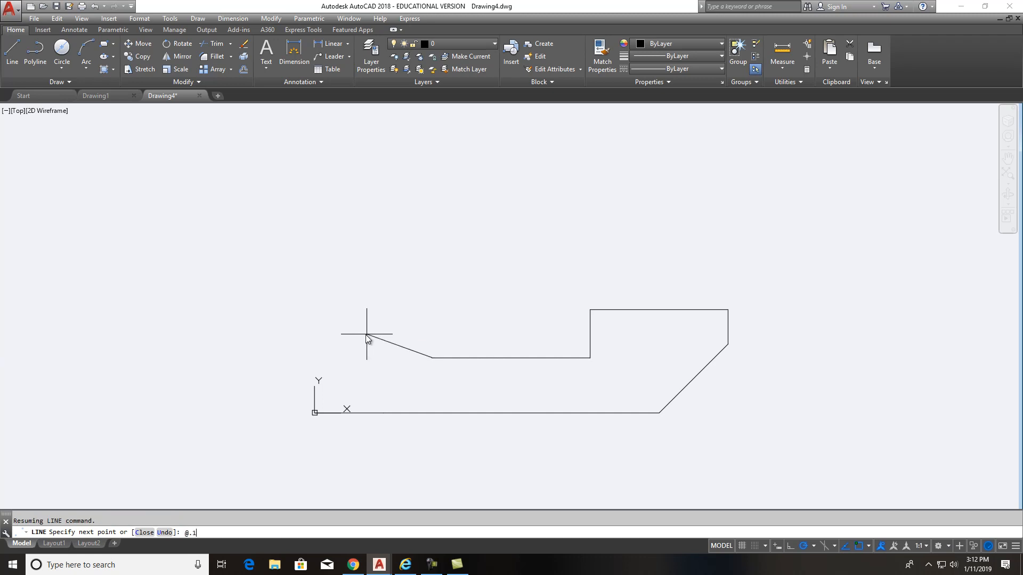
{"action": "key", "text": "backspace"}
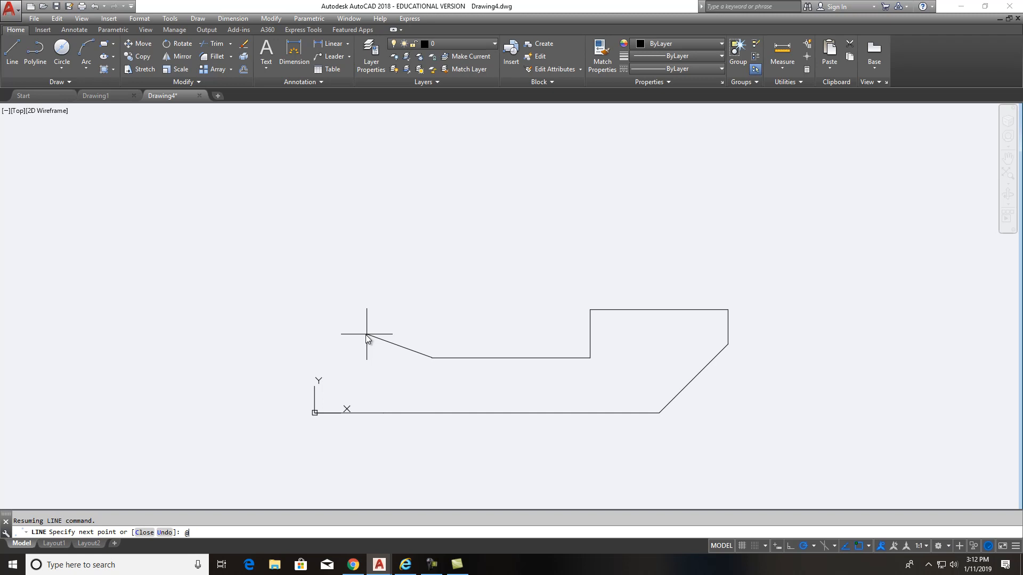
{"action": "type", "text": "-.125"}
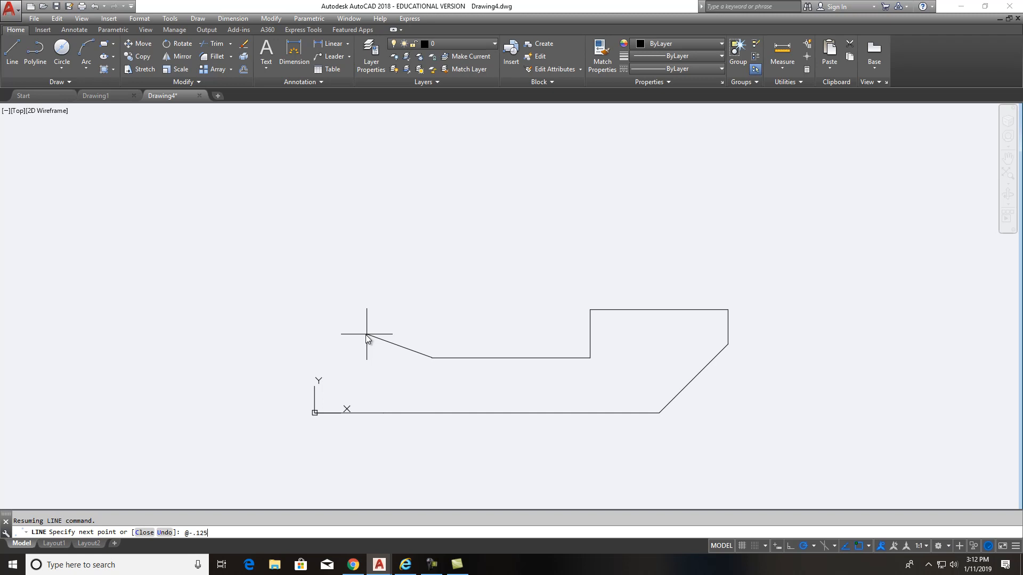
{"action": "type", "text": ",."}
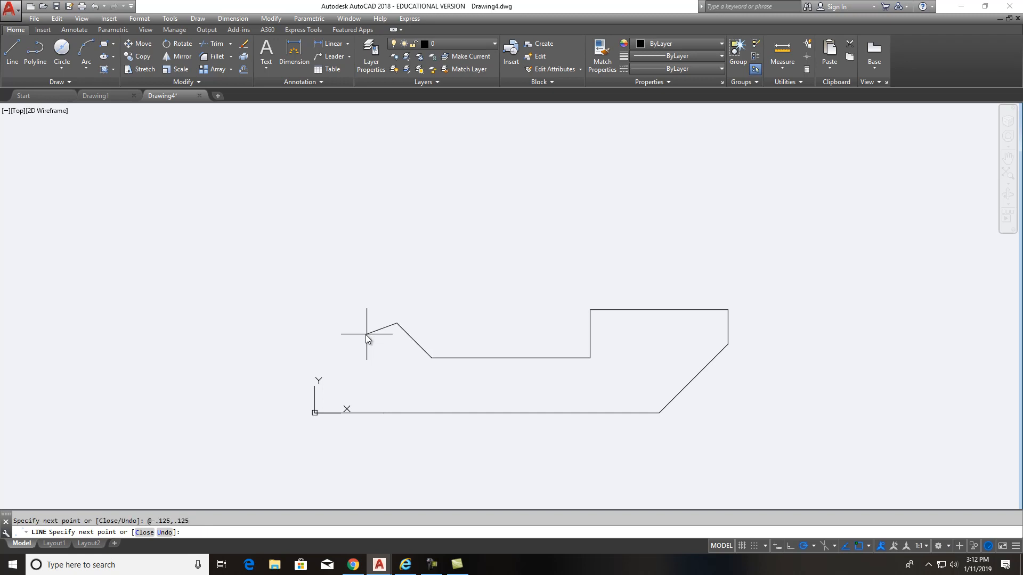
{"action": "type", "text": "@0,."}
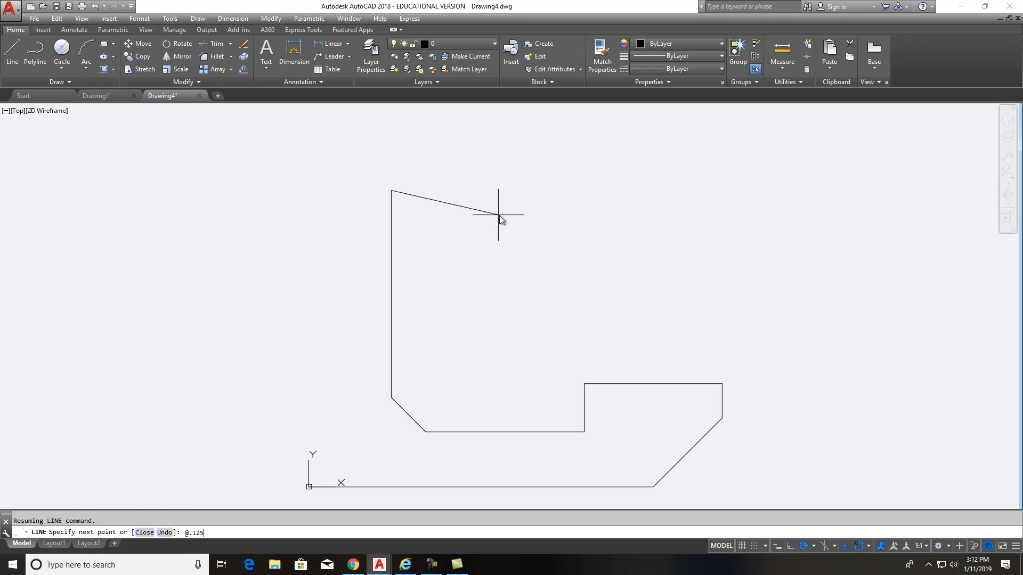
Step: Add the top-left chamfer, top edge, inner drop and 0.5 rightward run
{"action": "type", "text": ",.125"}
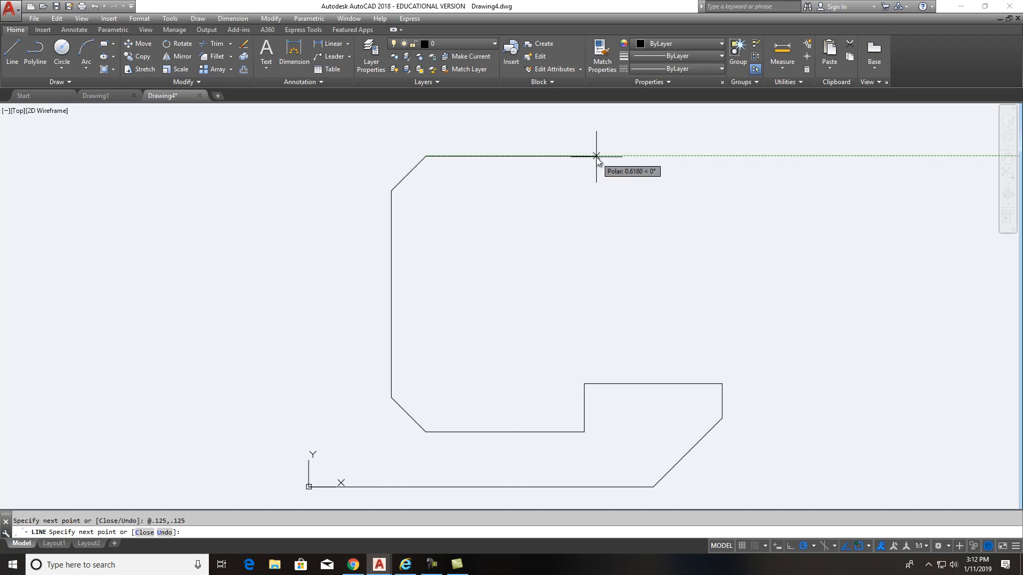
{"action": "mouse_move", "coordinate": [596, 163]}
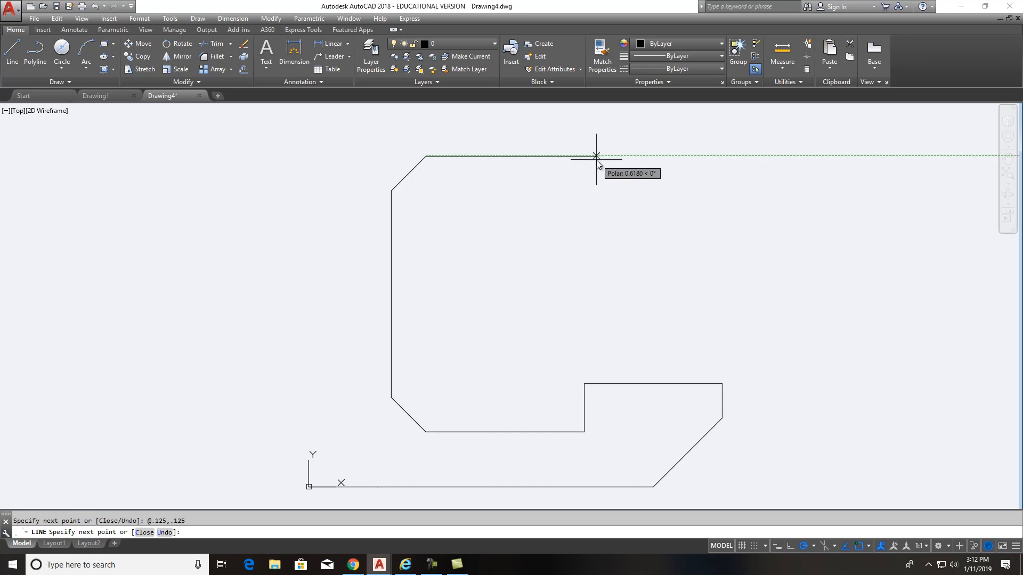
{"action": "type", "text": "@.5"}
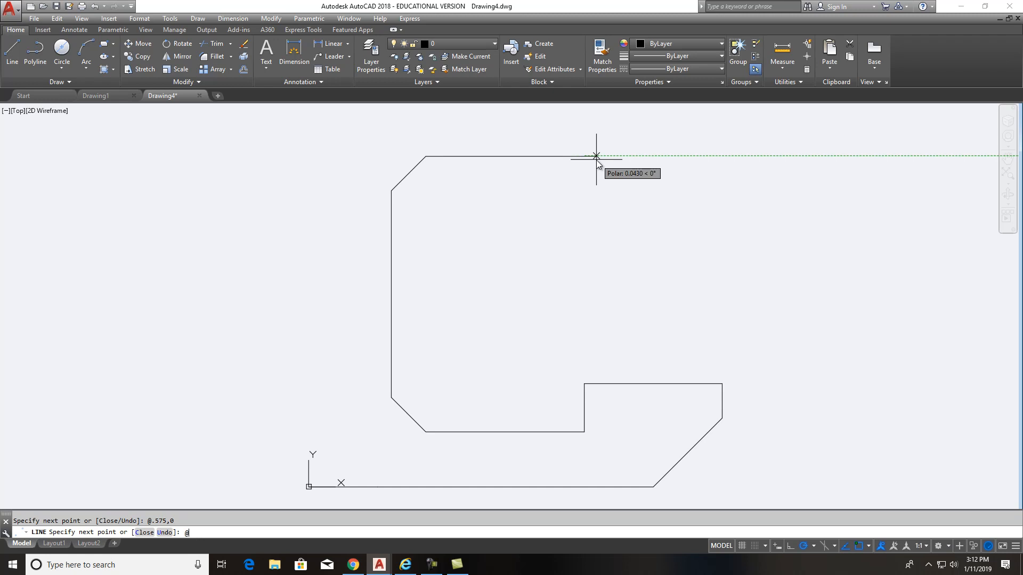
{"action": "type", "text": "0"}
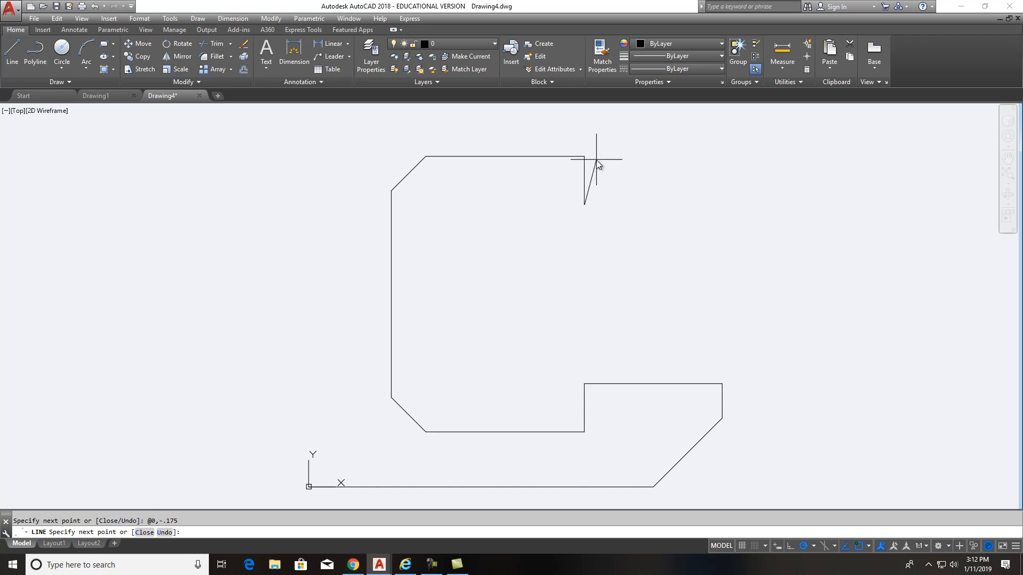
{"action": "type", "text": "@."}
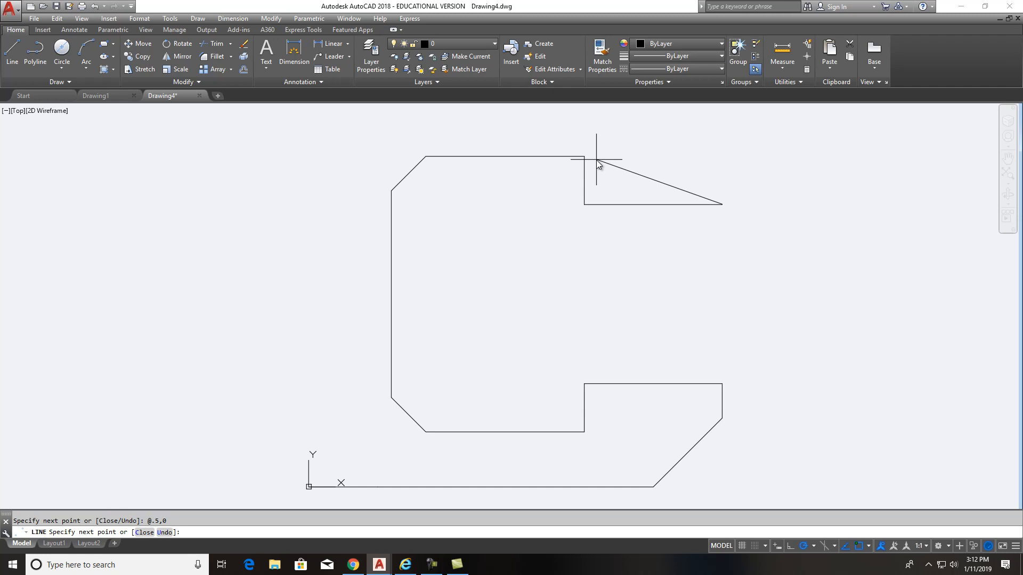
Step: Draw the 0.125 rise and the diagonal to absolute point 1.25,1.25
{"action": "type", "text": "@"}
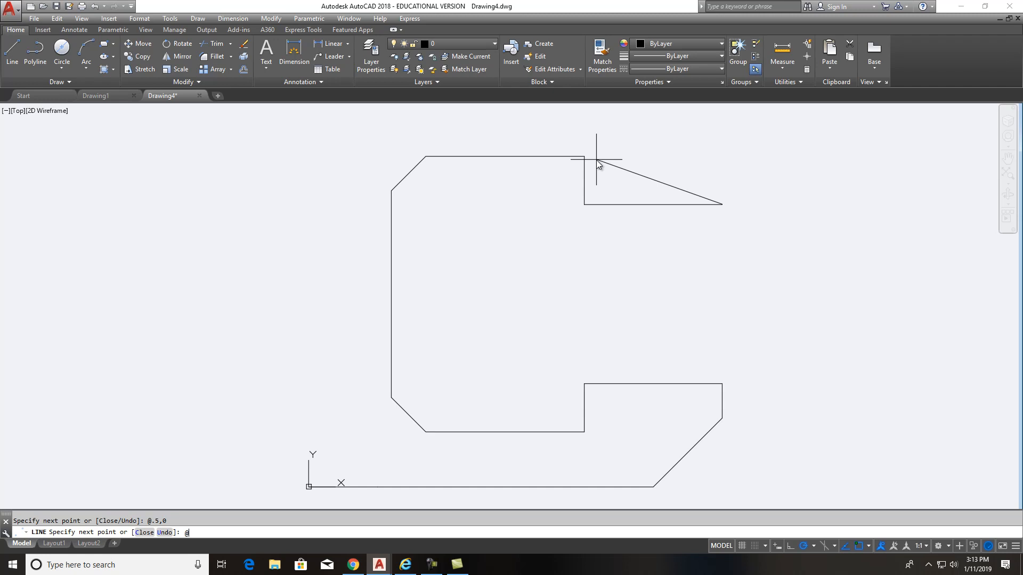
{"action": "mouse_move", "coordinate": [623, 163]}
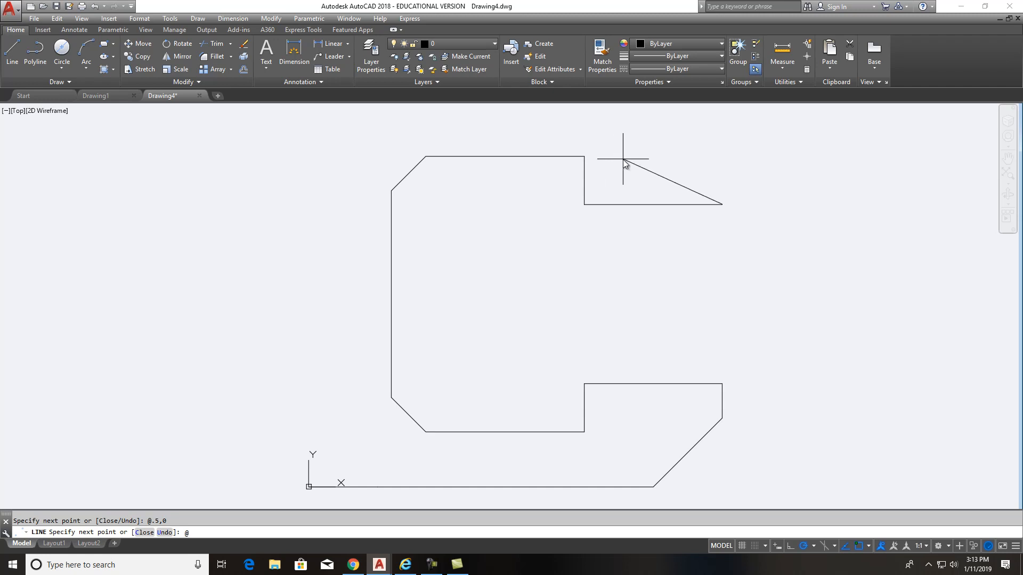
{"action": "type", "text": "@0,"}
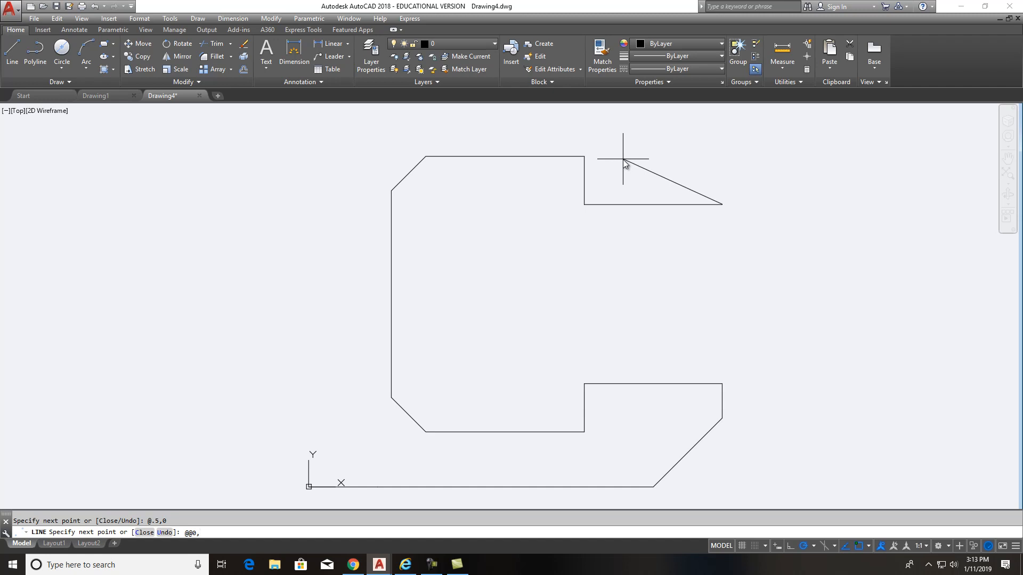
{"action": "key", "text": "BackSpace"}
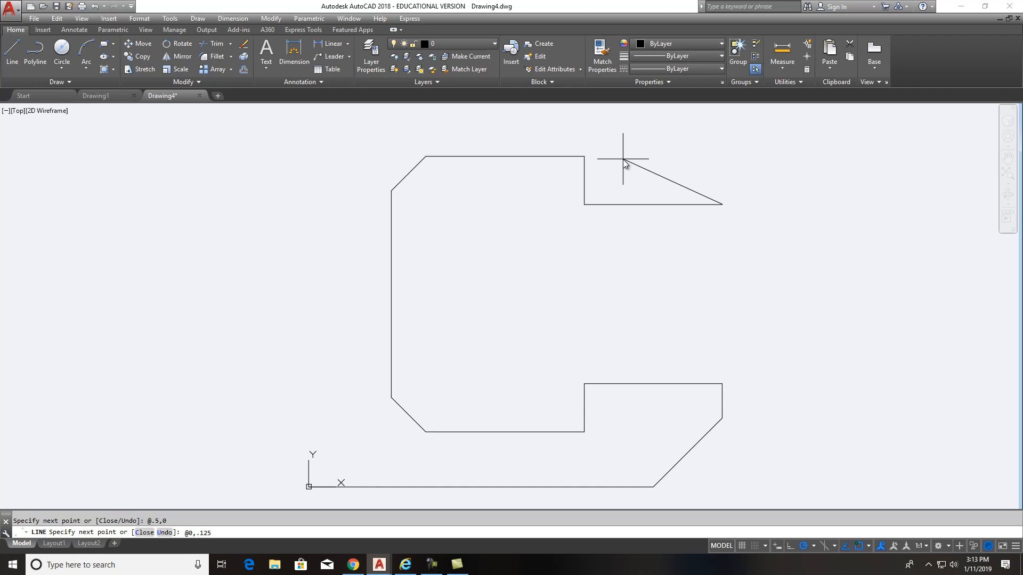
{"action": "key", "text": "Return"}
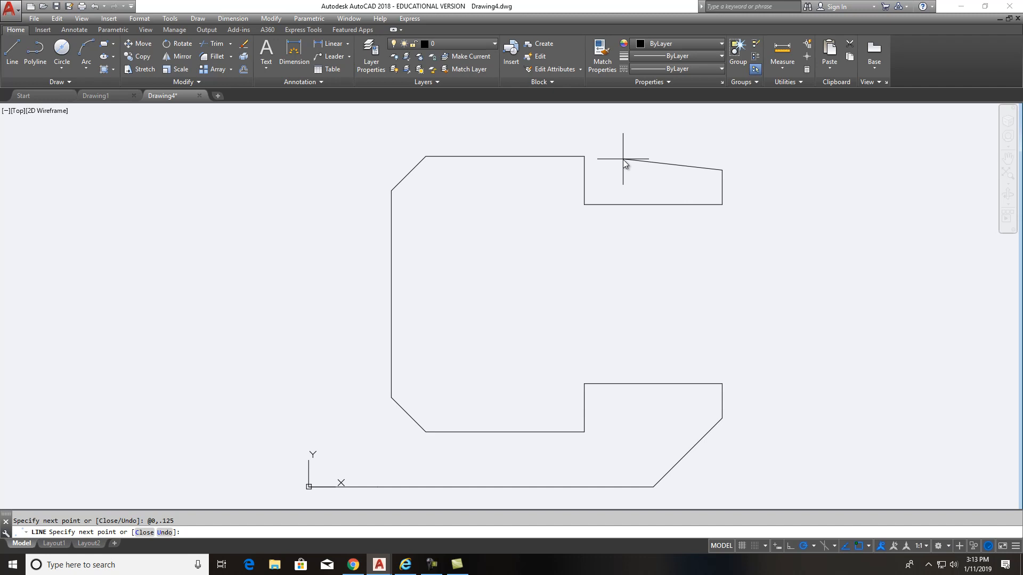
{"action": "type", "text": "1.25"}
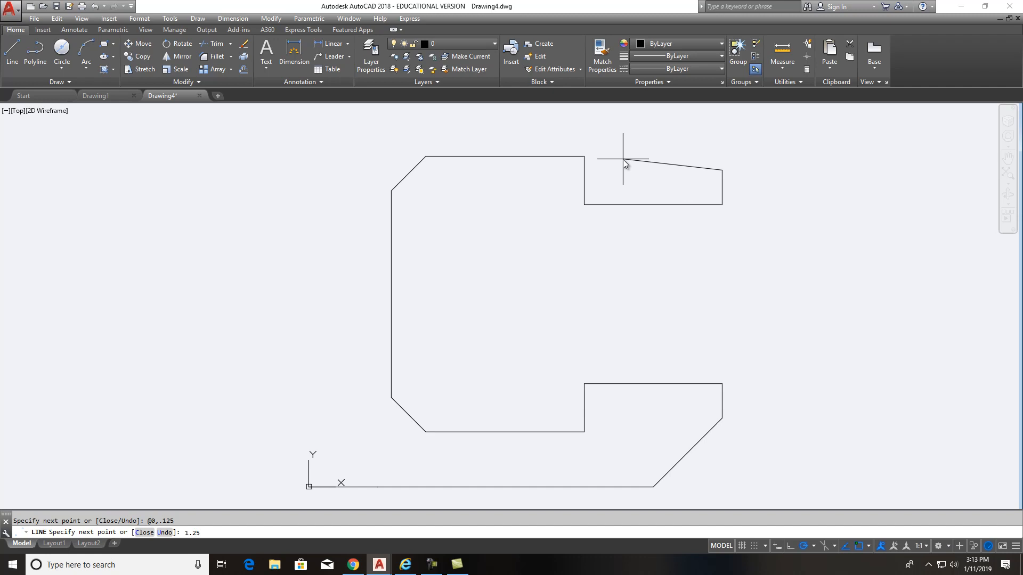
{"action": "type", "text": ","}
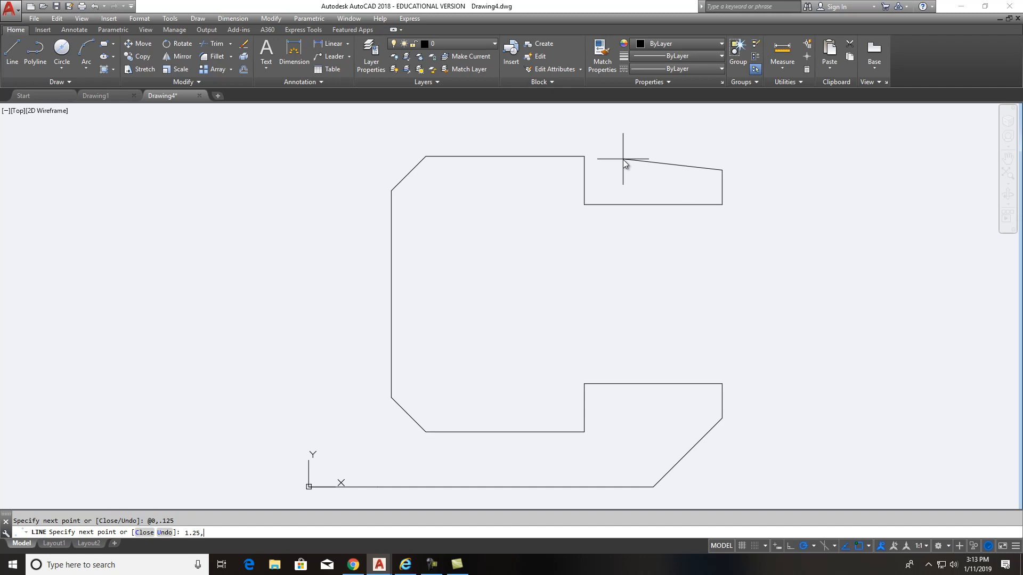
{"action": "type", "text": "1.25"}
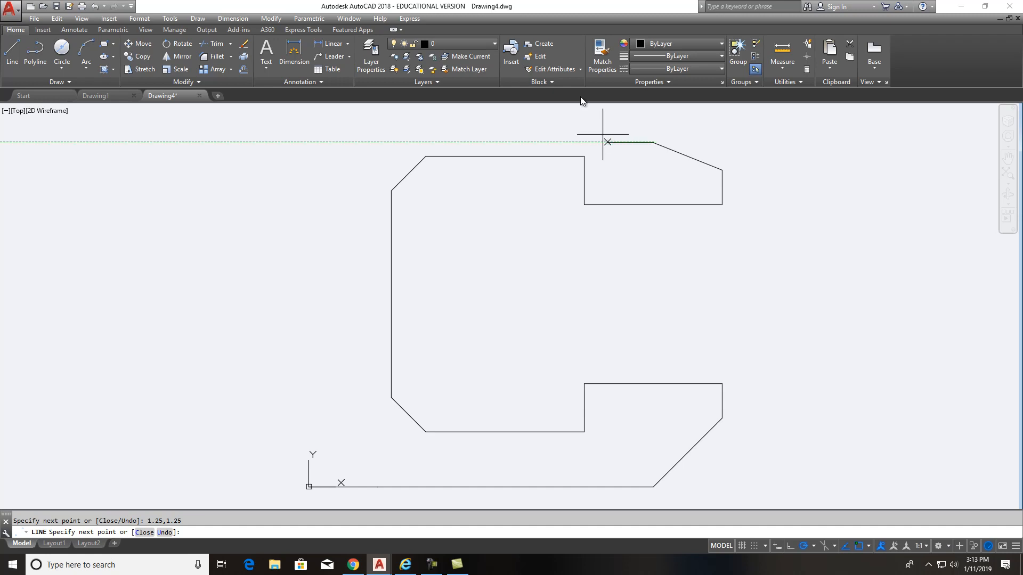
Step: Cancel the line, erase the seven upper segments, and restart LINE at the inner chamfer end
{"action": "key", "text": "Escape"}
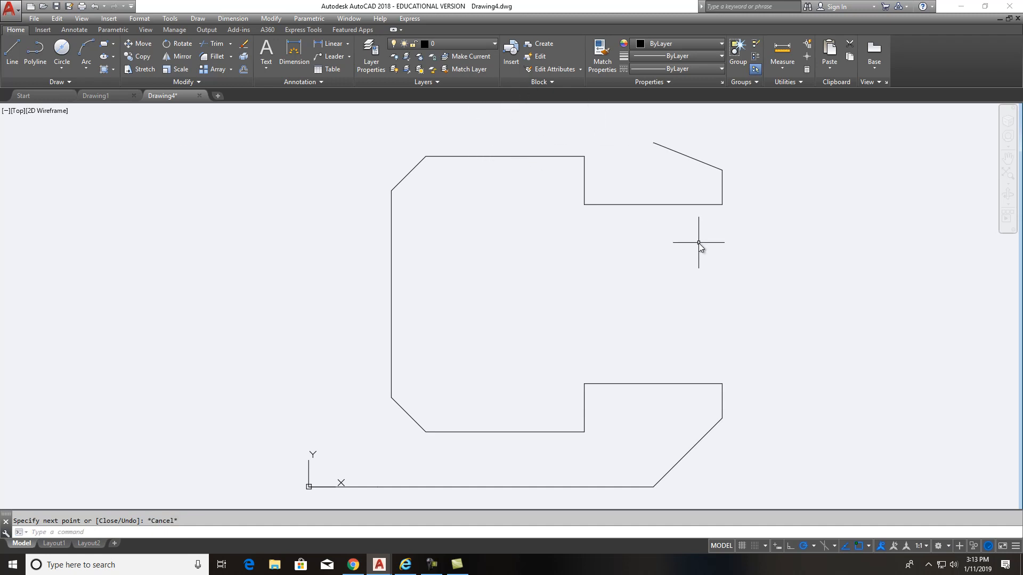
{"action": "mouse_move", "coordinate": [703, 262]}
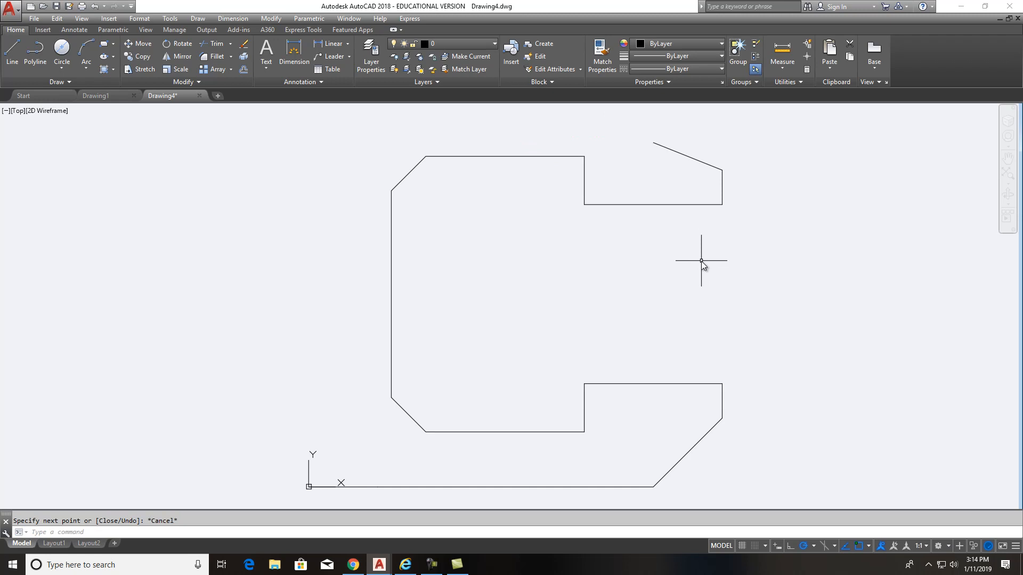
{"action": "mouse_move", "coordinate": [392, 272]}
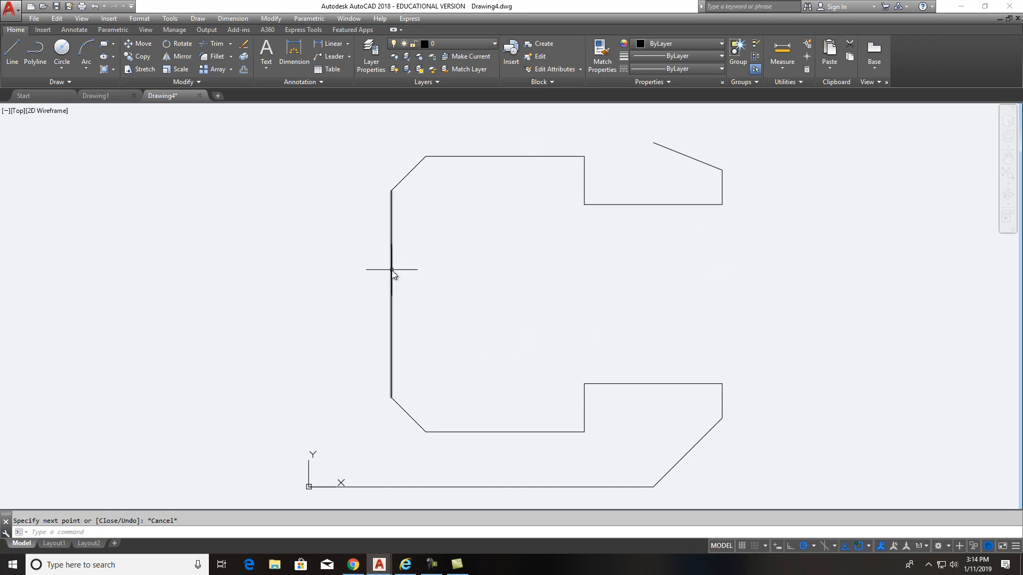
{"action": "mouse_move", "coordinate": [392, 303]}
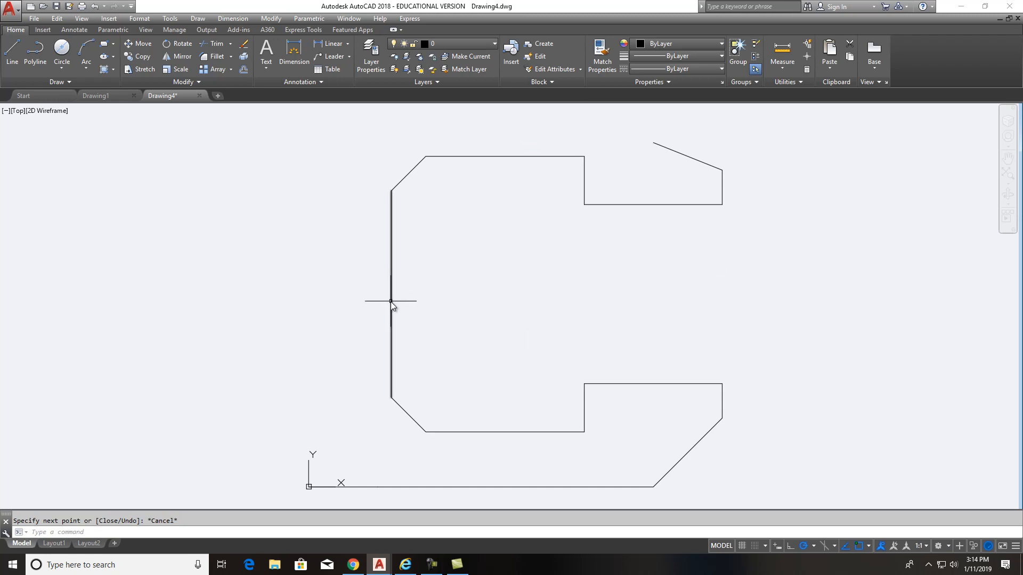
{"action": "mouse_move", "coordinate": [391, 303]}
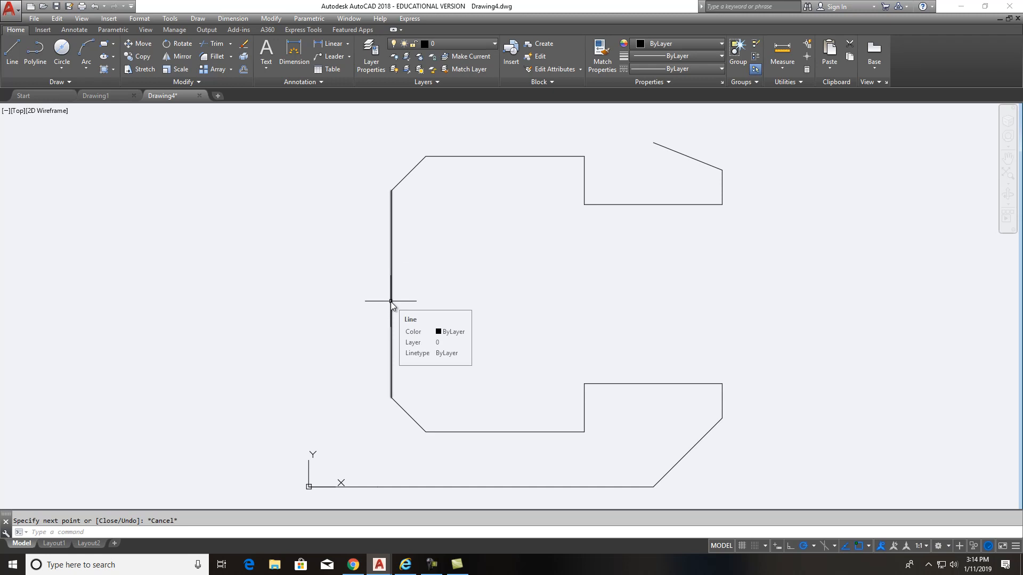
{"action": "mouse_move", "coordinate": [392, 341]}
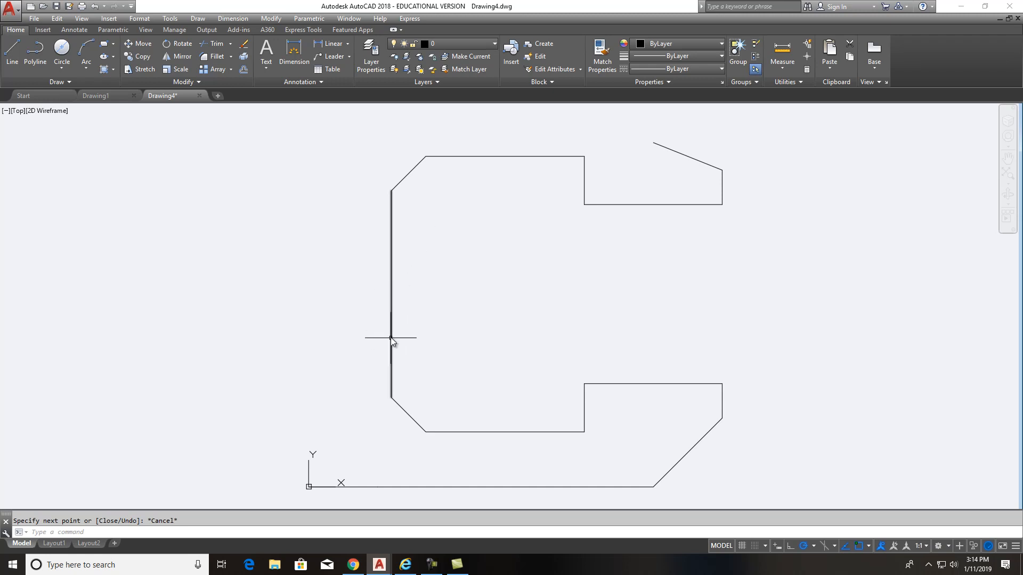
{"action": "mouse_move", "coordinate": [855, 268]}
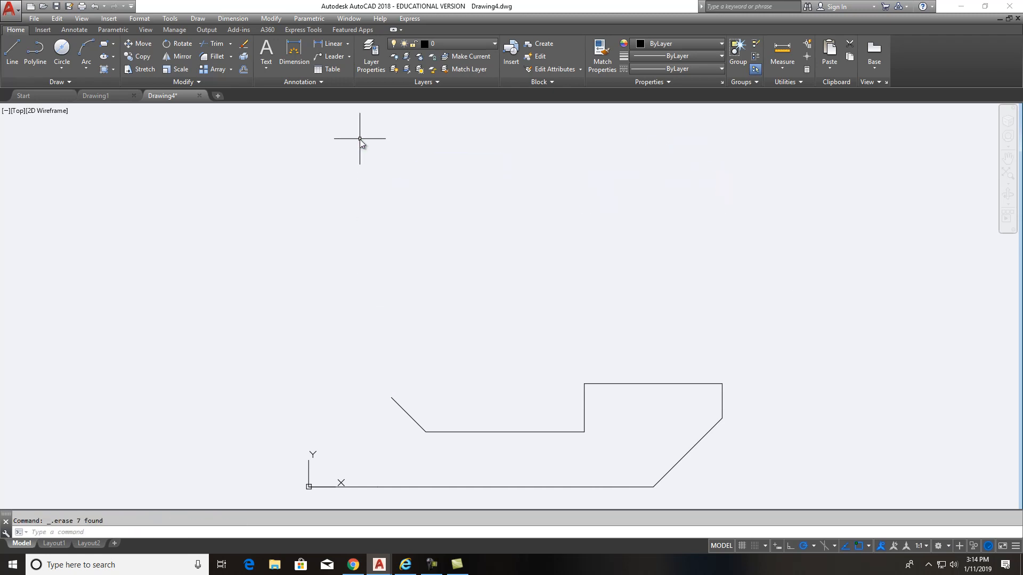
{"action": "left_click", "coordinate": [11, 50]}
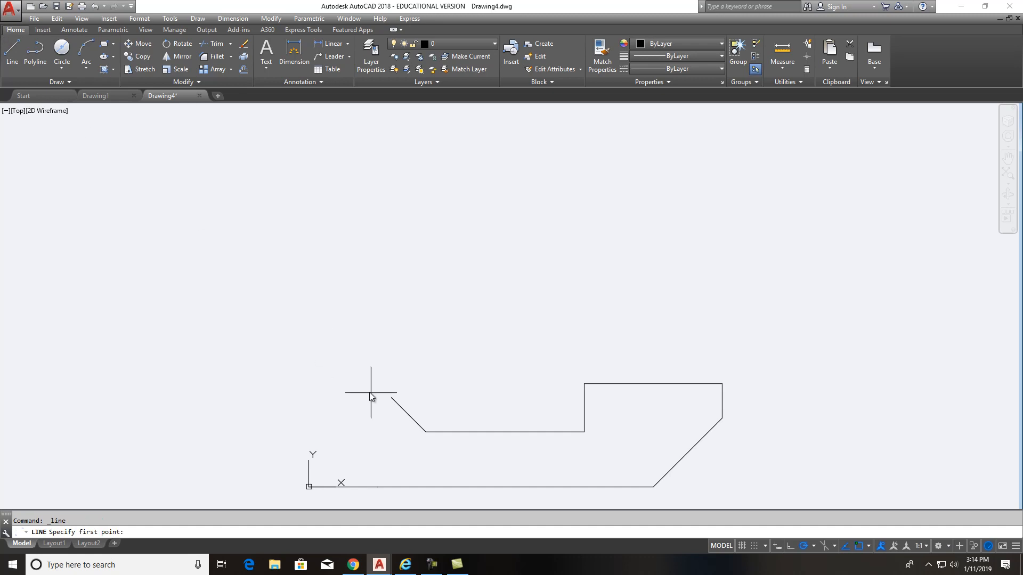
{"action": "left_click", "coordinate": [392, 398]}
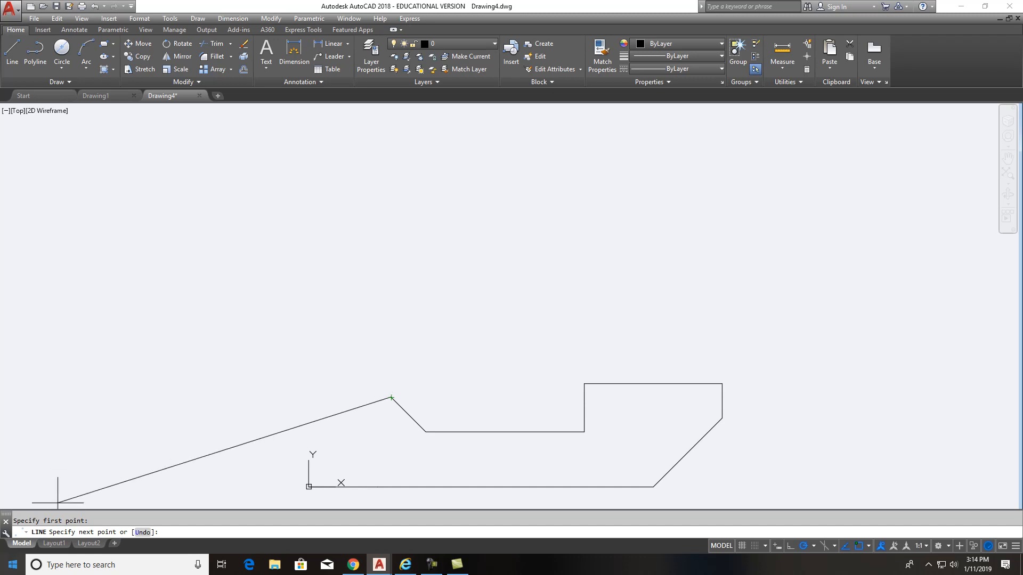
Step: Launch Calculator from Windows Search
{"action": "left_click", "coordinate": [78, 565]}
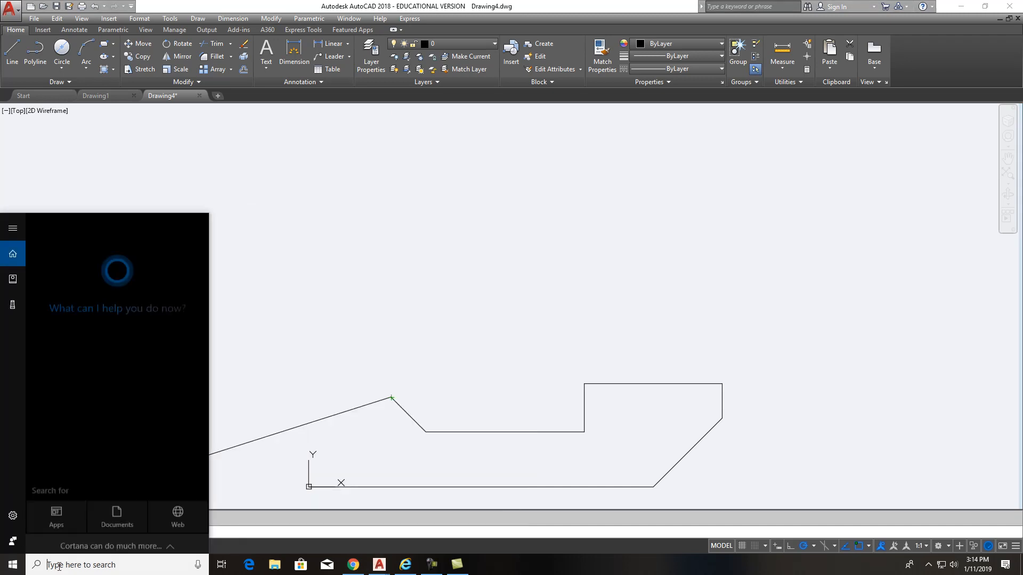
{"action": "type", "text": "ca"}
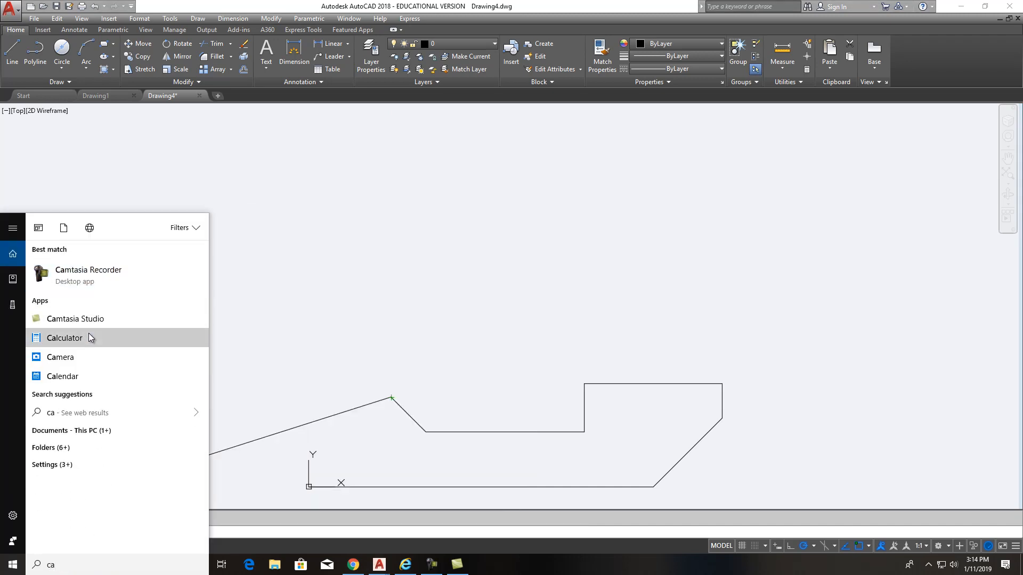
{"action": "left_click", "coordinate": [64, 337]}
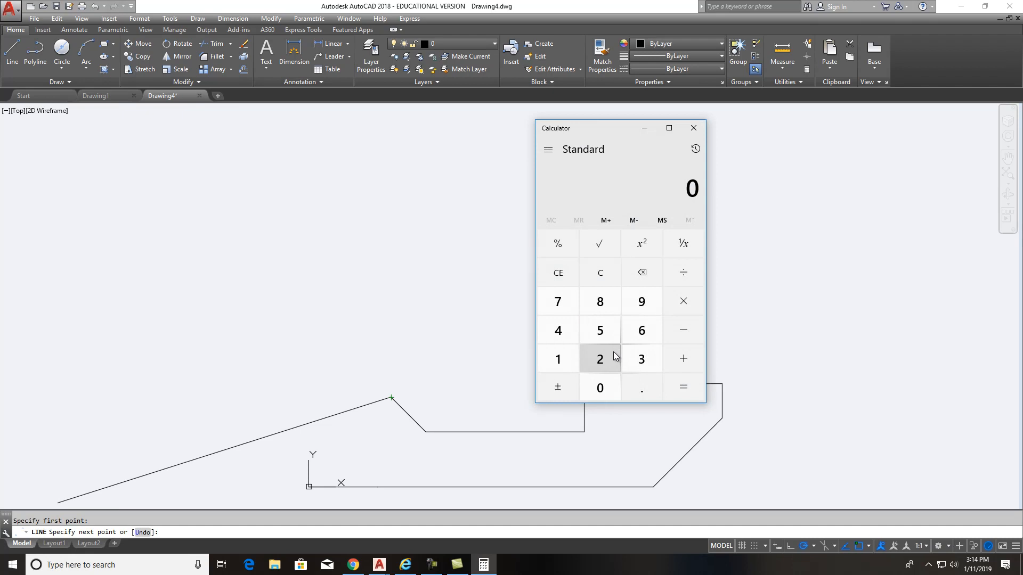
Step: Compute 1.25 − 0.2 − 0.125 − 0.125 to get 0.8
{"action": "left_click", "coordinate": [557, 358]}
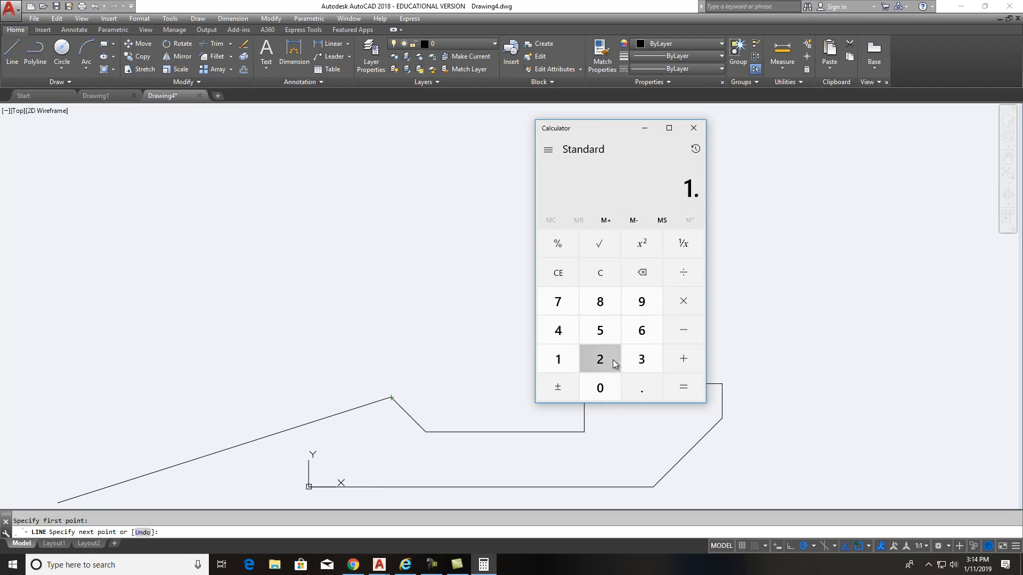
{"action": "left_click", "coordinate": [682, 386]}
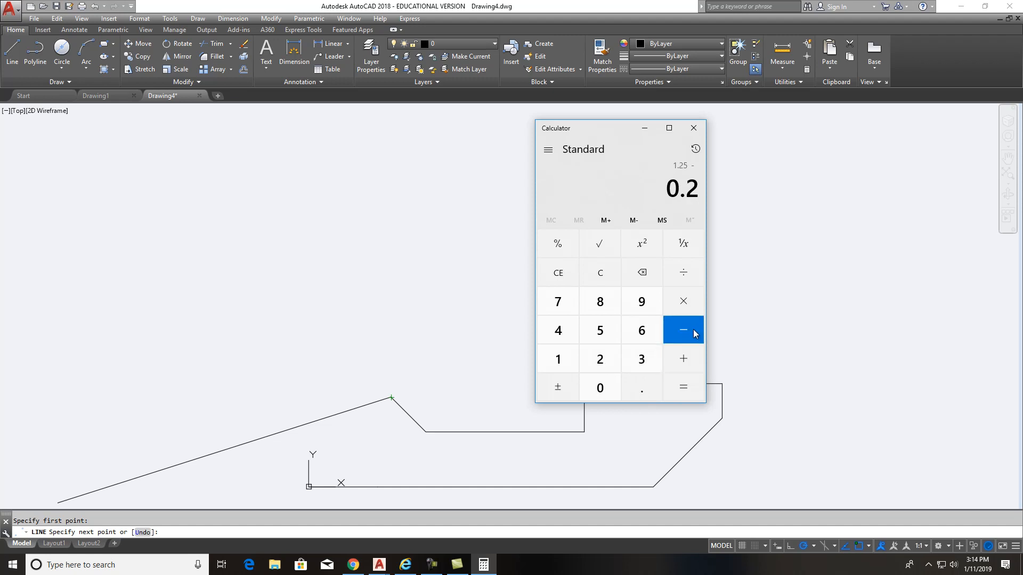
{"action": "left_click", "coordinate": [682, 330]}
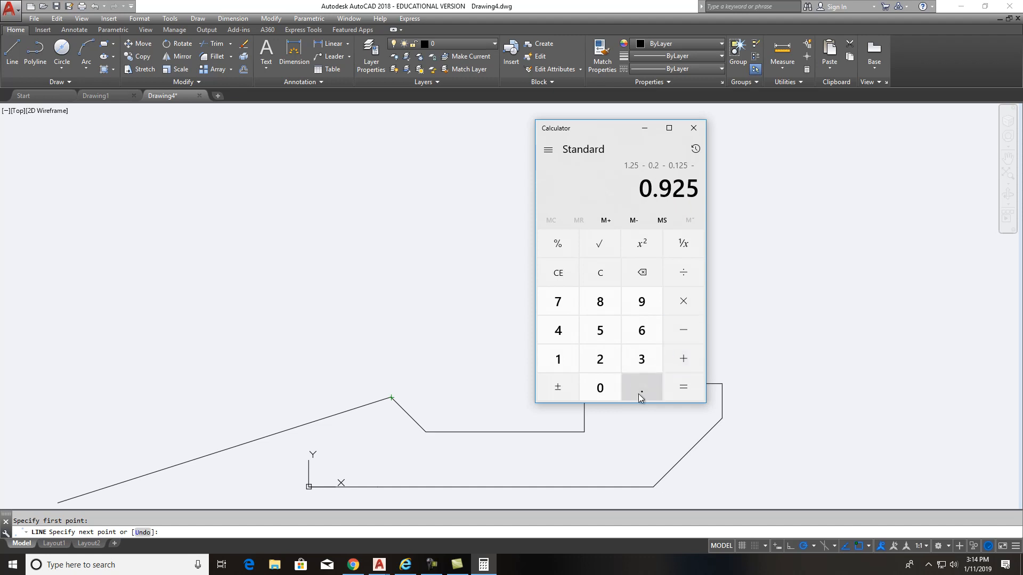
{"action": "left_click", "coordinate": [683, 359]}
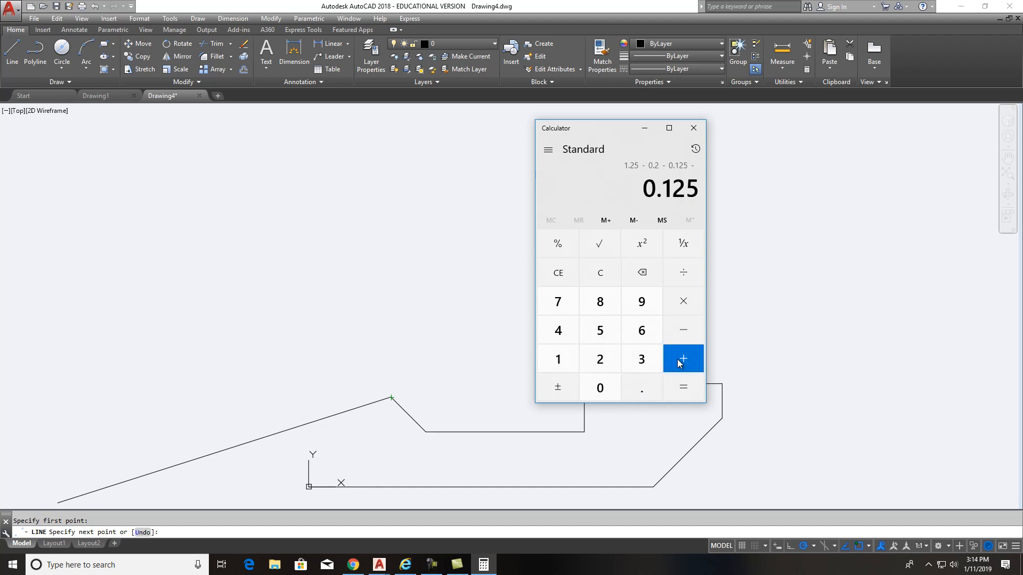
{"action": "left_click", "coordinate": [682, 358]}
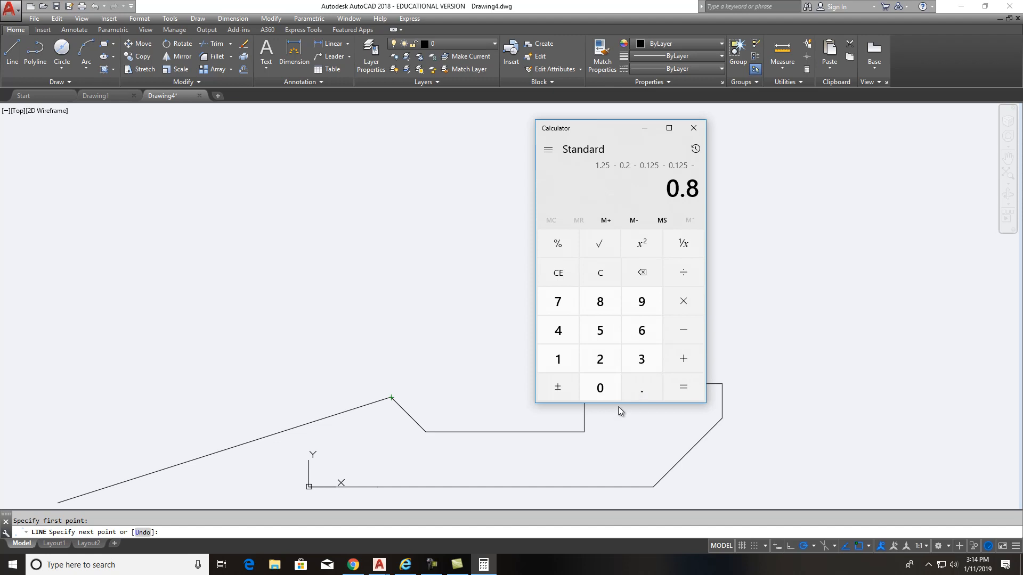
{"action": "left_click", "coordinate": [682, 387]}
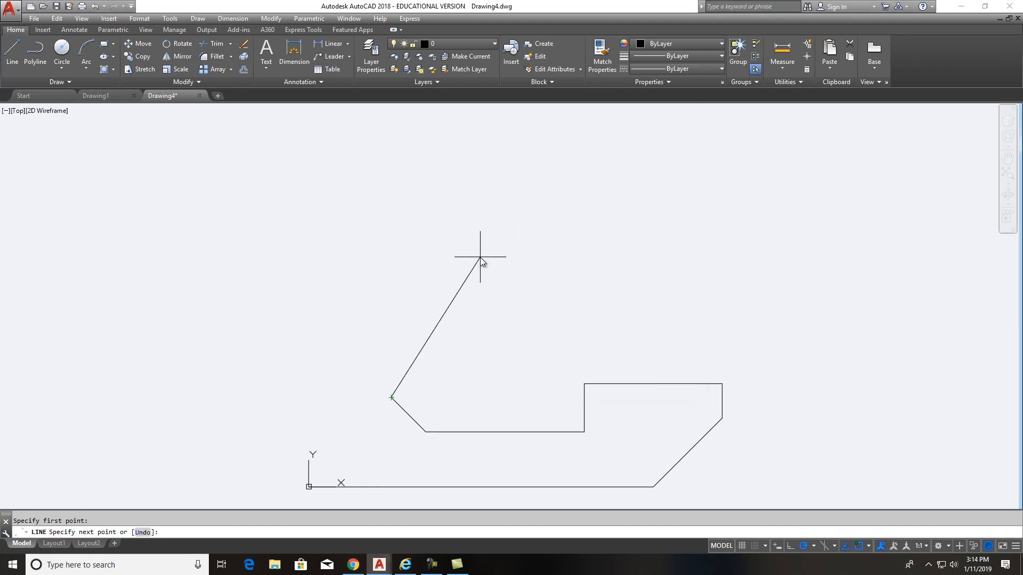
Step: Draw the top edge and the 0.175 downward step
{"action": "type", "text": "@0,"}
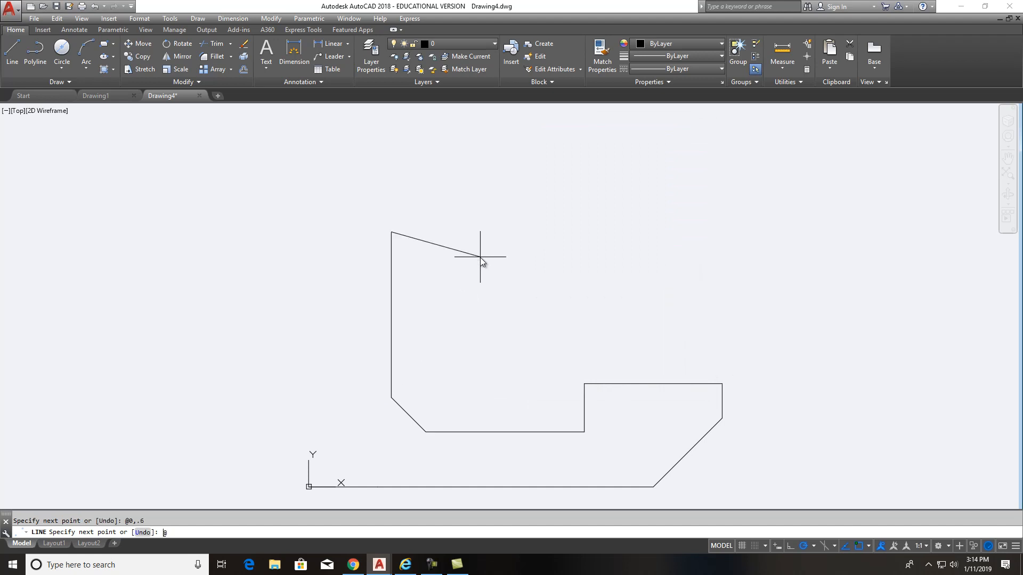
{"action": "type", "text": "@.125"}
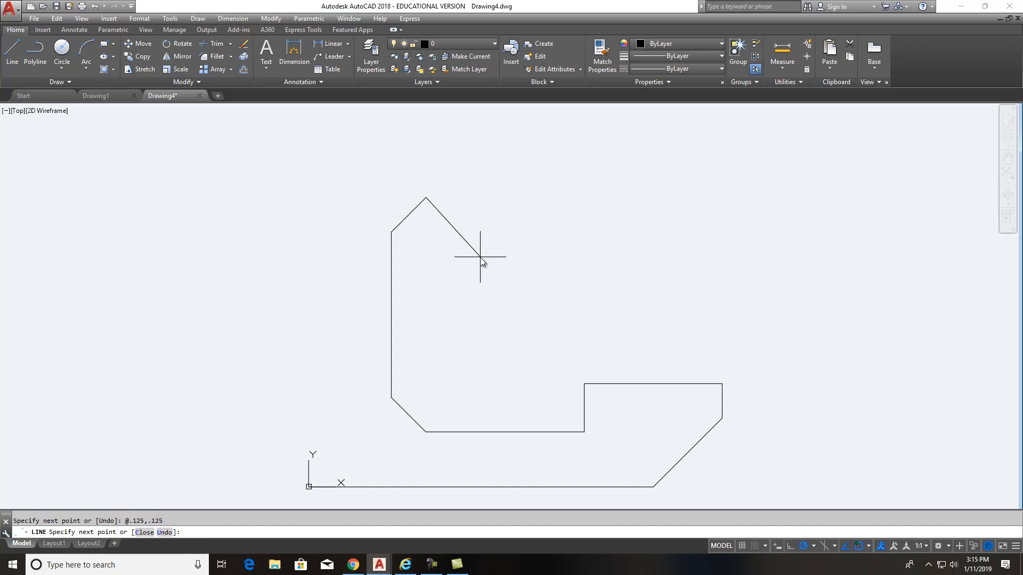
{"action": "type", "text": "@.575,"}
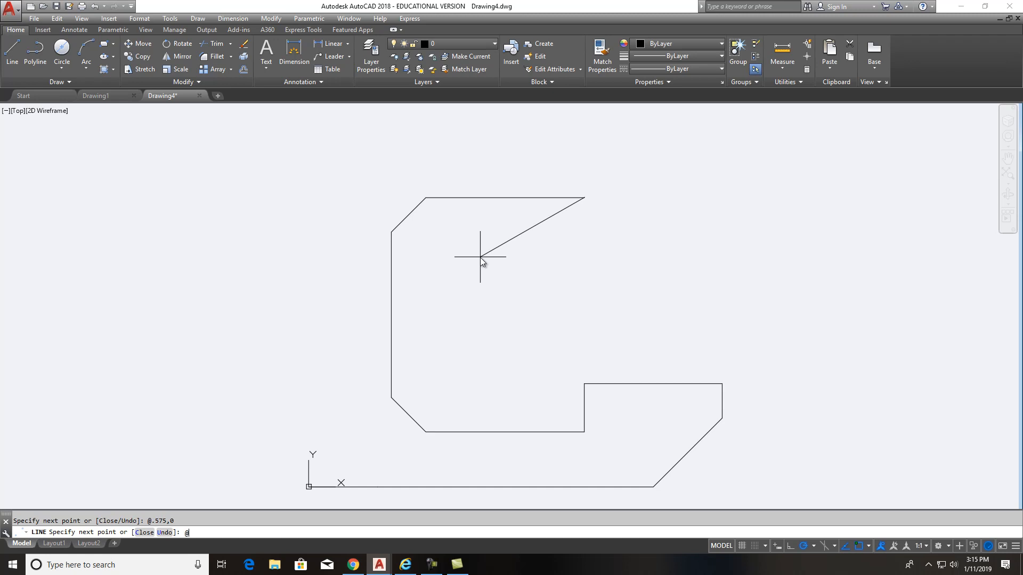
{"action": "type", "text": "-,-"}
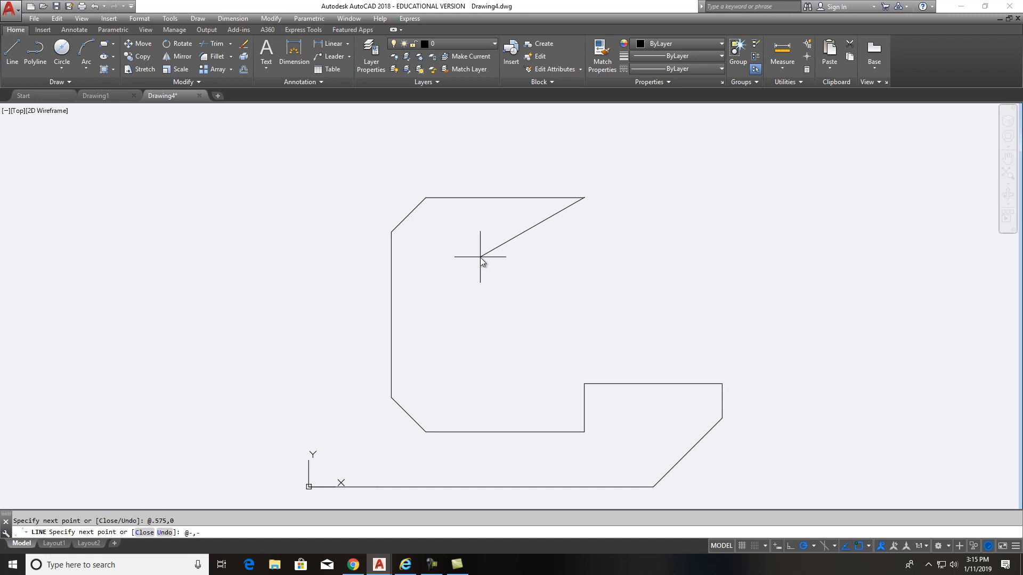
{"action": "type", "text": "-"}
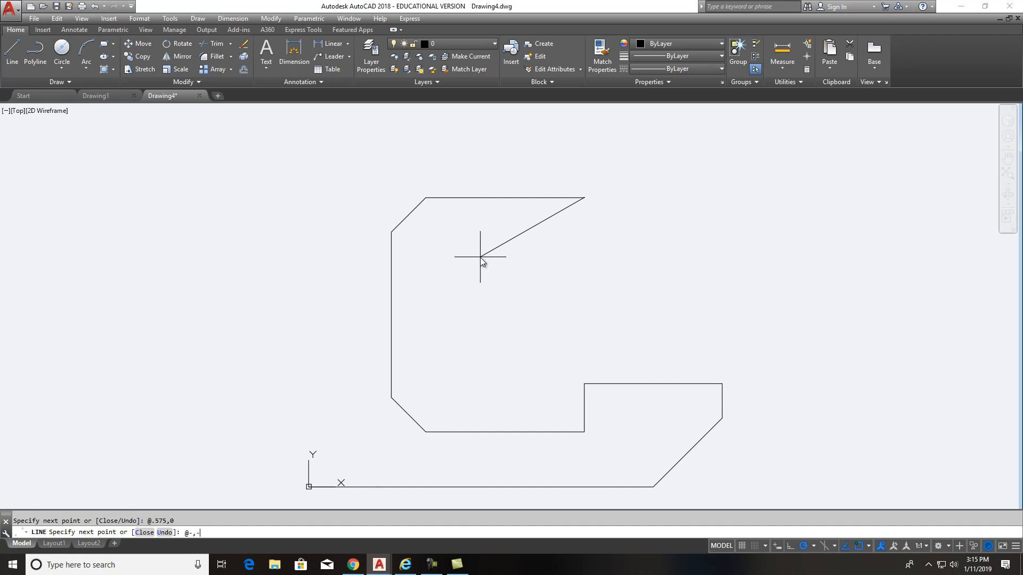
{"action": "type", "text": "."}
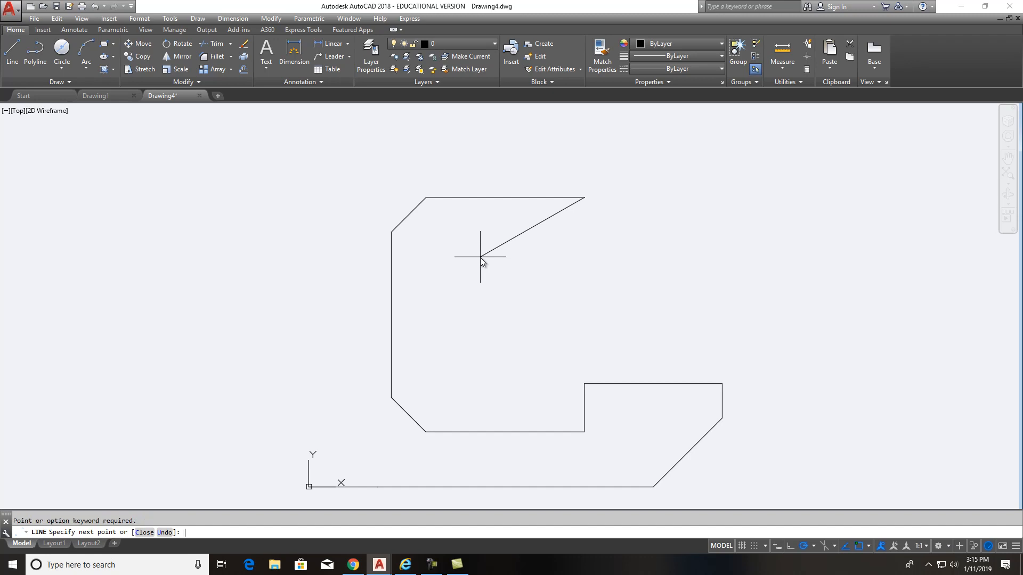
Step: Add the 0.5 rightward run and the 0.125 rise at the upper arm's end
{"action": "type", "text": "@"}
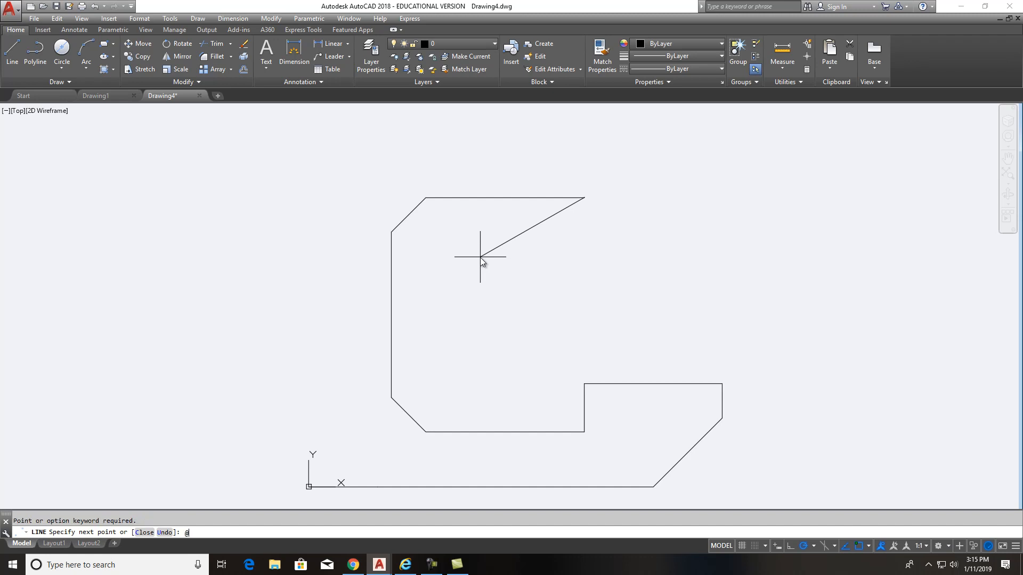
{"action": "type", "text": "0,-"}
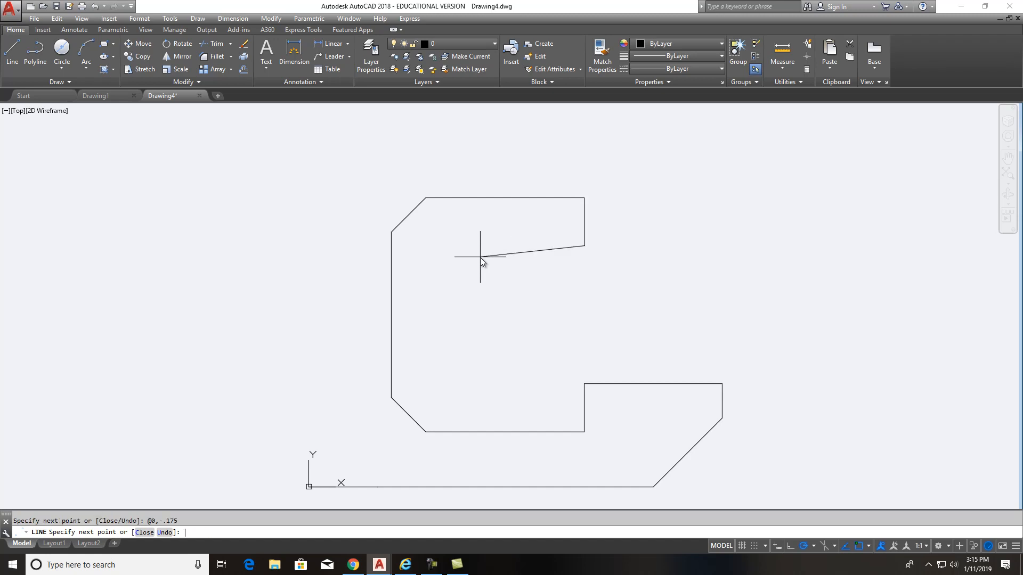
{"action": "type", "text": "@"}
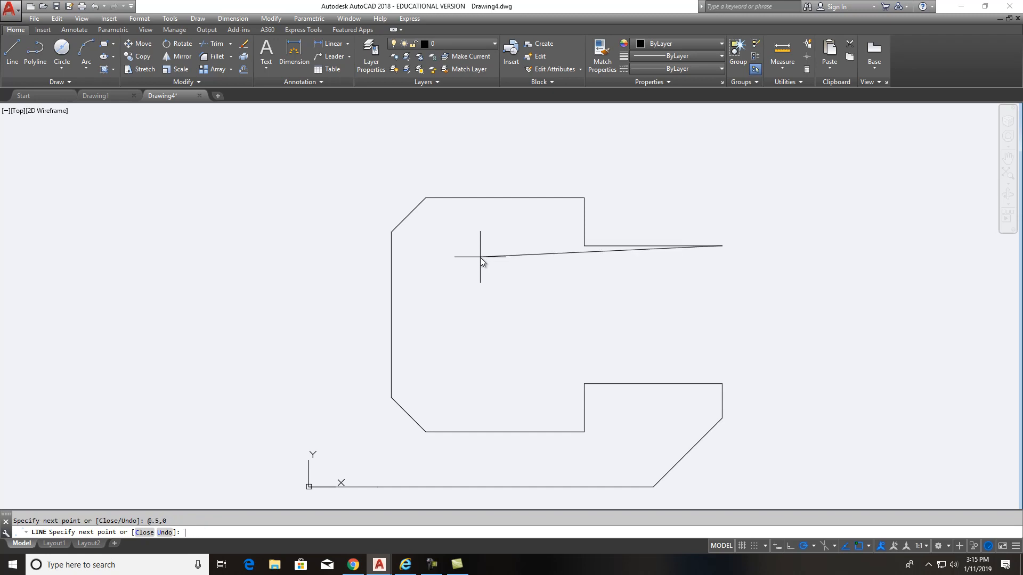
{"action": "type", "text": "@"}
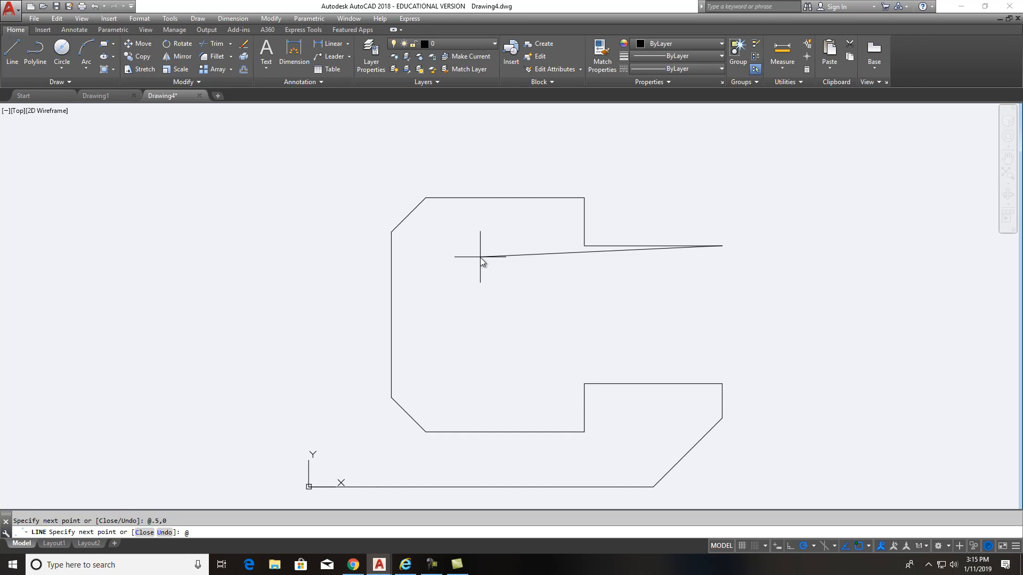
{"action": "type", "text": "0"}
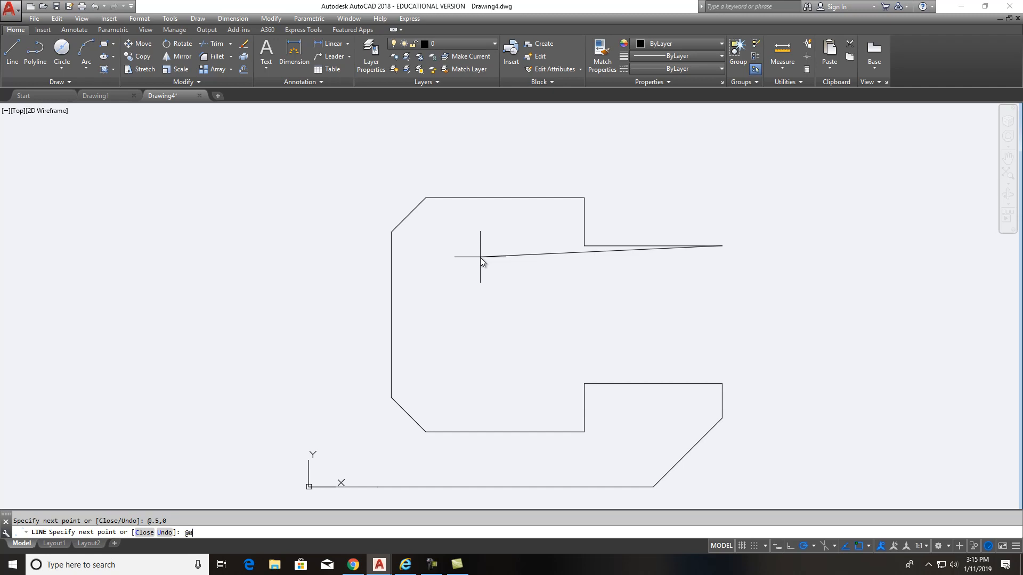
{"action": "type", "text": ","}
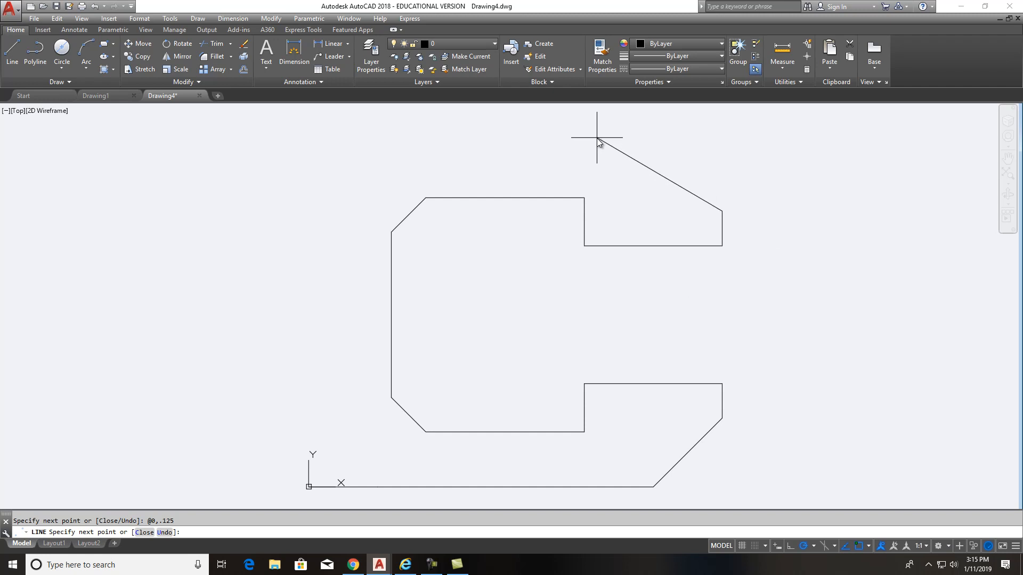
Step: Draw the diagonal to 1.25,1.25 and a 6.5-unit top edge running left
{"action": "type", "text": "1.25,"}
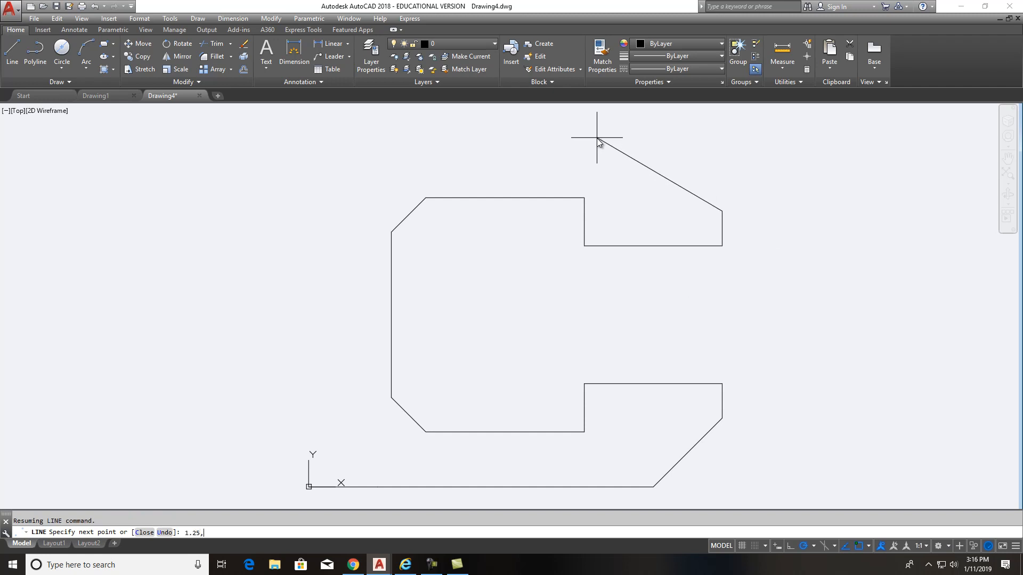
{"action": "type", "text": "1.25"}
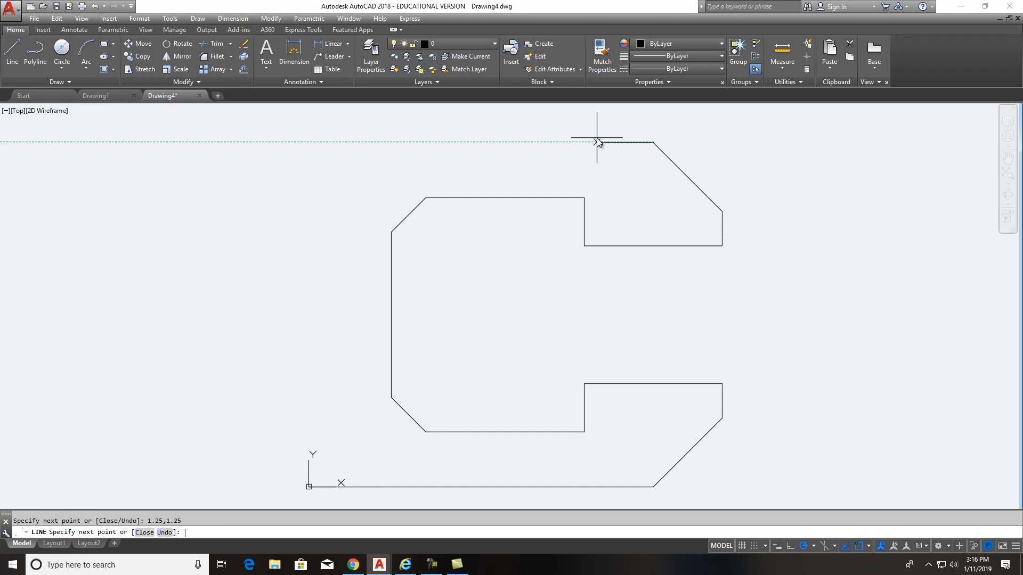
{"action": "mouse_move", "coordinate": [546, 142]}
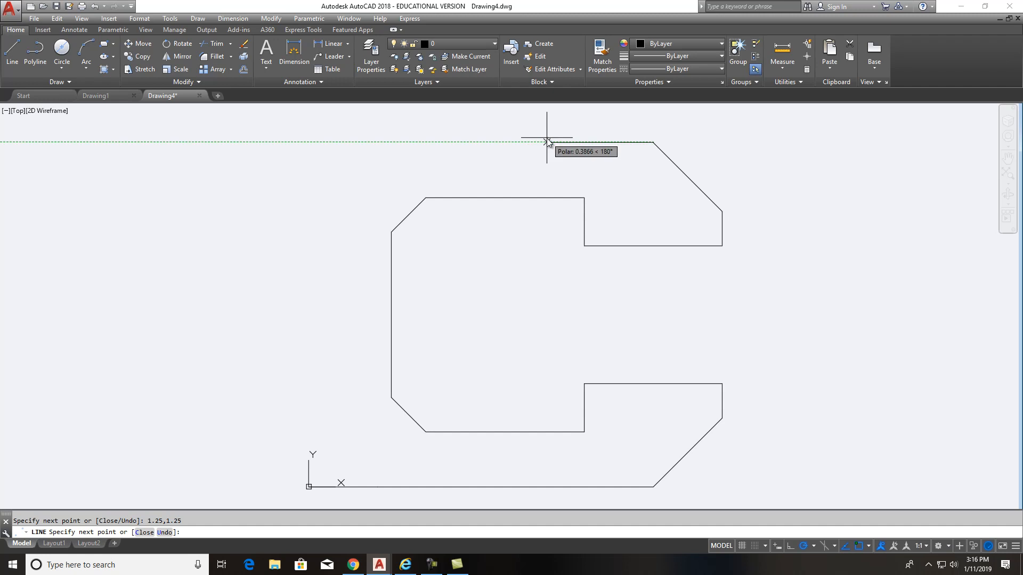
{"action": "type", "text": "@6.5"}
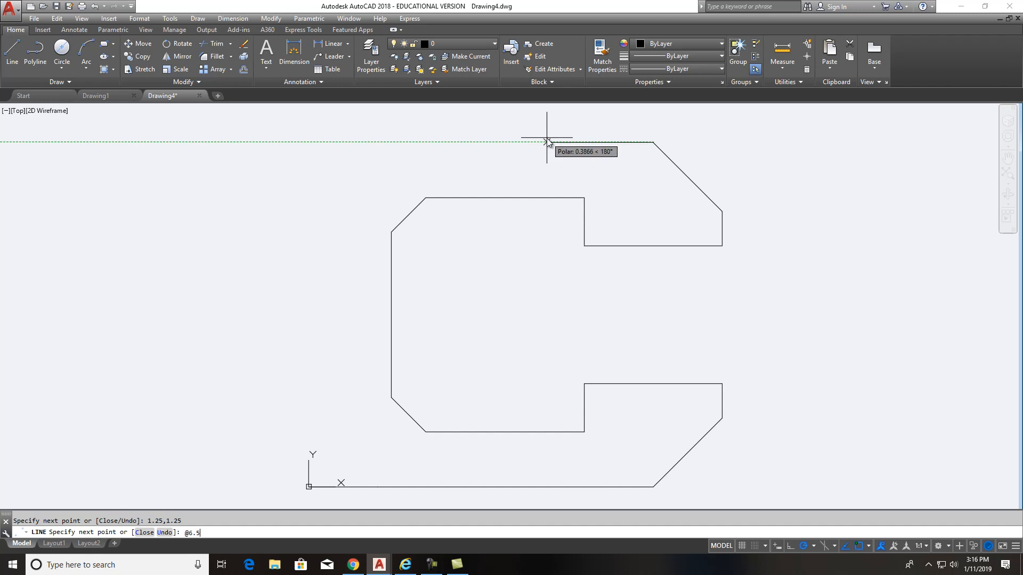
{"action": "key", "text": "backspace"}
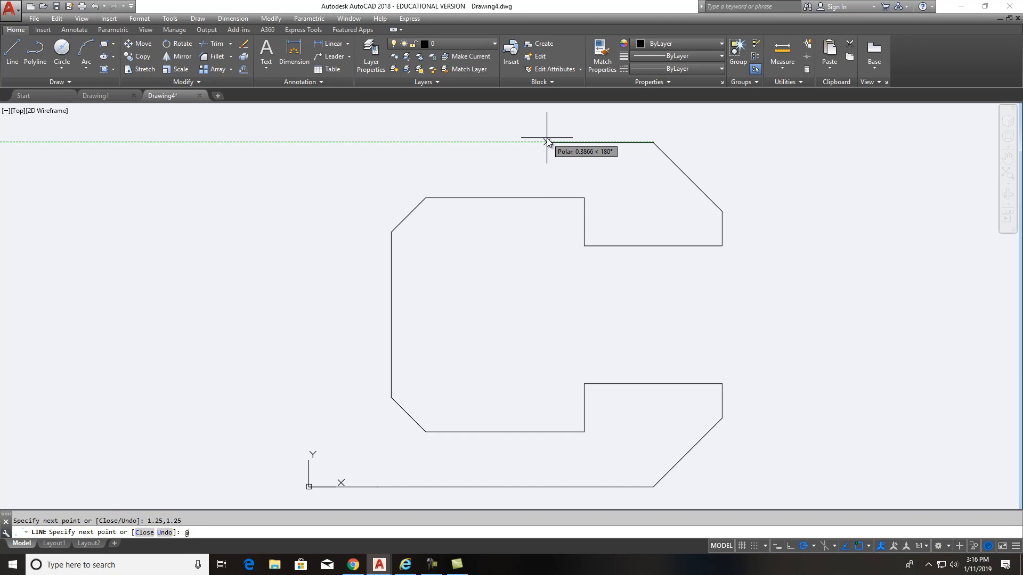
{"action": "type", "text": "-6.5,0"}
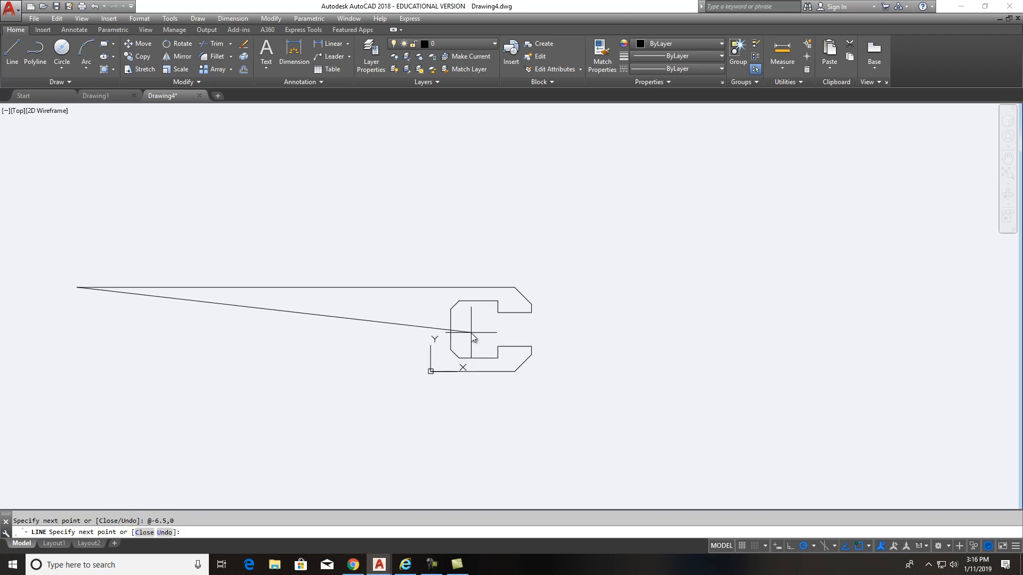
Step: Erase the overlong top line and restart LINE from the upper-right chamfer's top end
{"action": "left_click", "coordinate": [406, 291]}
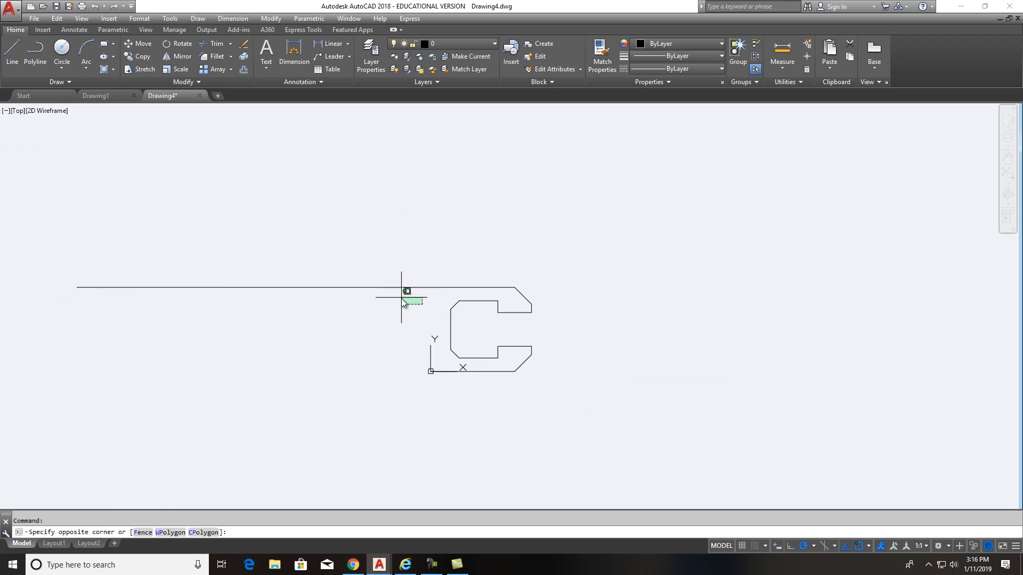
{"action": "left_click", "coordinate": [401, 292]}
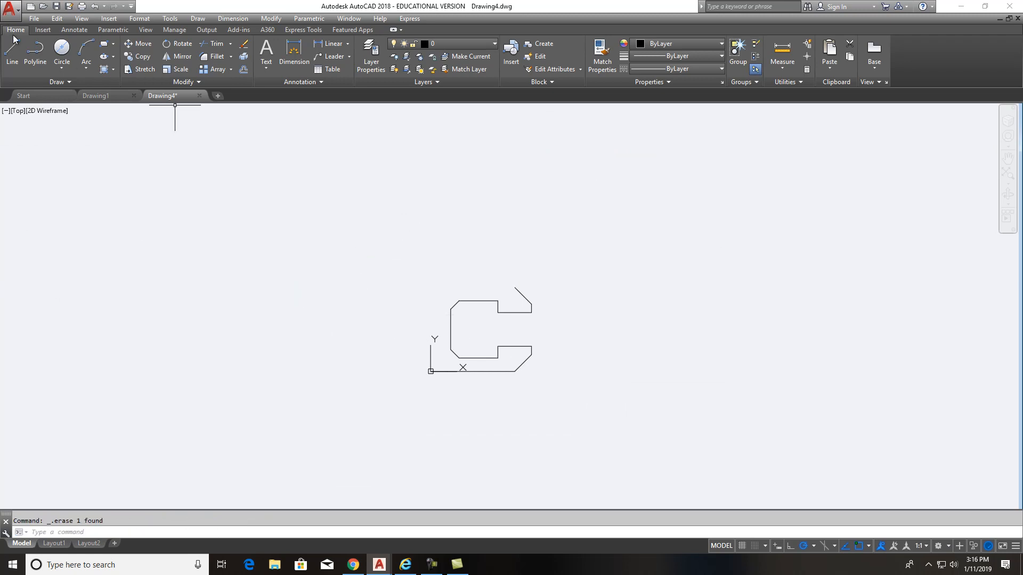
{"action": "left_click", "coordinate": [515, 288]}
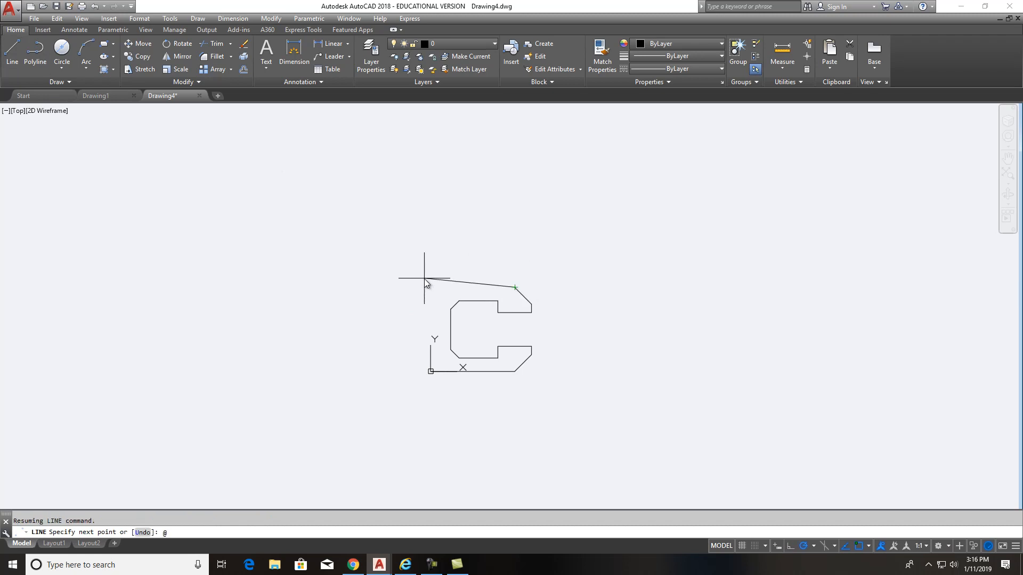
{"action": "type", "text": "-1."}
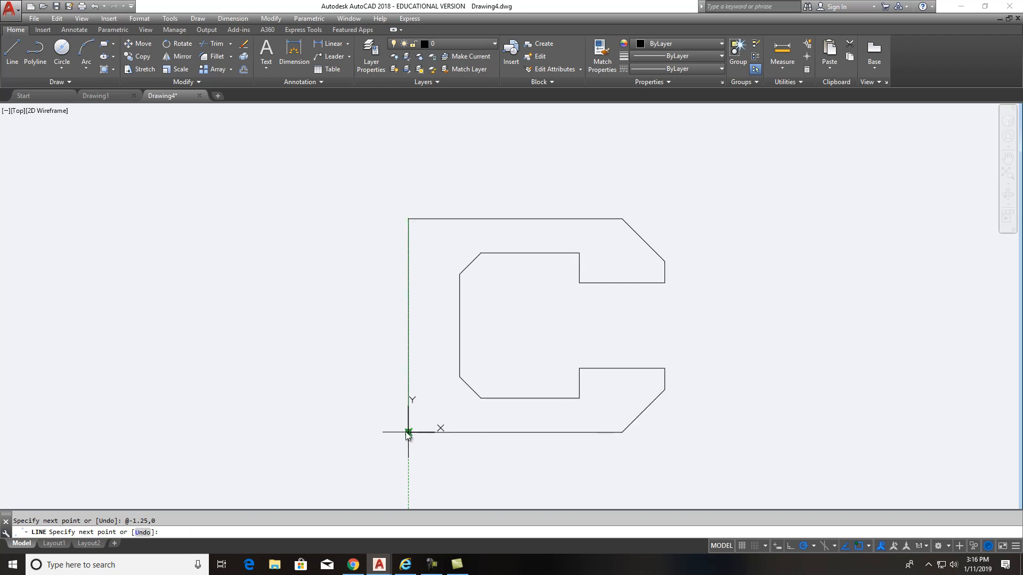
{"action": "key", "text": "Escape"}
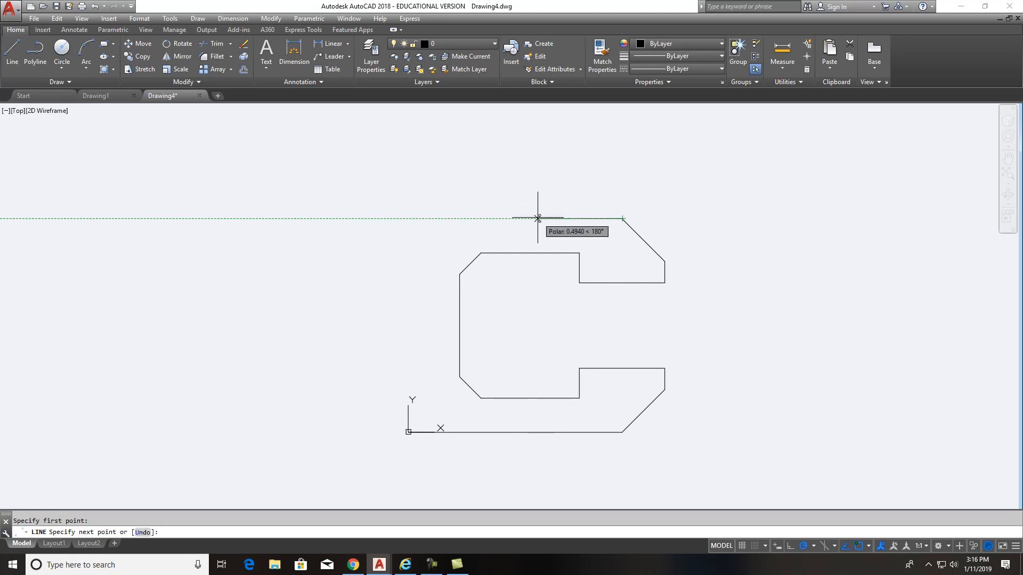
Step: Draw the top edge, top-left chamfer, left side and bottom-left chamfer with relative entries
{"action": "type", "text": "@-"}
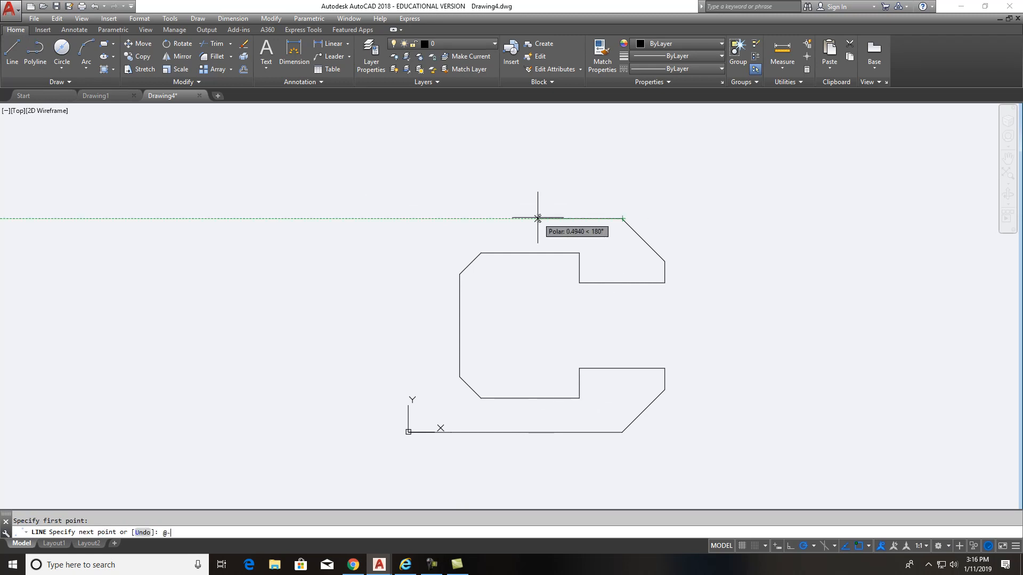
{"action": "type", "text": "1"}
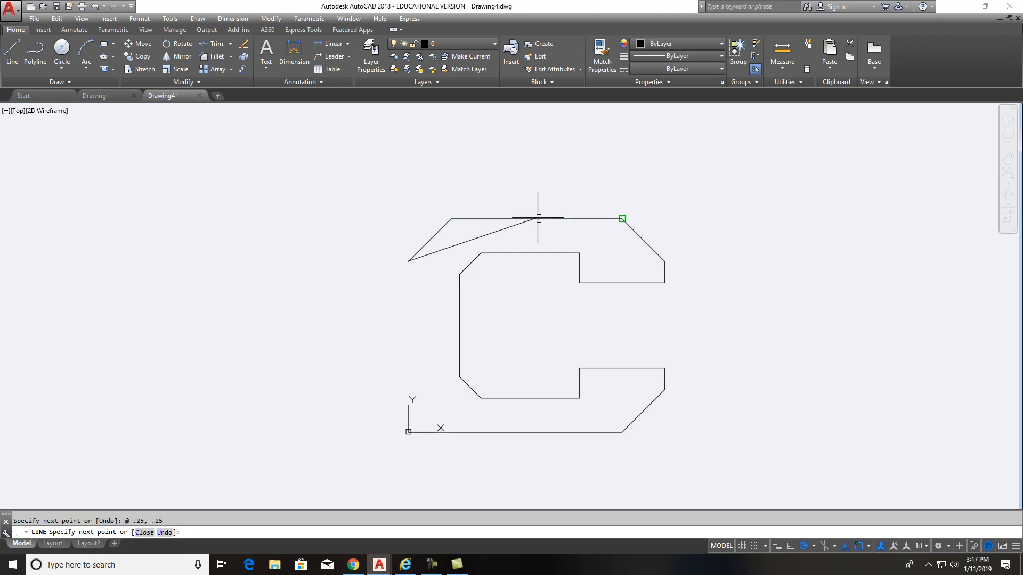
{"action": "type", "text": "@"}
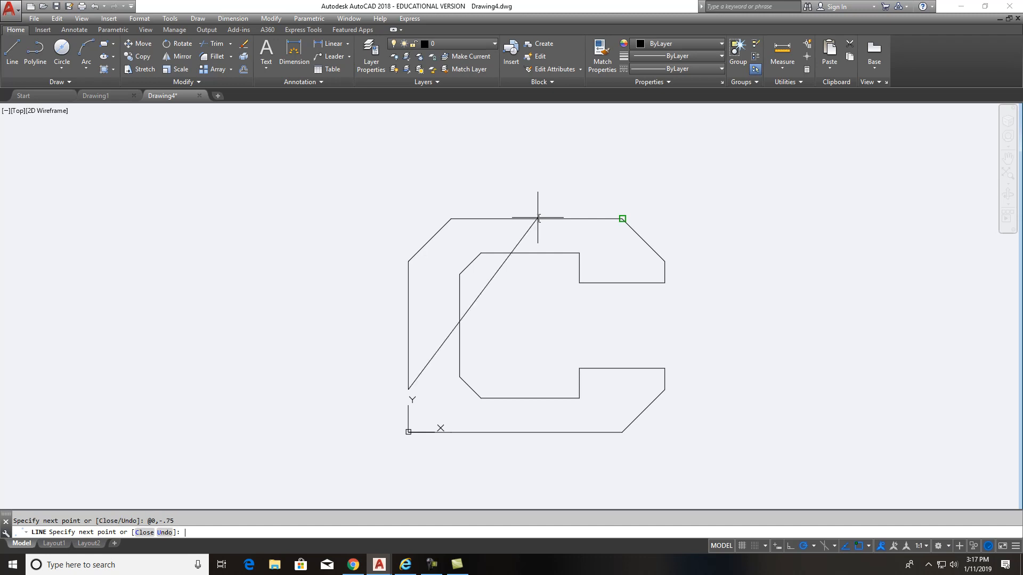
{"action": "mouse_move", "coordinate": [537, 217]}
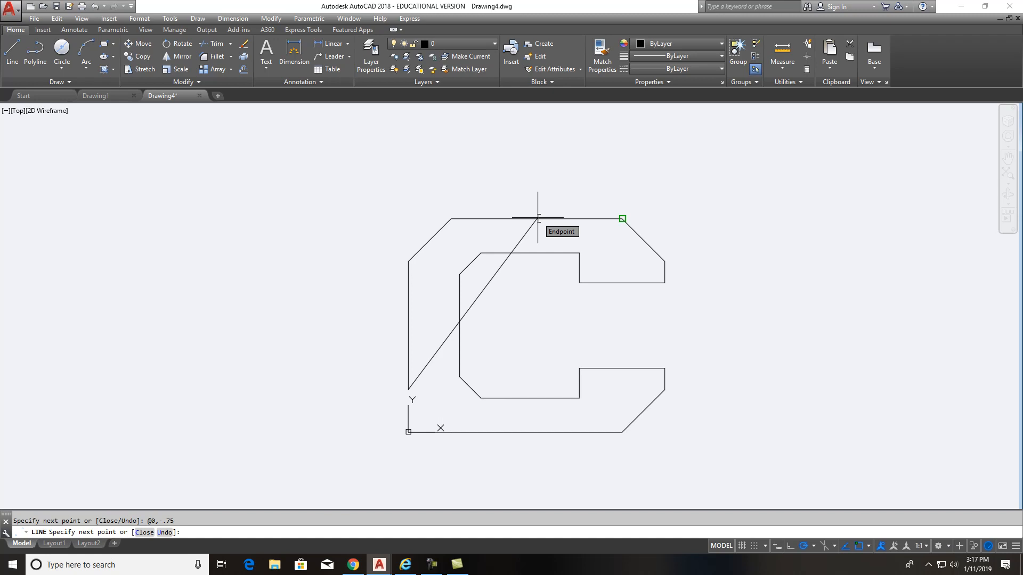
{"action": "type", "text": ".25"}
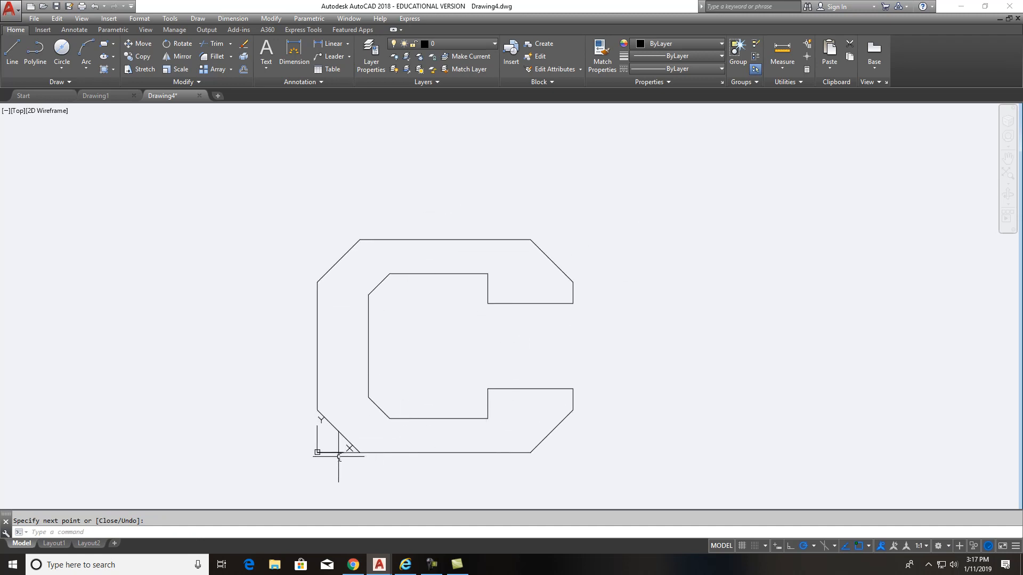
Step: Delete the short stray bottom segment jutting past the lower-left chamfer
{"action": "left_click", "coordinate": [346, 449]}
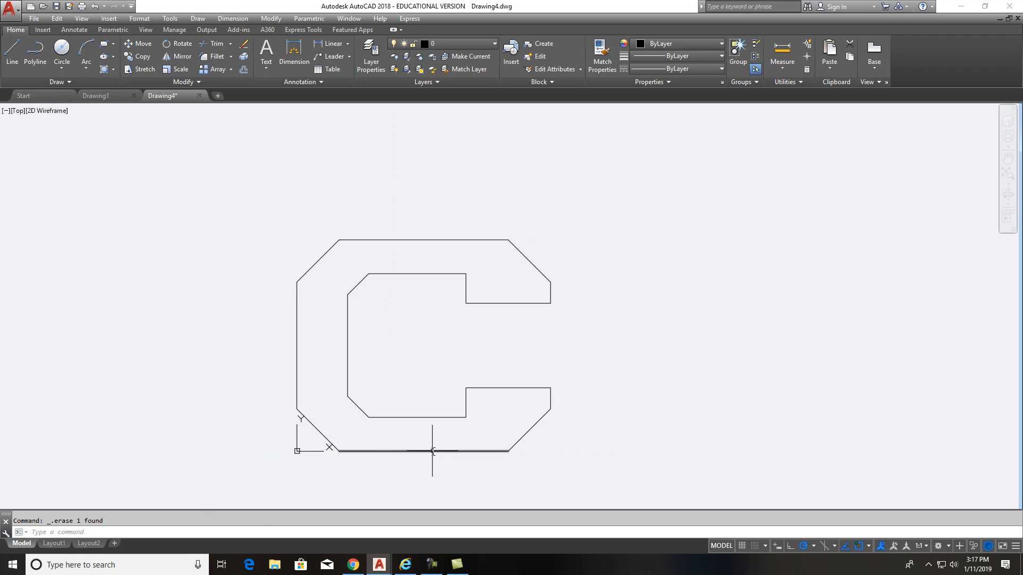
{"action": "mouse_move", "coordinate": [432, 450]}
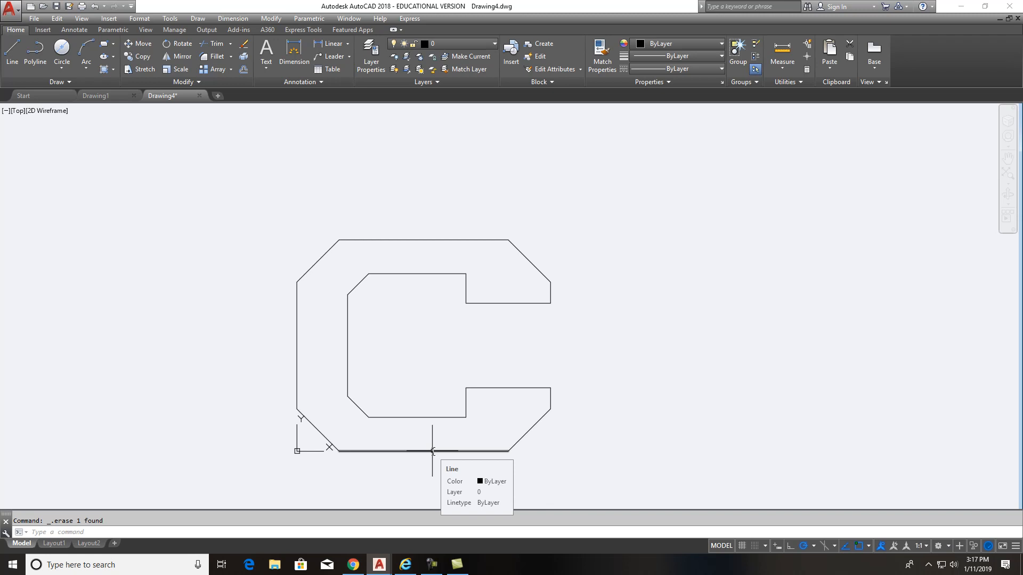
{"action": "mouse_move", "coordinate": [430, 450]}
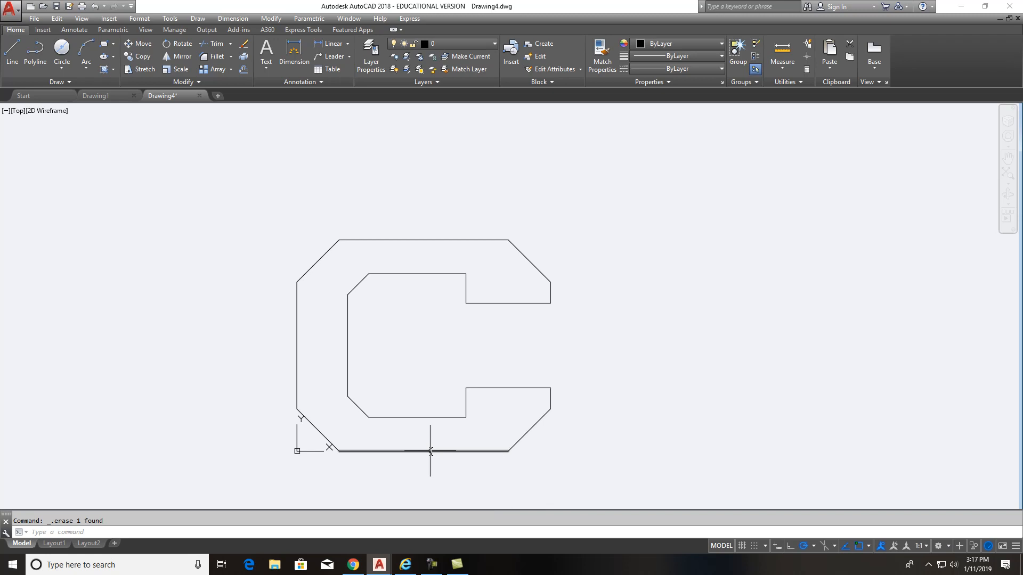
{"action": "mouse_move", "coordinate": [430, 449]}
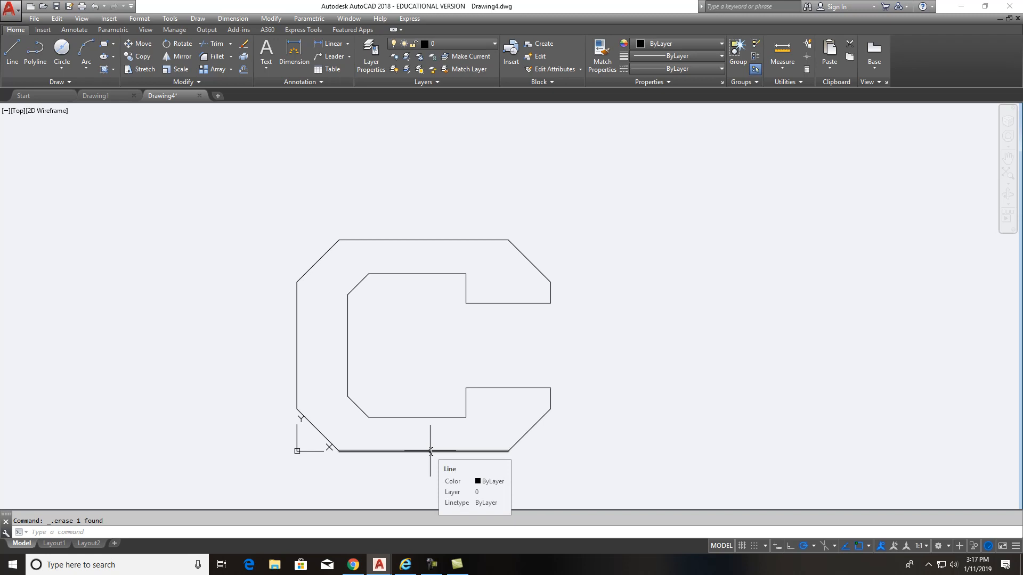